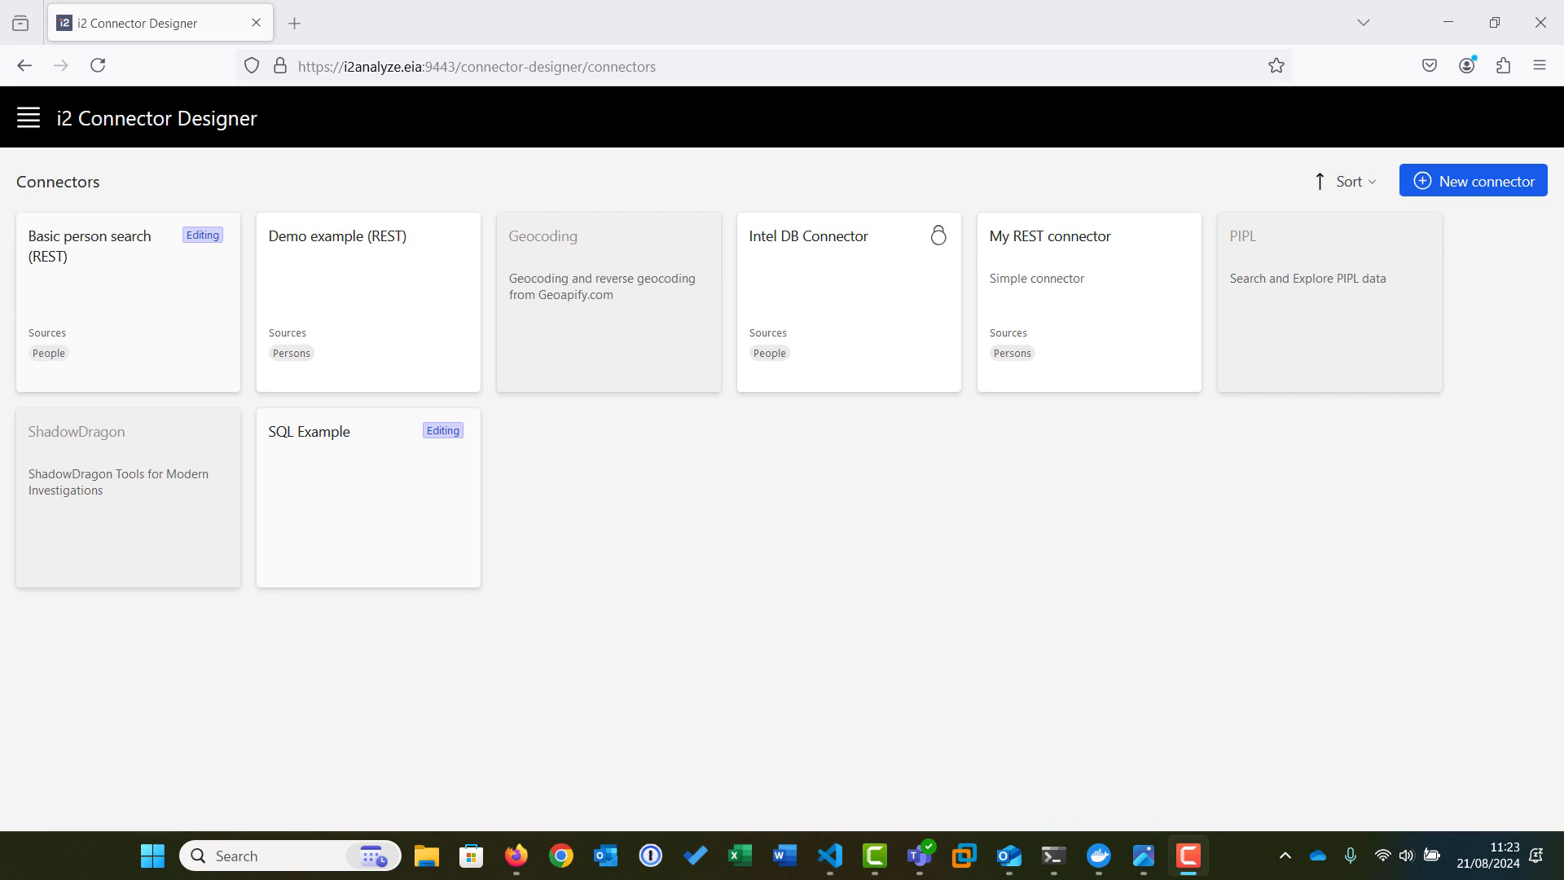
{"action": "mouse_move", "coordinate": [1314, 485]}
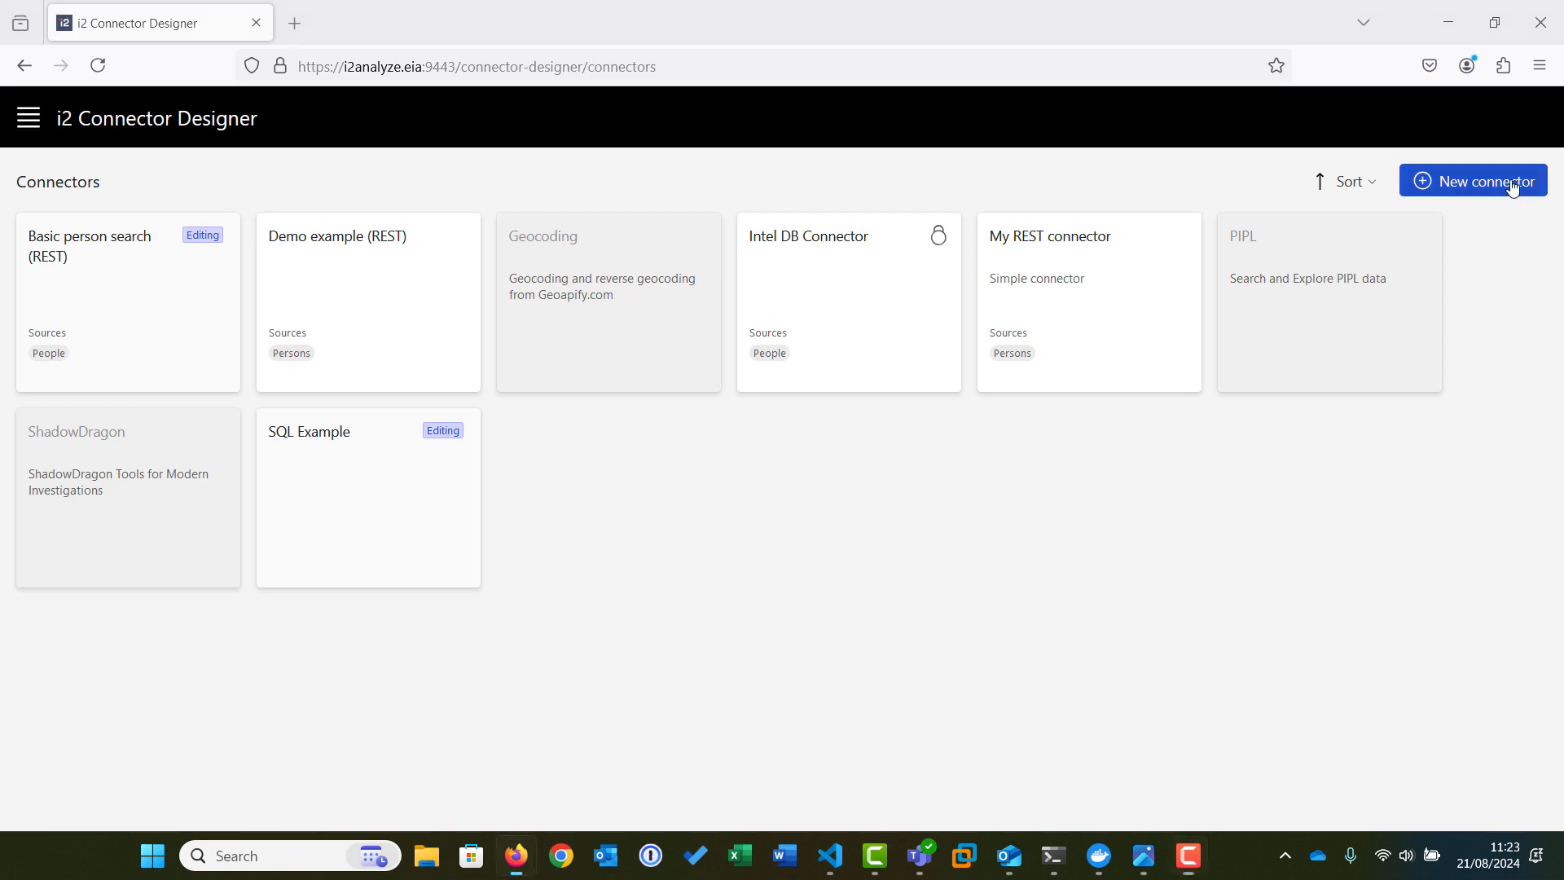
Start a new connector named 'My SQL connector'.
{"action": "left_click", "coordinate": [1472, 181]}
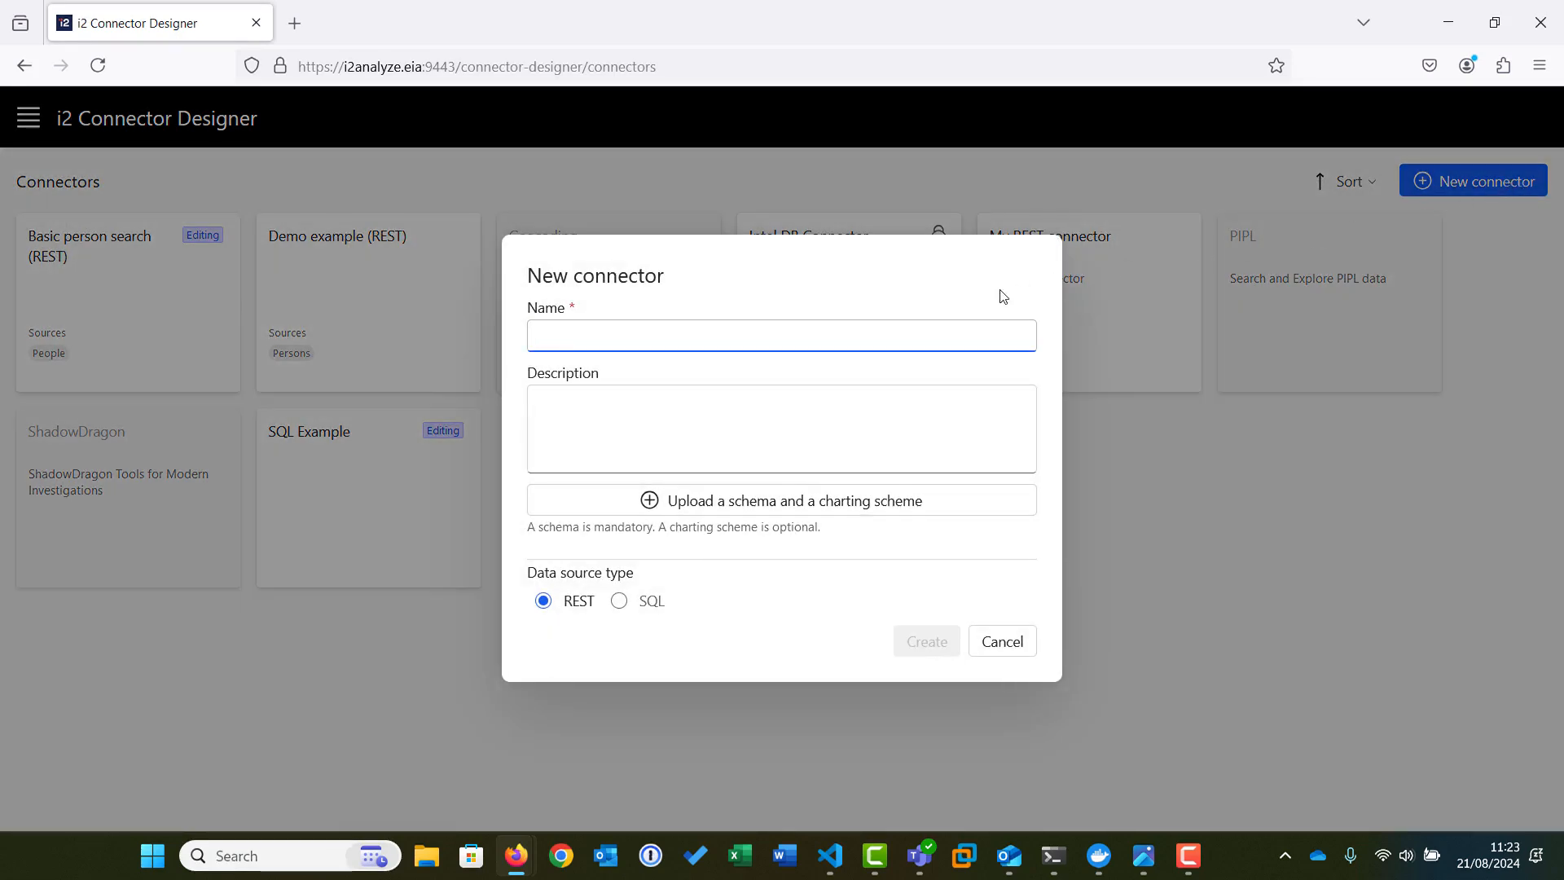
{"action": "type", "text": "My SQL"}
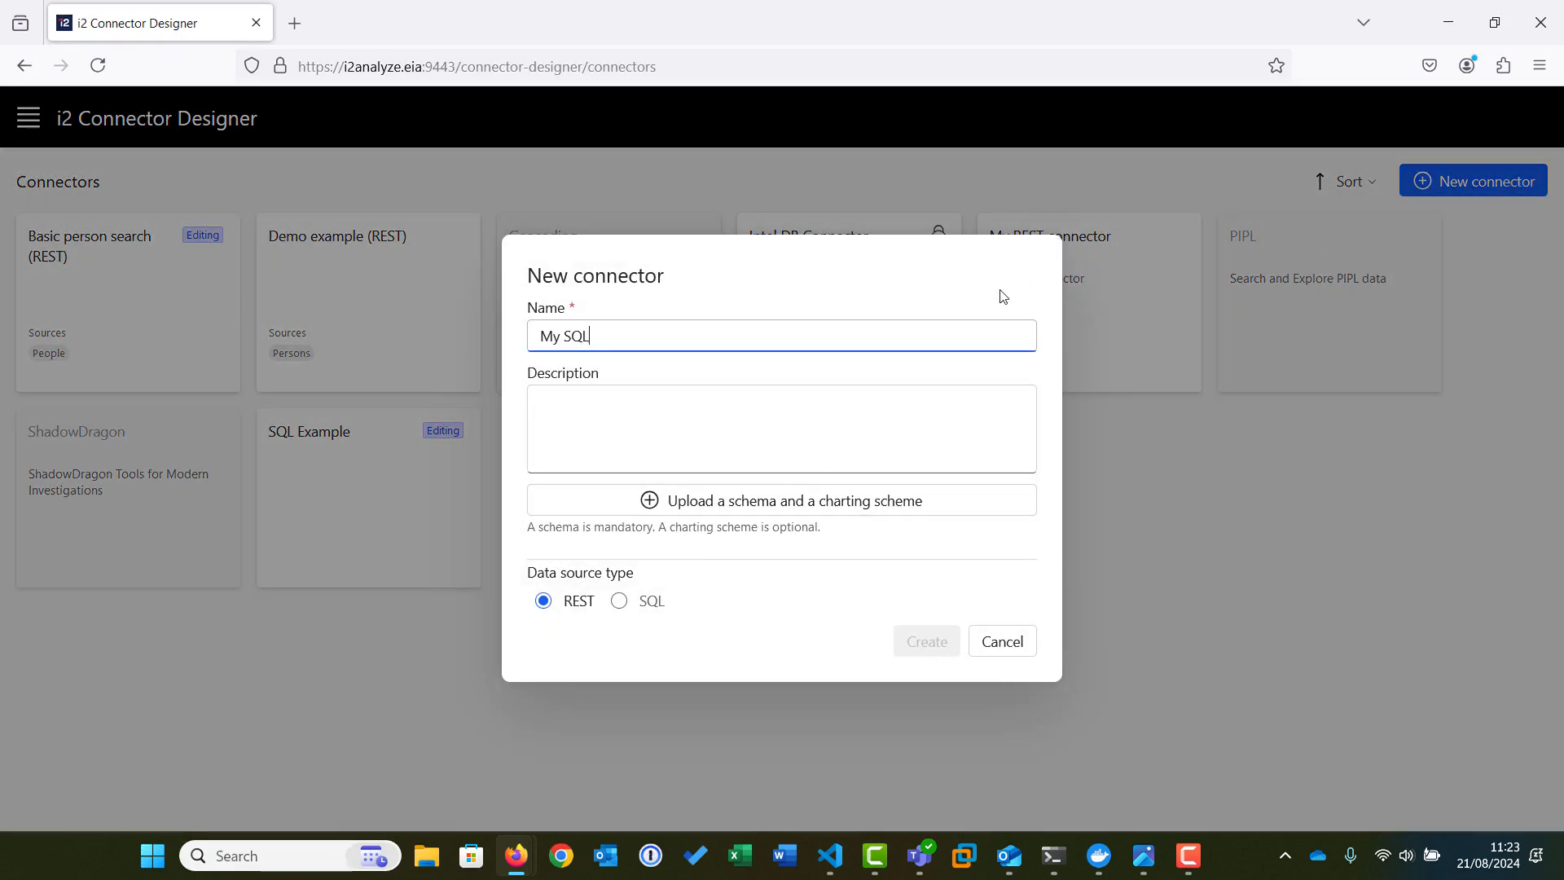
{"action": "type", "text": "connecto"}
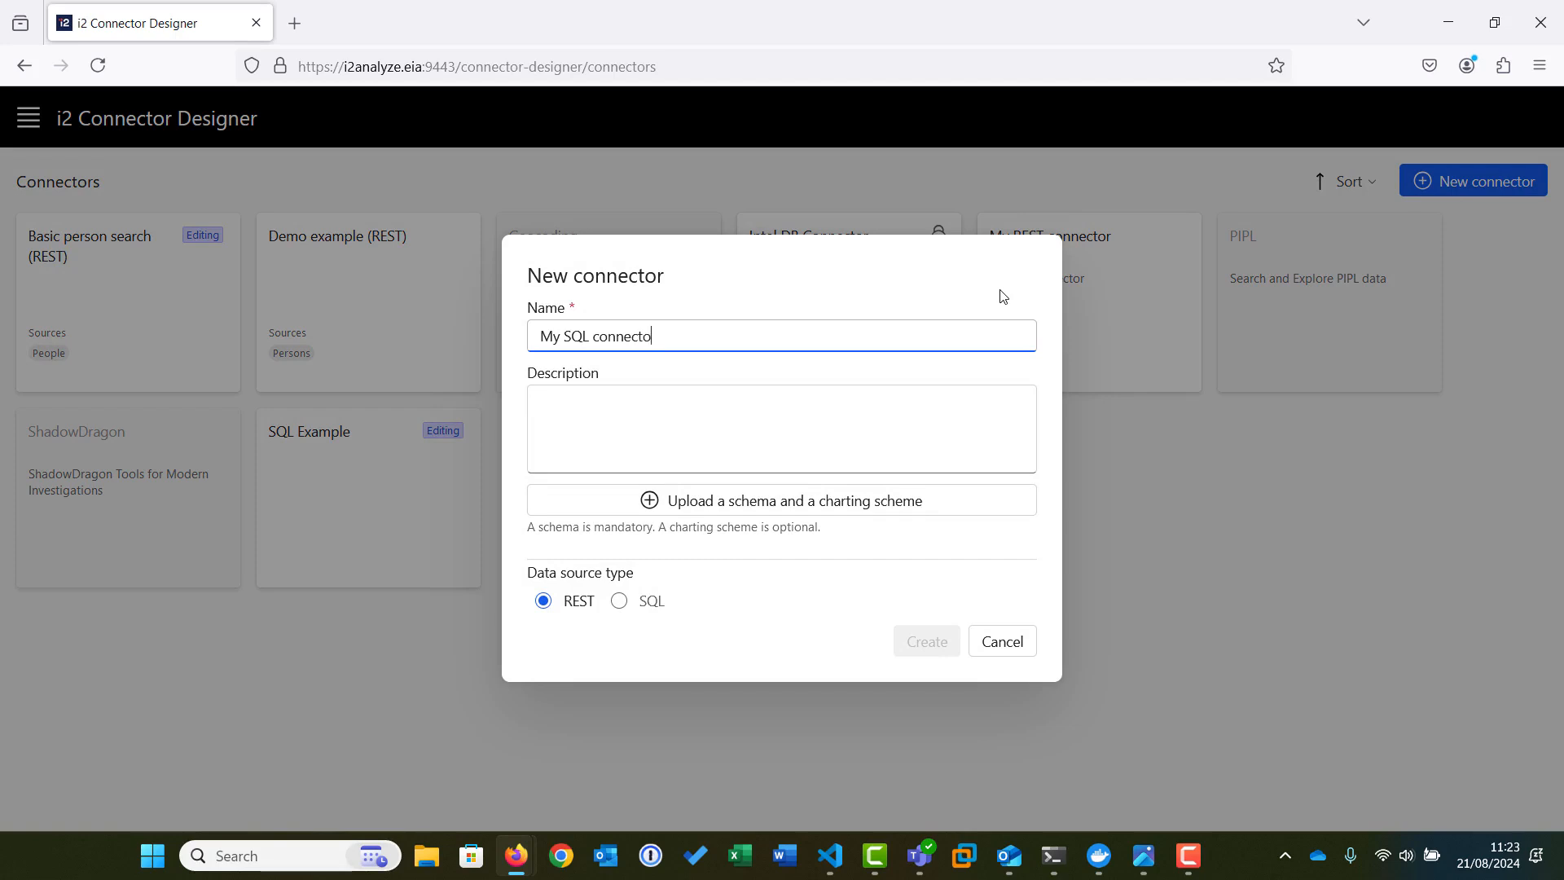
{"action": "type", "text": "r"}
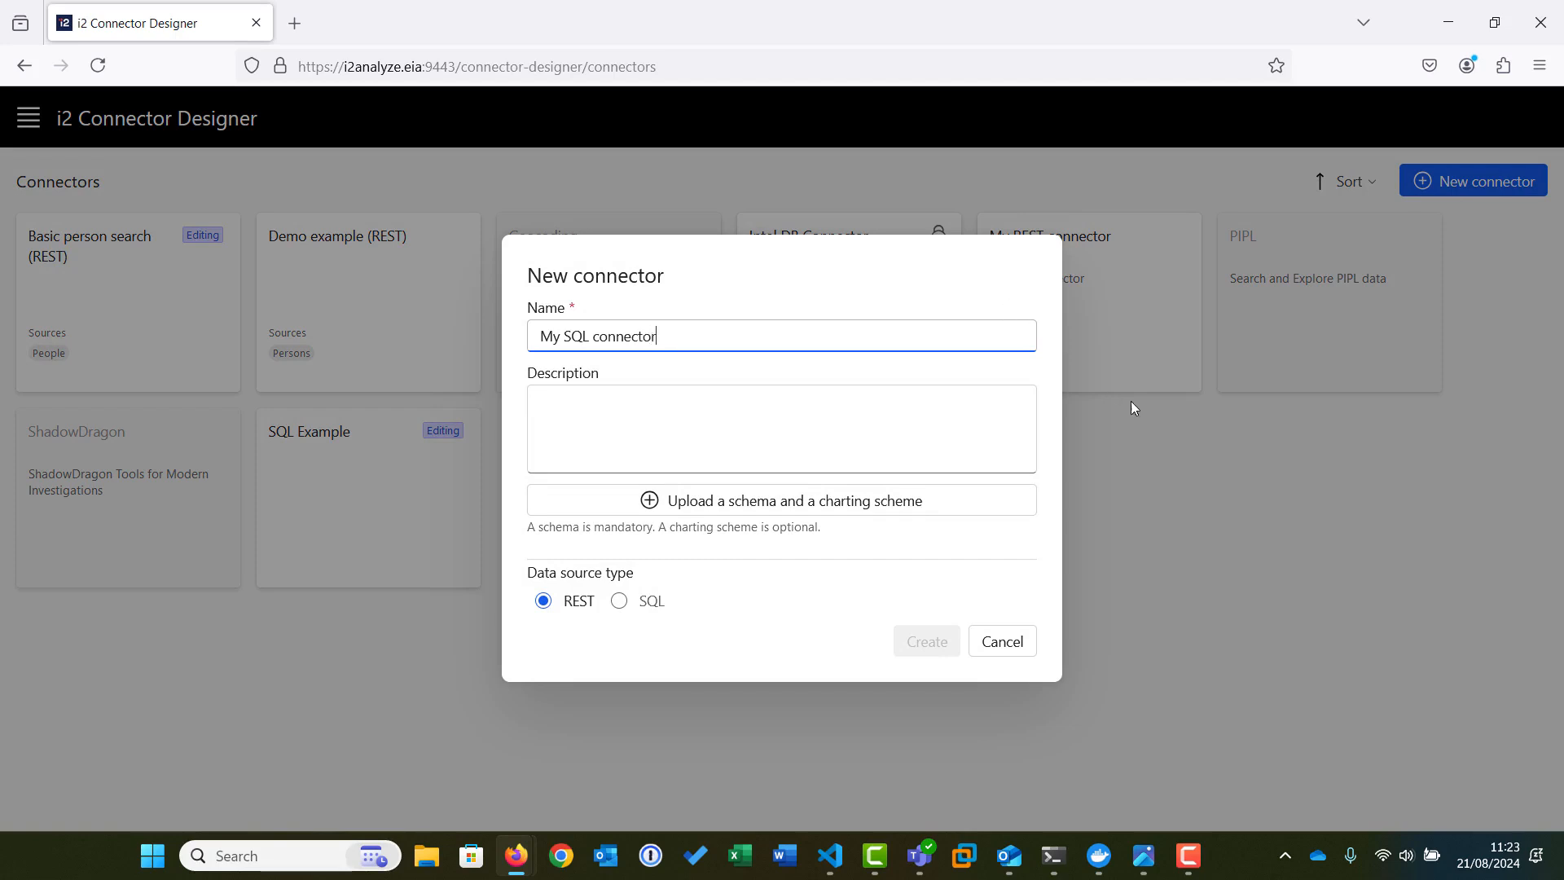
Attach both example schema and charting scheme XML files to the connector.
{"action": "left_click", "coordinate": [781, 499]}
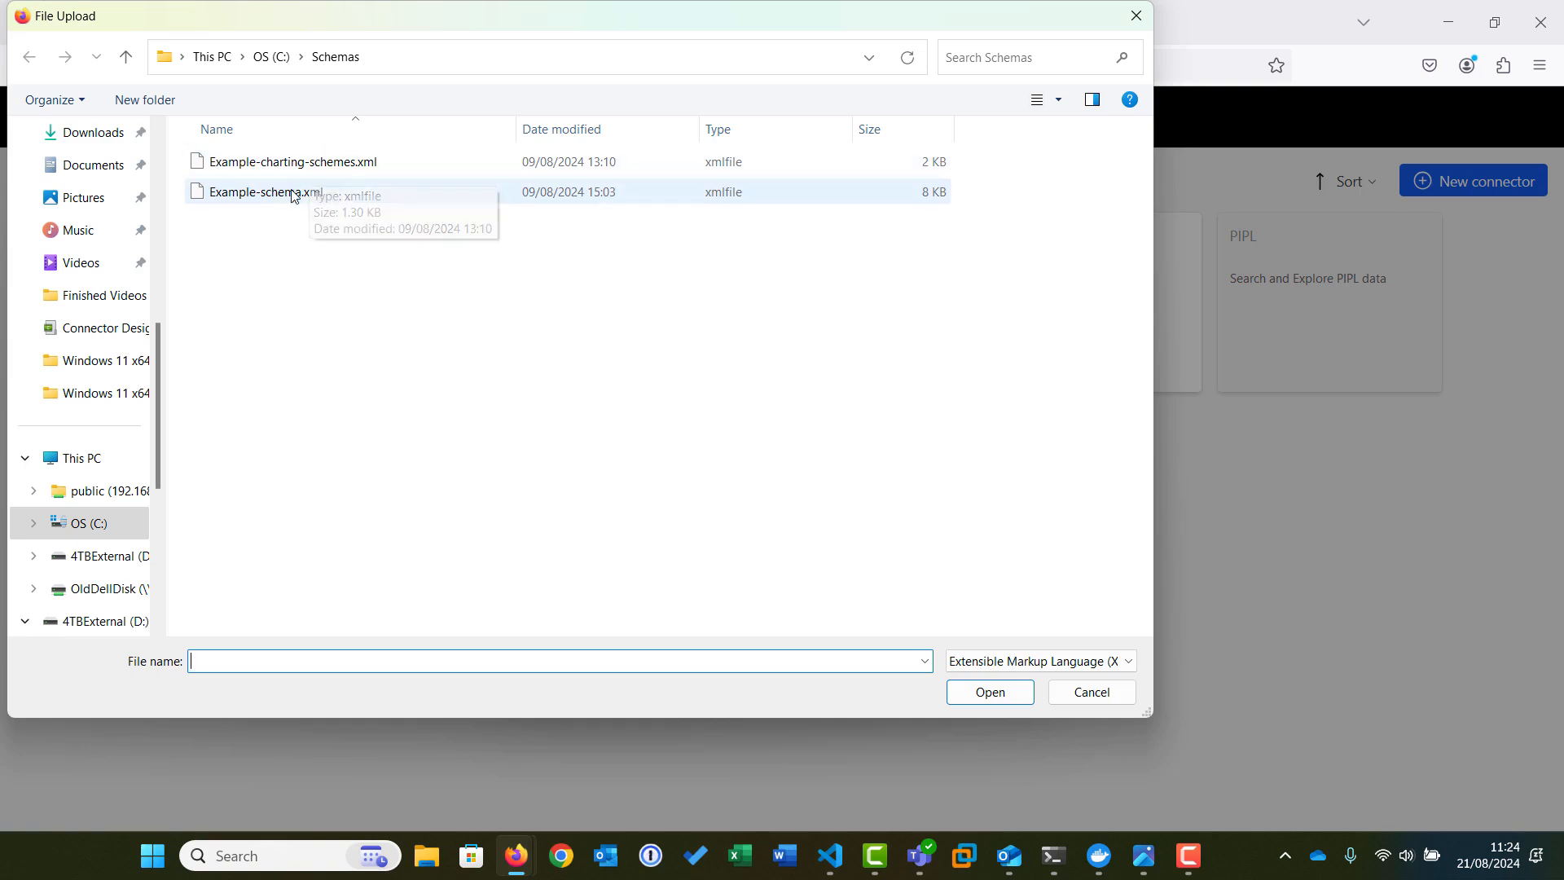
{"action": "left_click", "coordinate": [292, 161]}
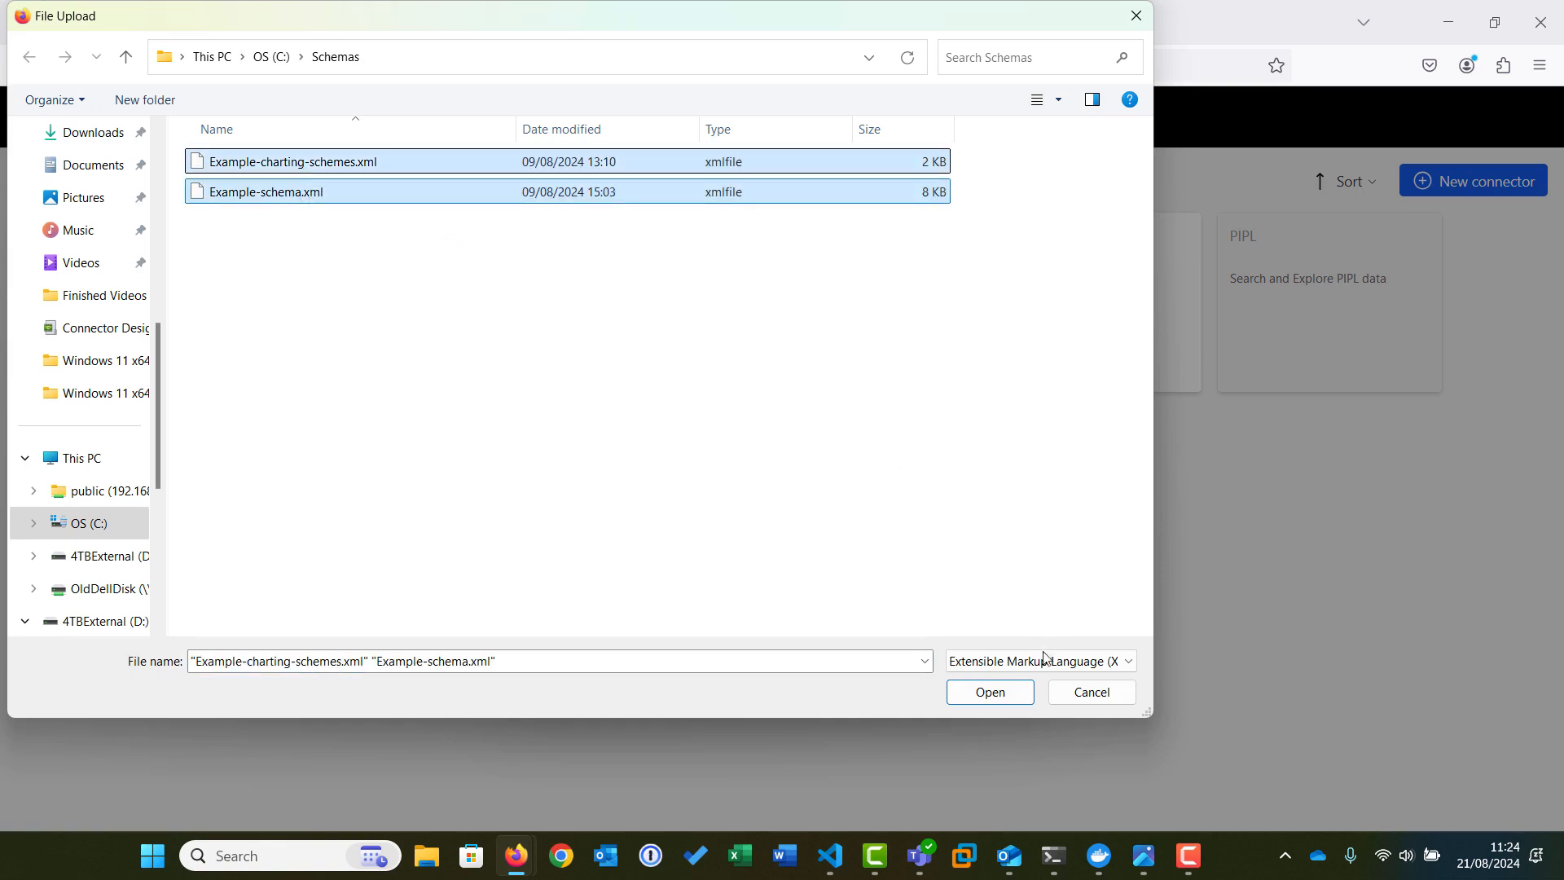
{"action": "left_click", "coordinate": [988, 692]}
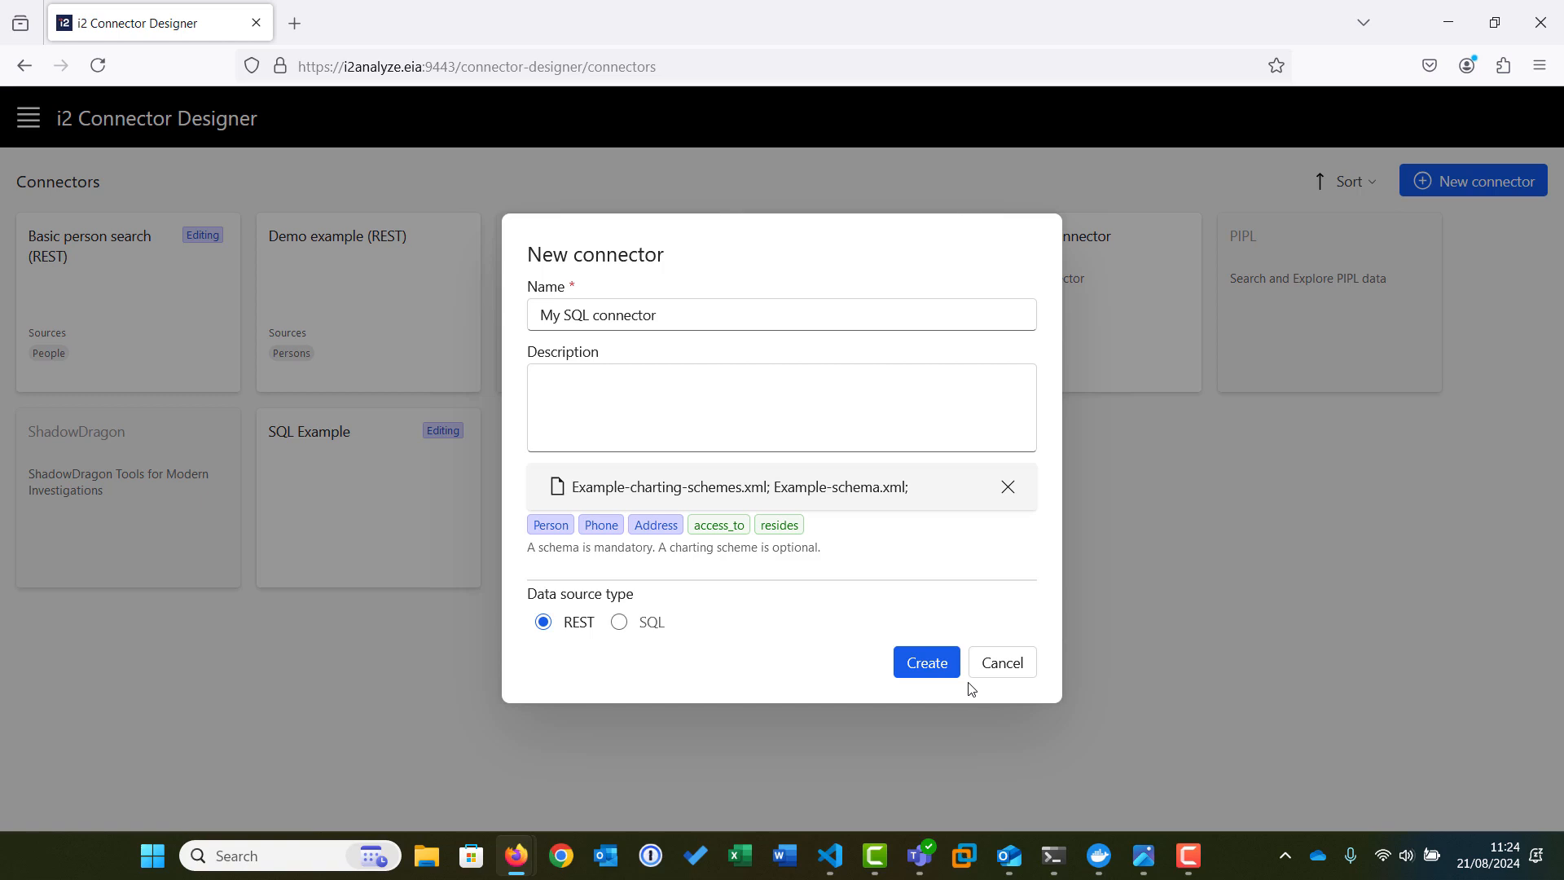
Use an MS_SQL data source at server con-des-sql.eia:1433.
{"action": "left_click", "coordinate": [618, 621]}
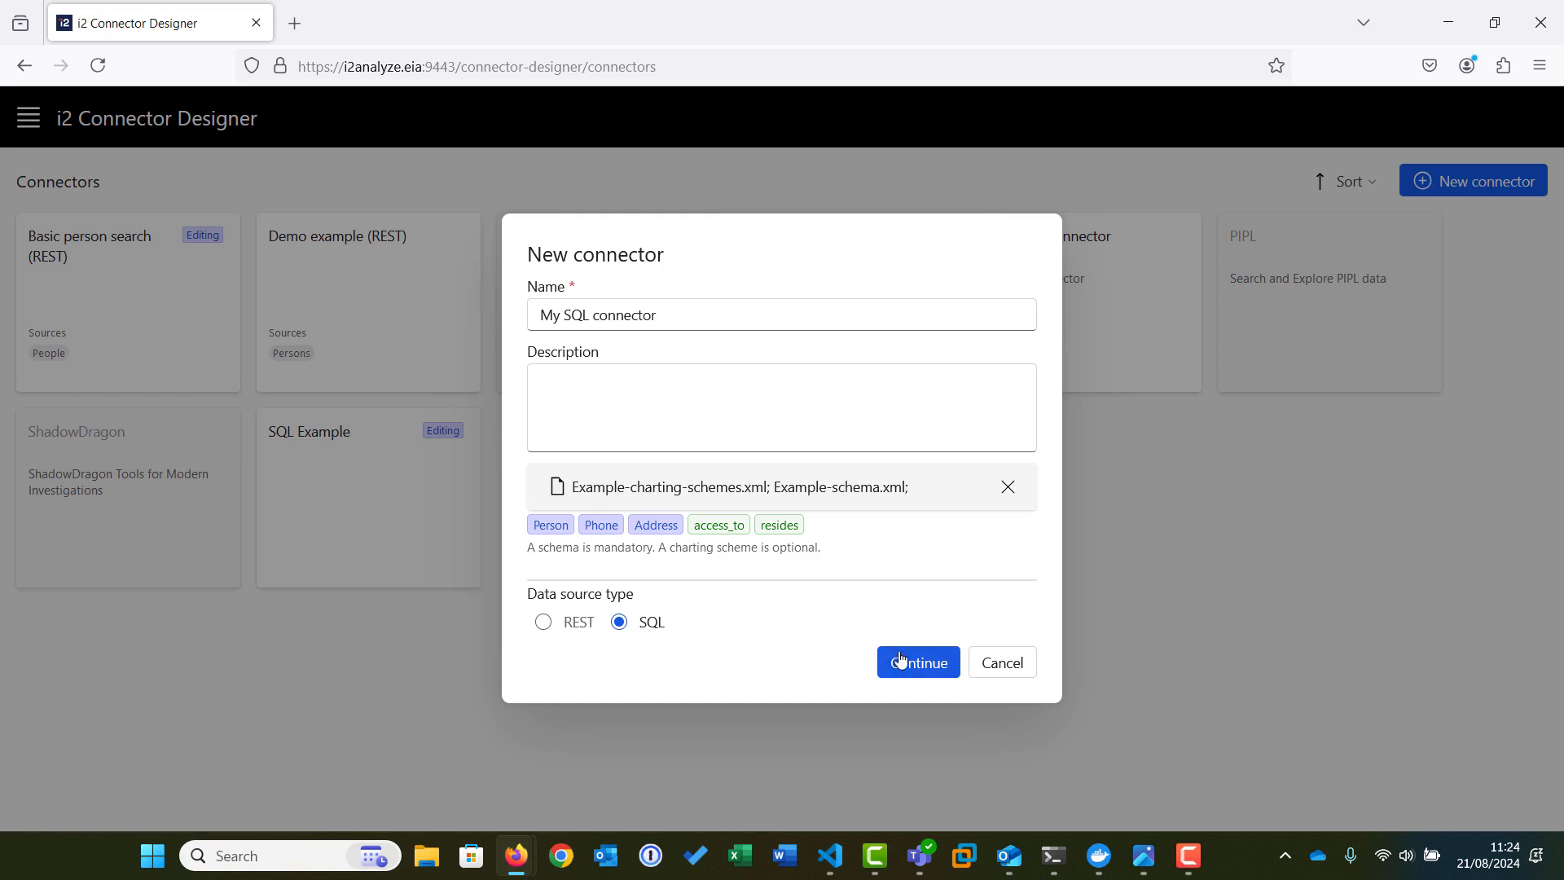
{"action": "left_click", "coordinate": [915, 661]}
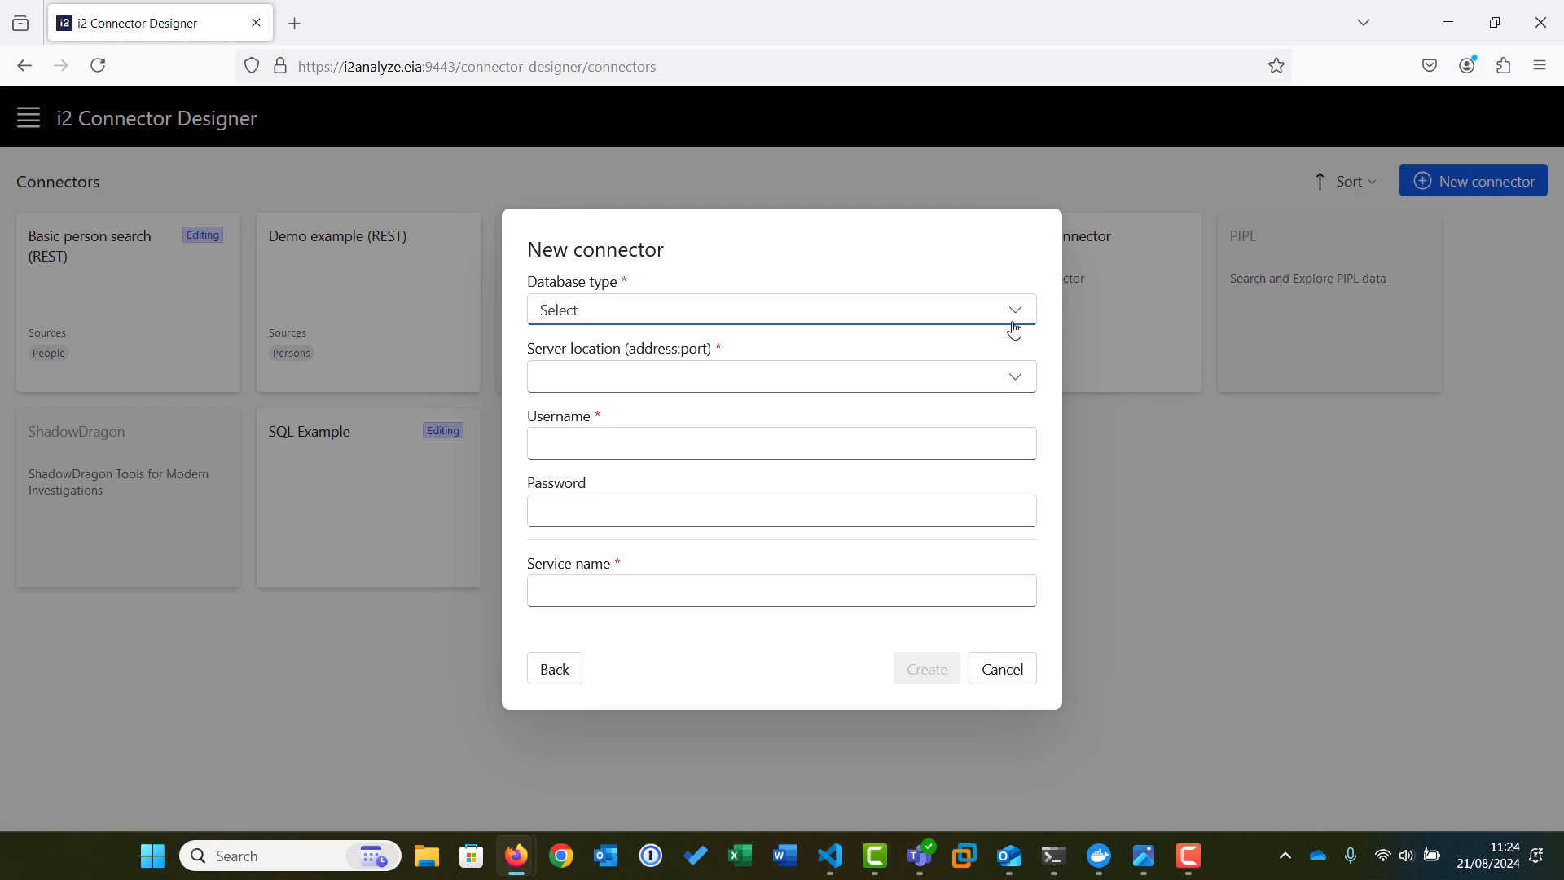
{"action": "left_click", "coordinate": [782, 310]}
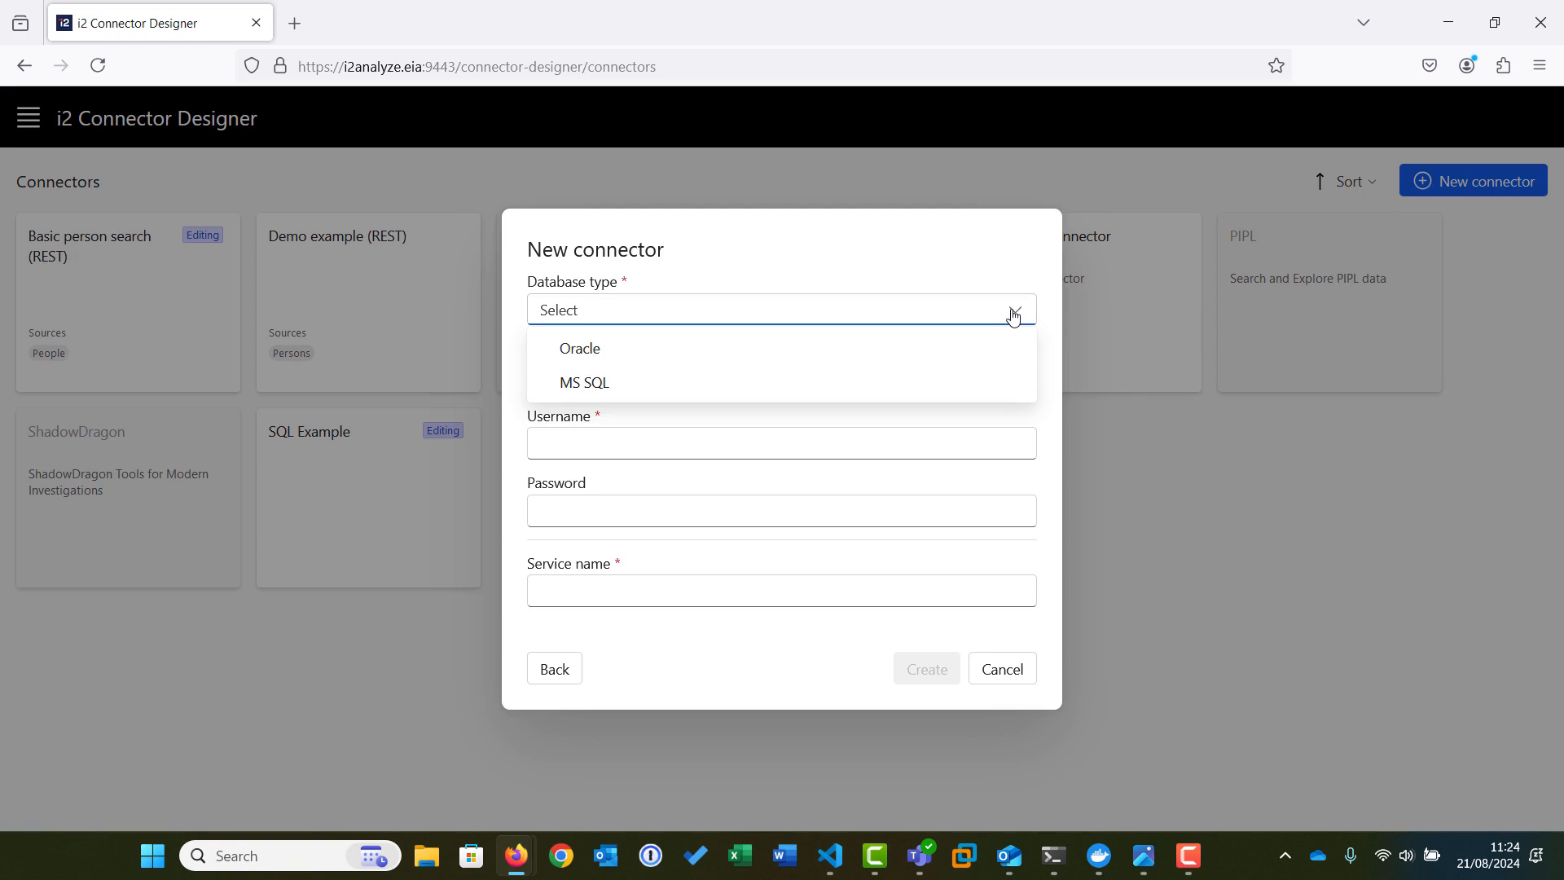
{"action": "left_click", "coordinate": [582, 382]}
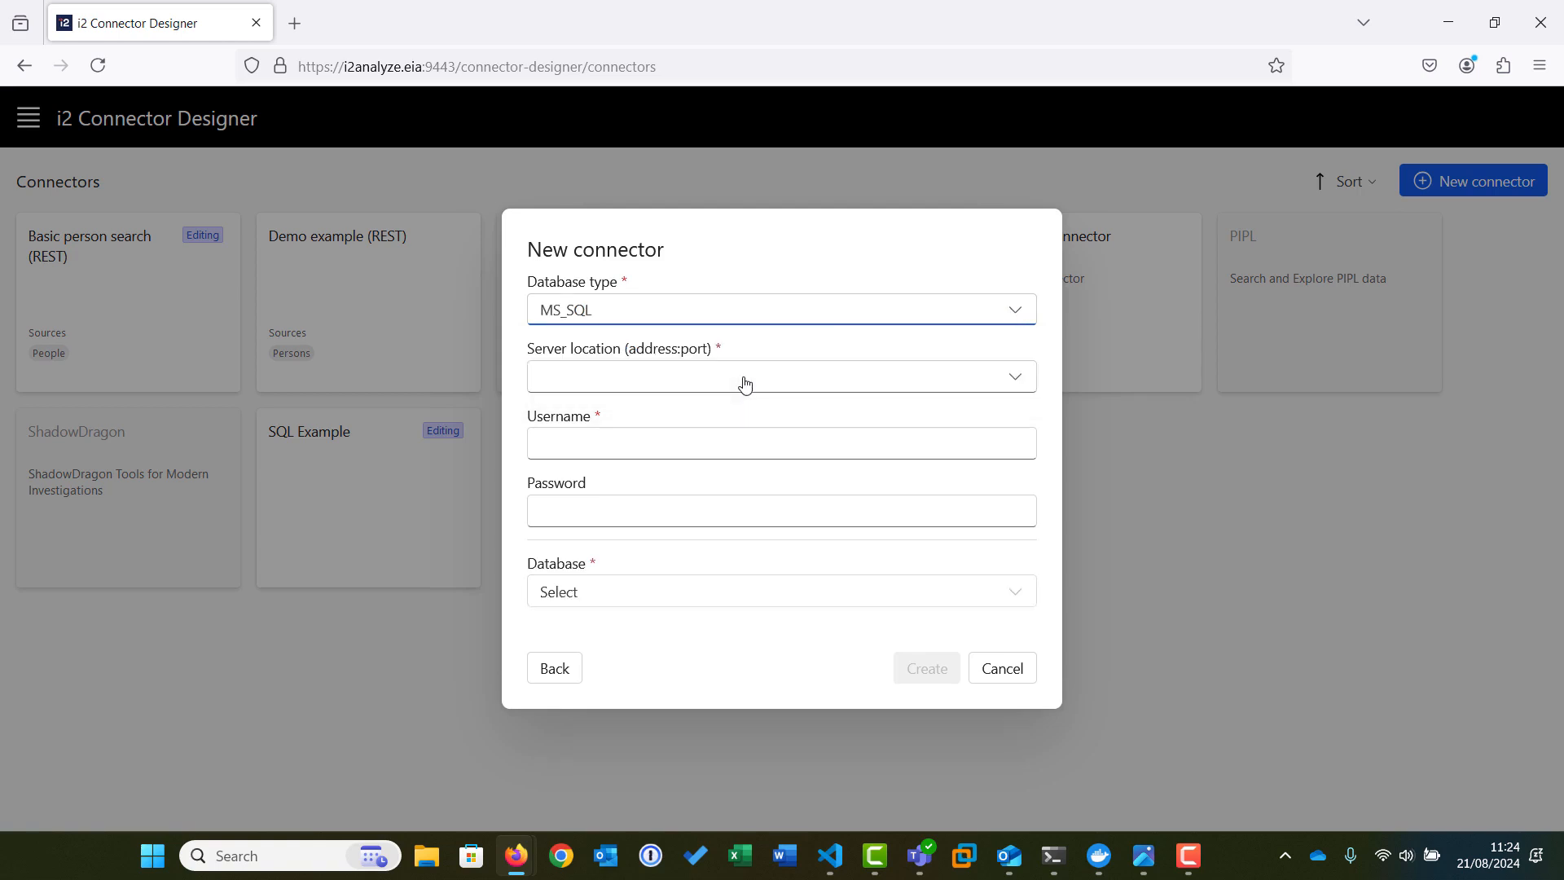
{"action": "left_click", "coordinate": [782, 377]}
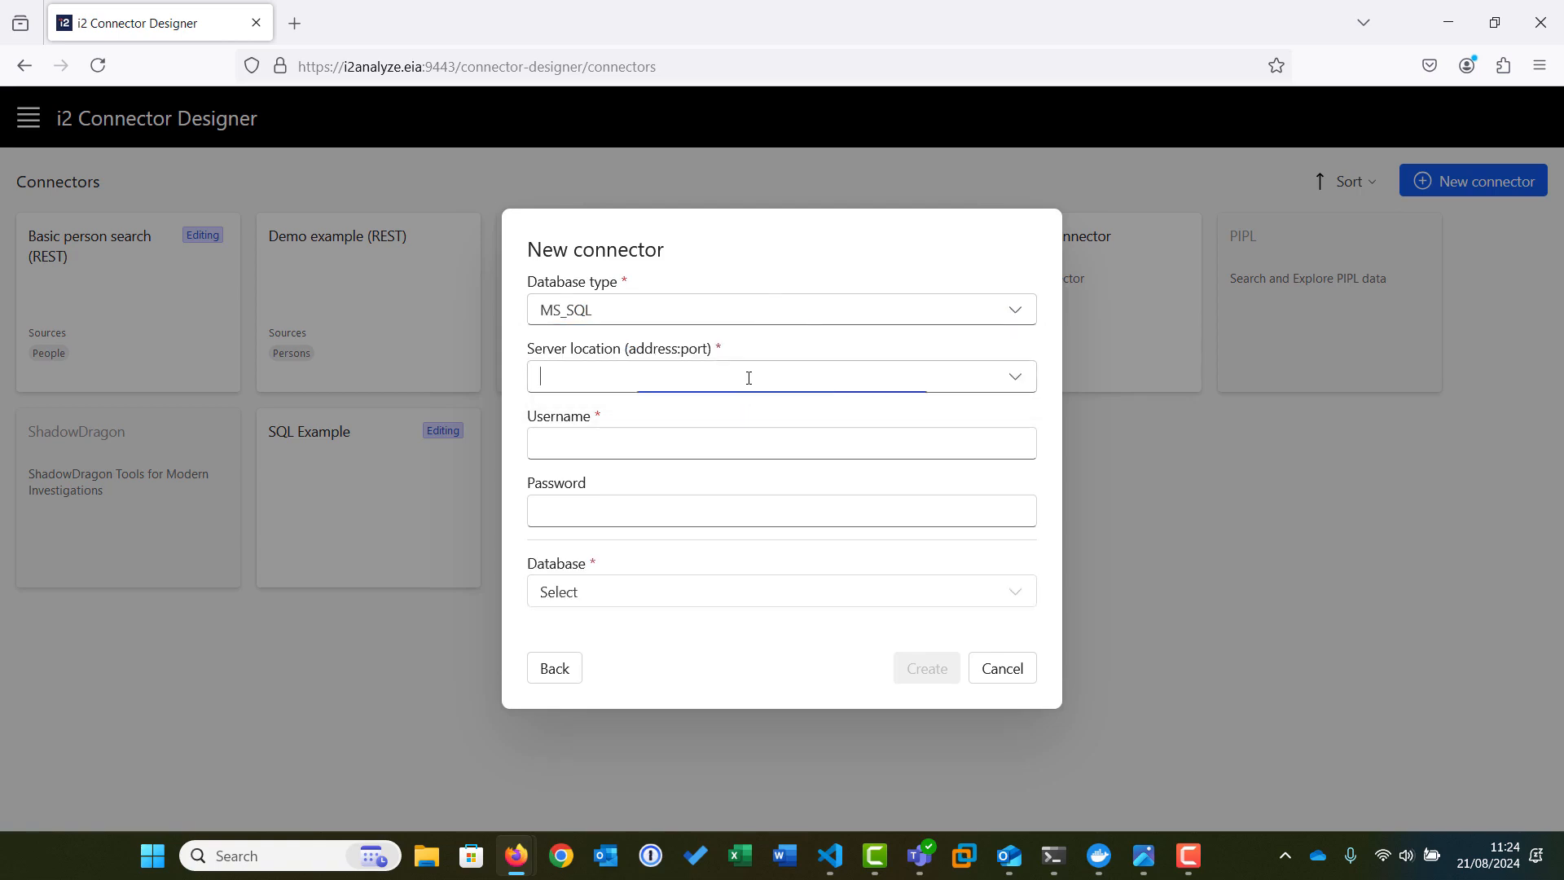
{"action": "type", "text": "con-des-sql.eia:1433"}
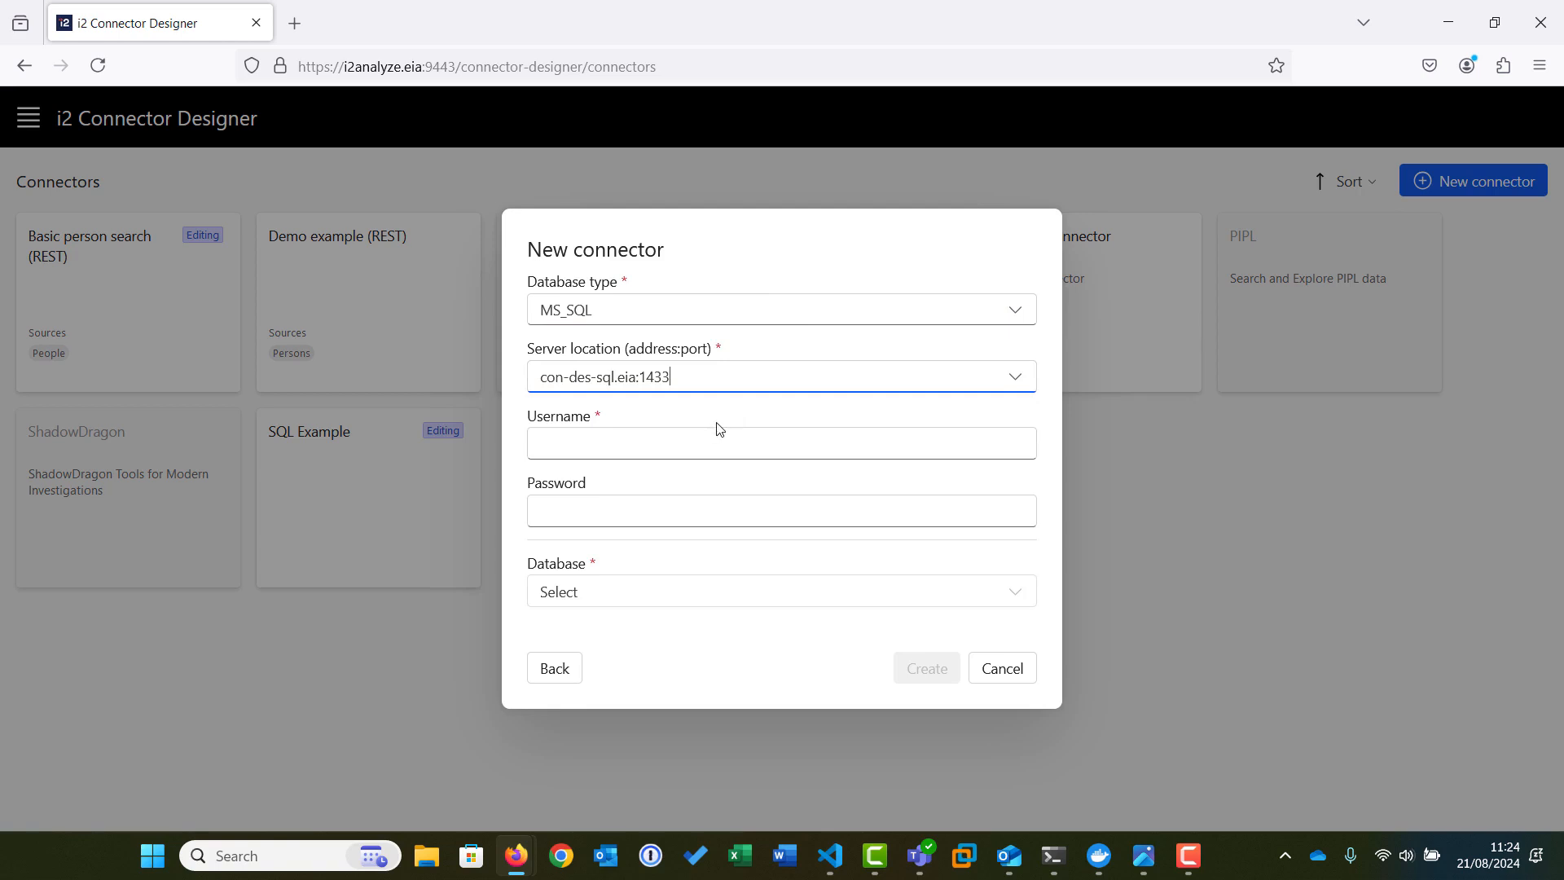
Fill in the saved credentials, choose the testdb database, and create the connector.
{"action": "left_click", "coordinate": [781, 443]}
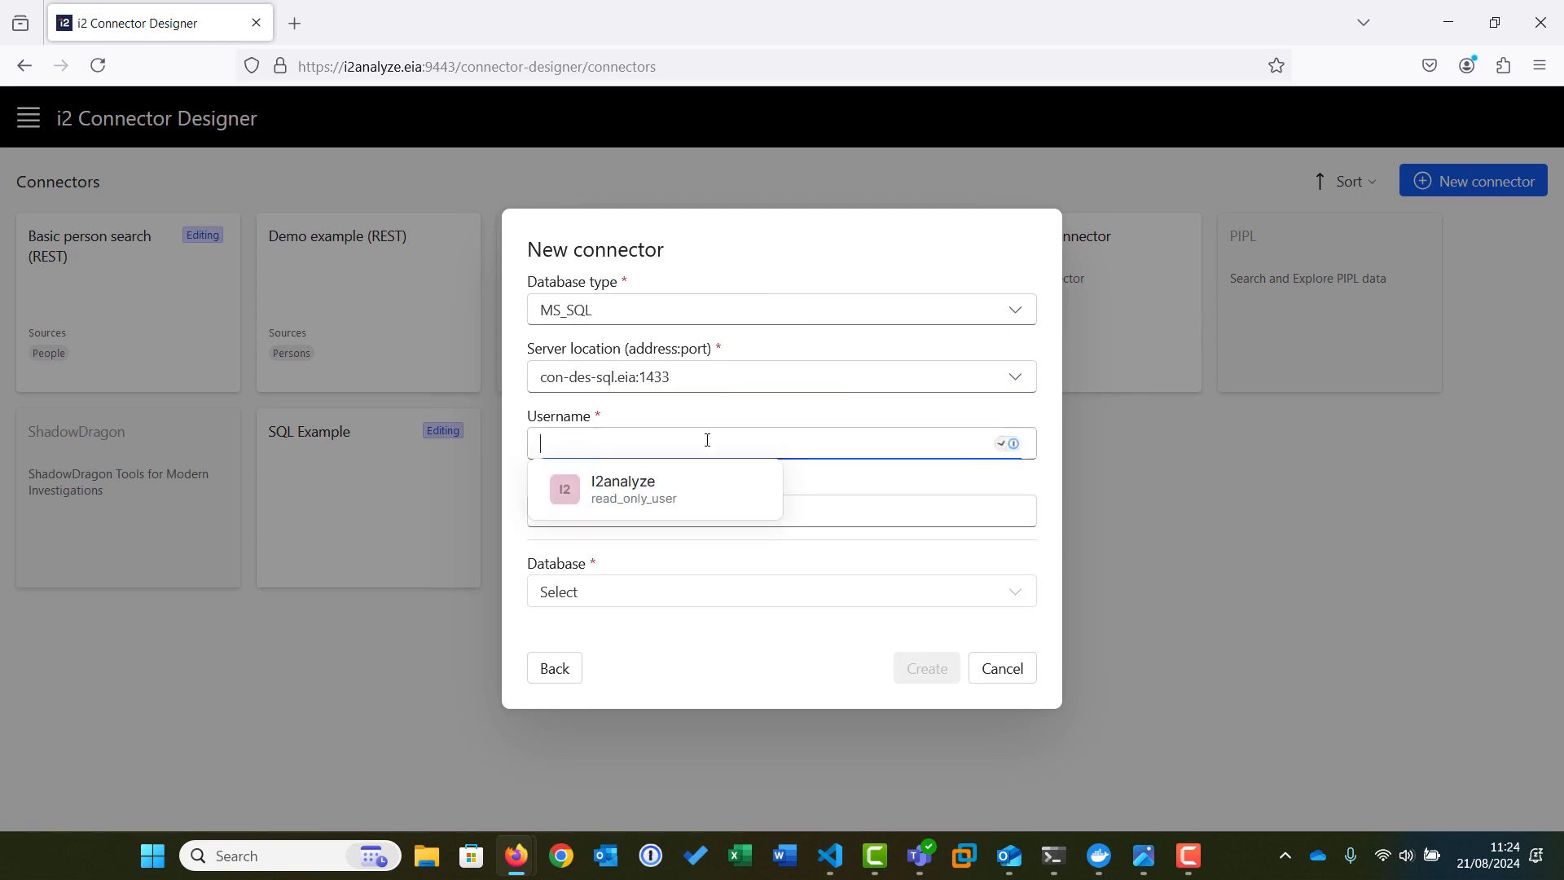
{"action": "left_click", "coordinate": [634, 489]}
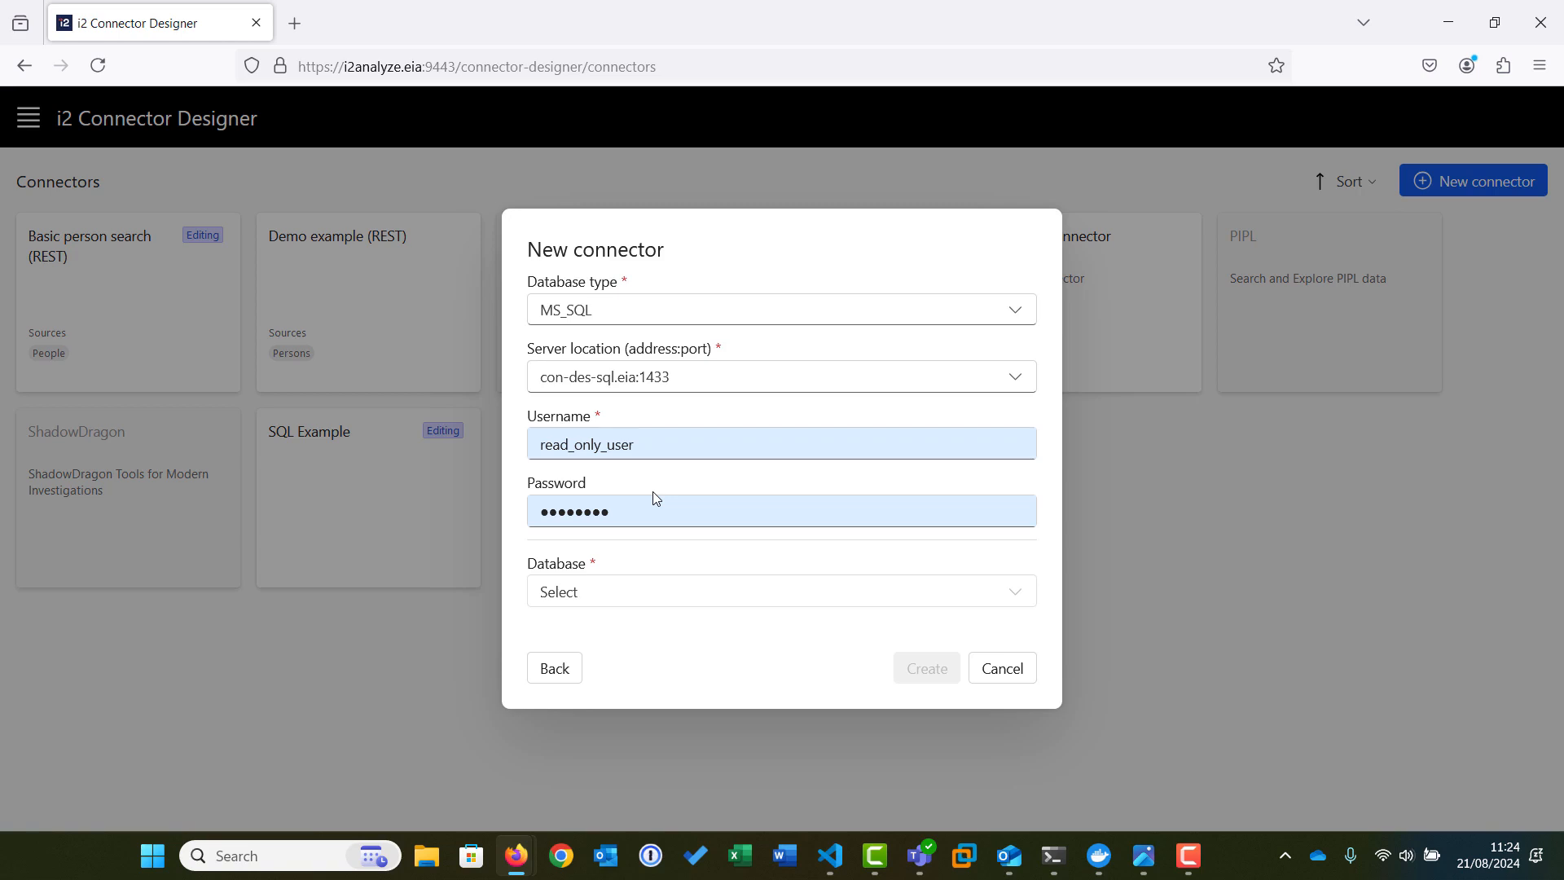
{"action": "left_click", "coordinate": [781, 591]}
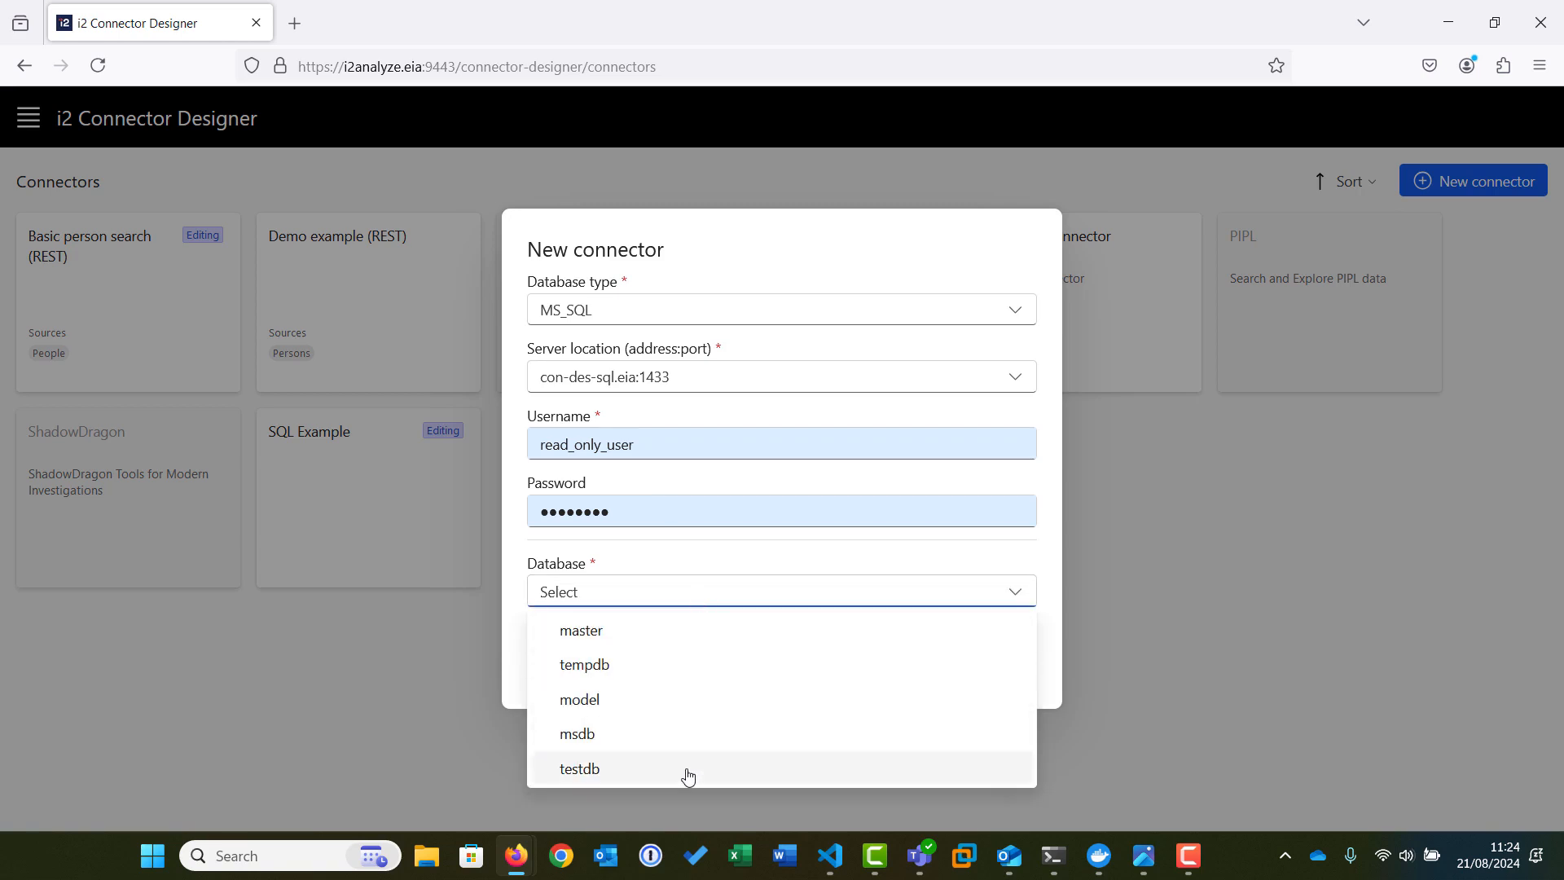
{"action": "left_click", "coordinate": [578, 768]}
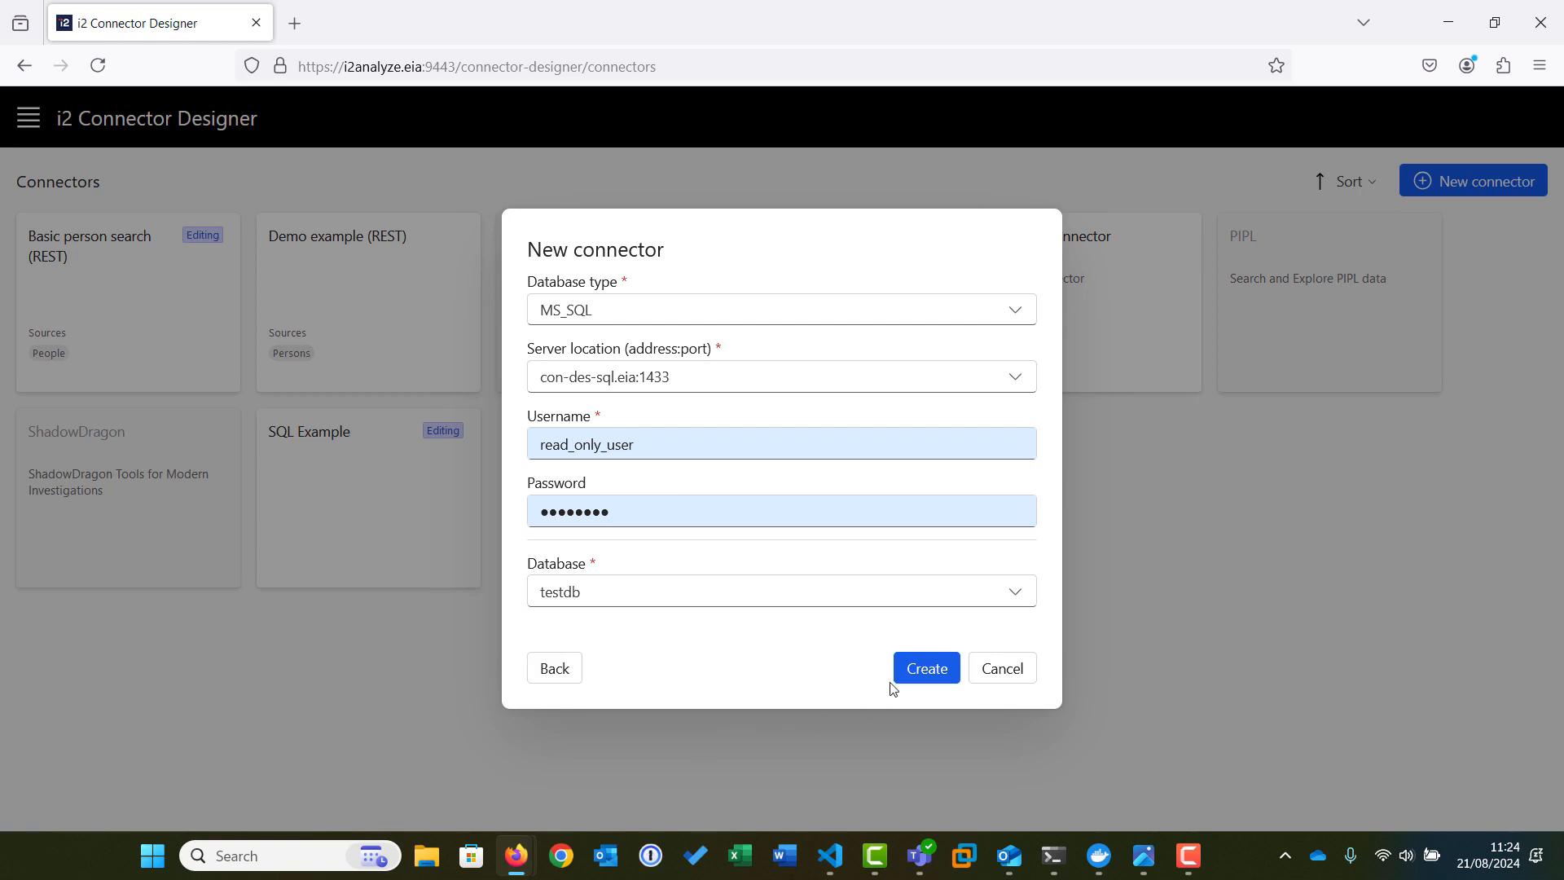
{"action": "left_click", "coordinate": [925, 667]}
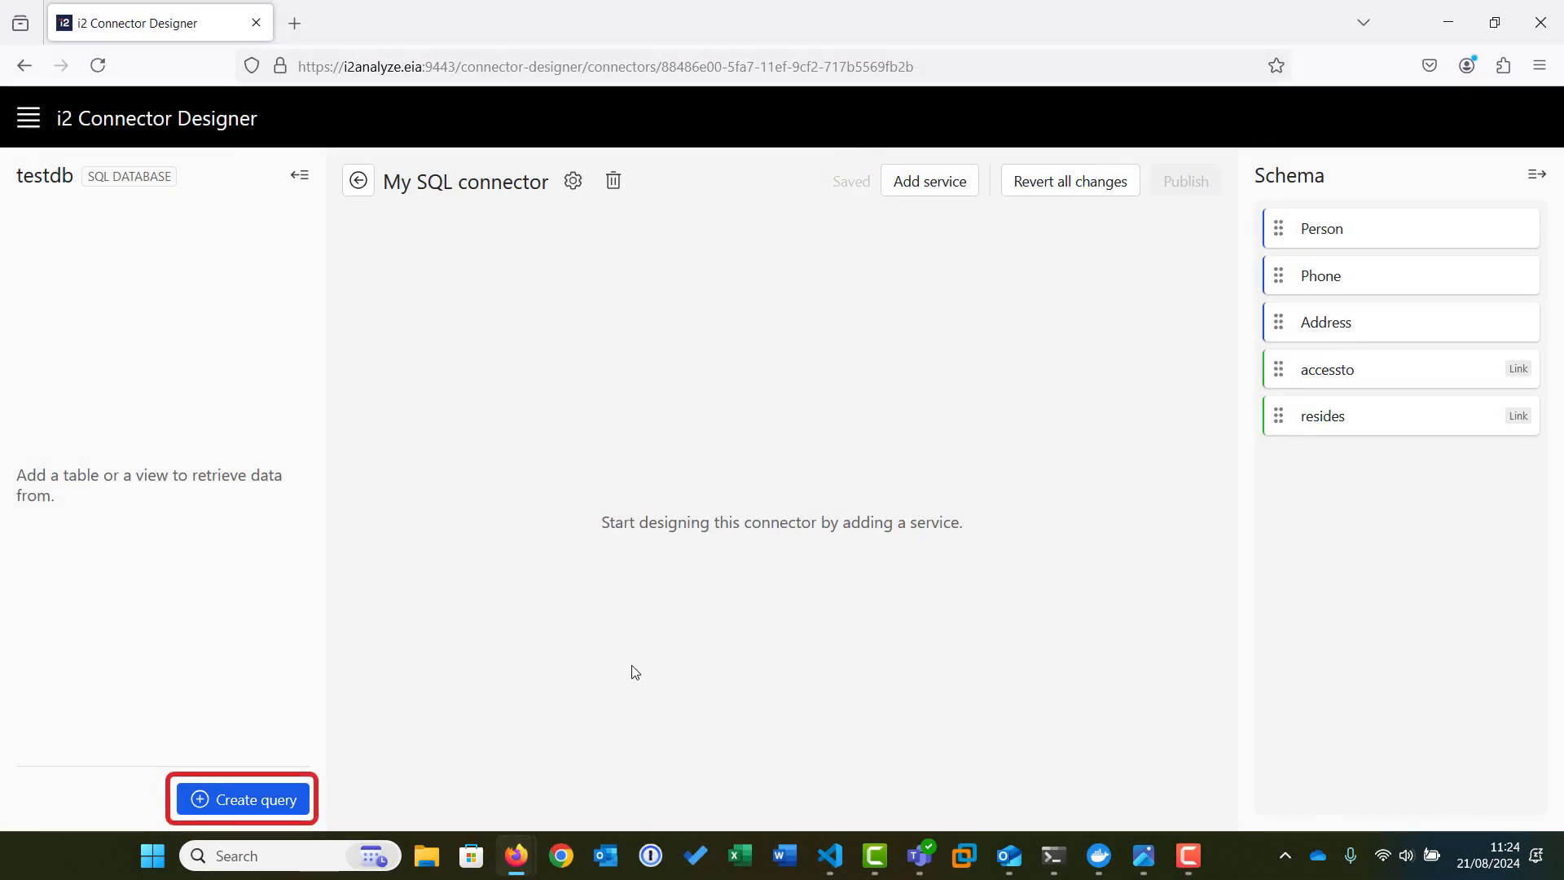
Select all five testdb tables, including Person and Address, as query sources.
{"action": "left_click", "coordinate": [241, 799]}
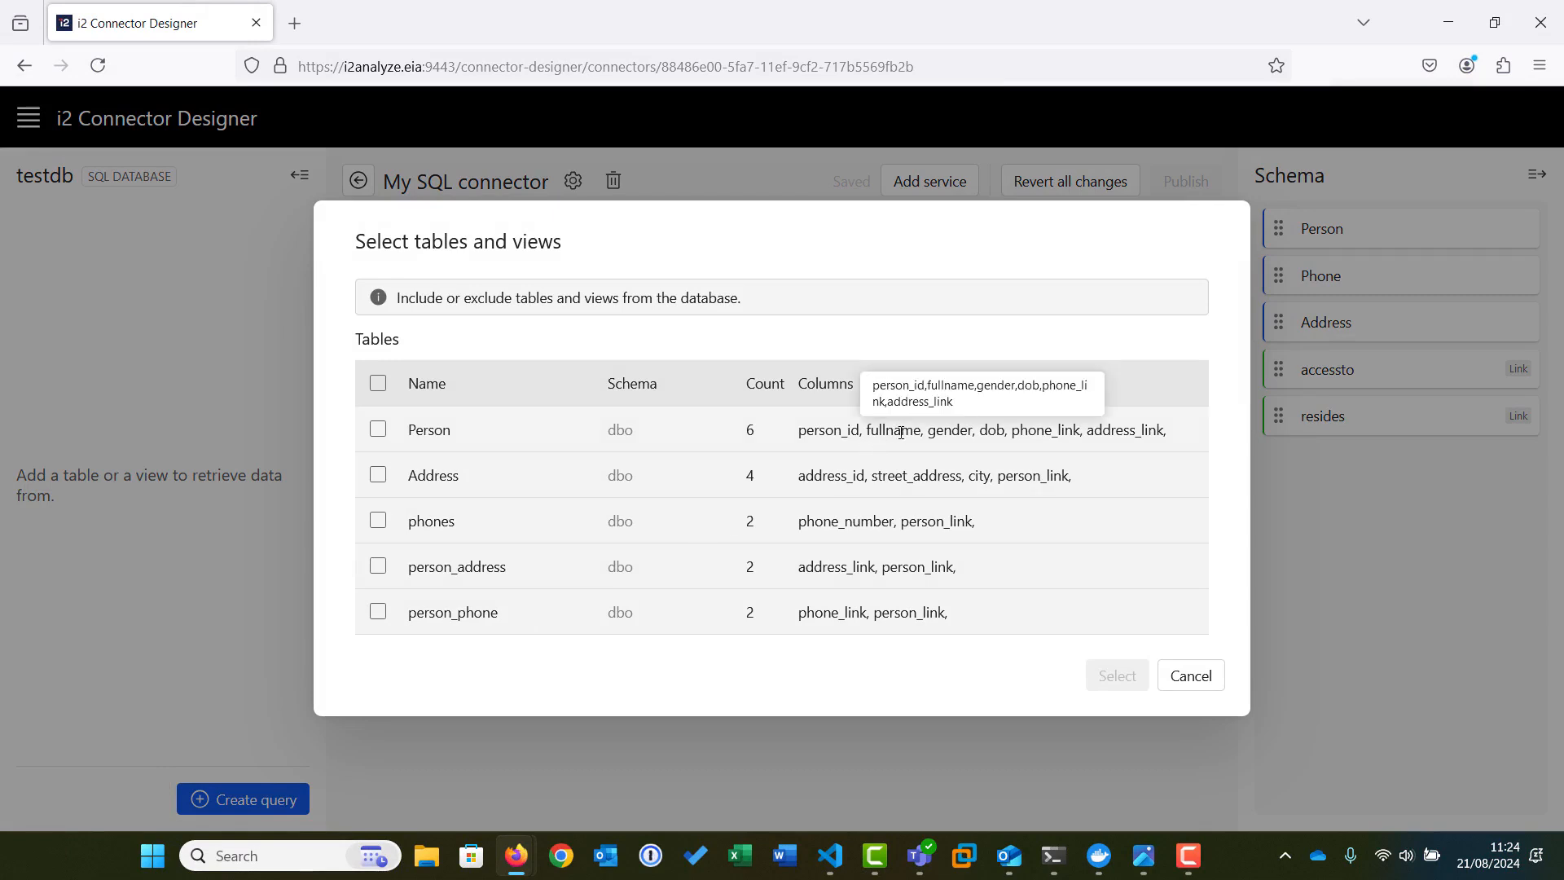
{"action": "mouse_move", "coordinate": [893, 474]}
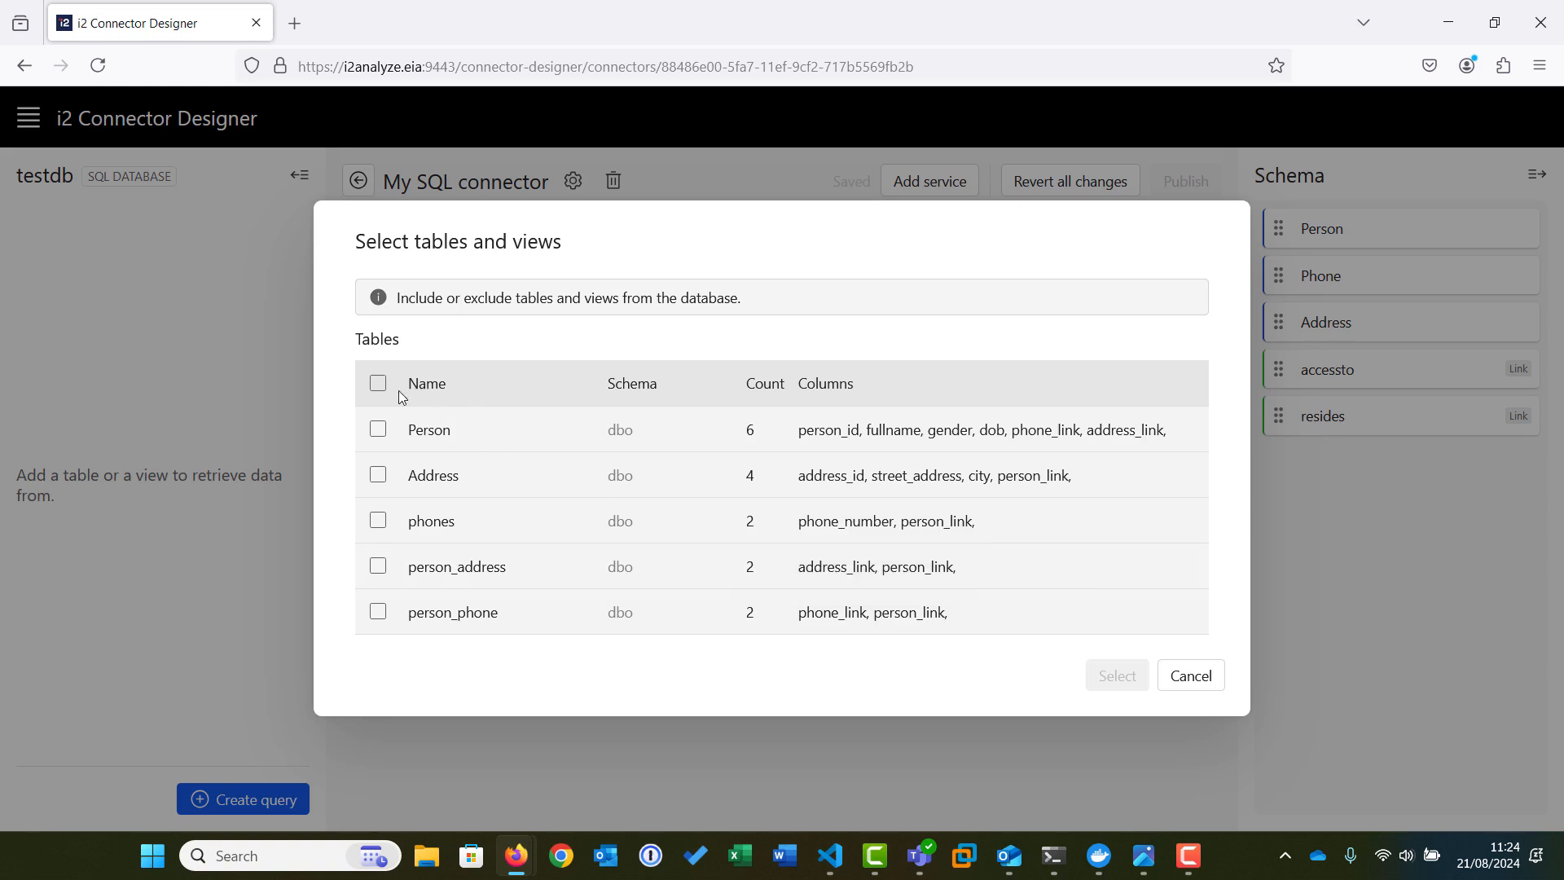
{"action": "left_click", "coordinate": [377, 383]}
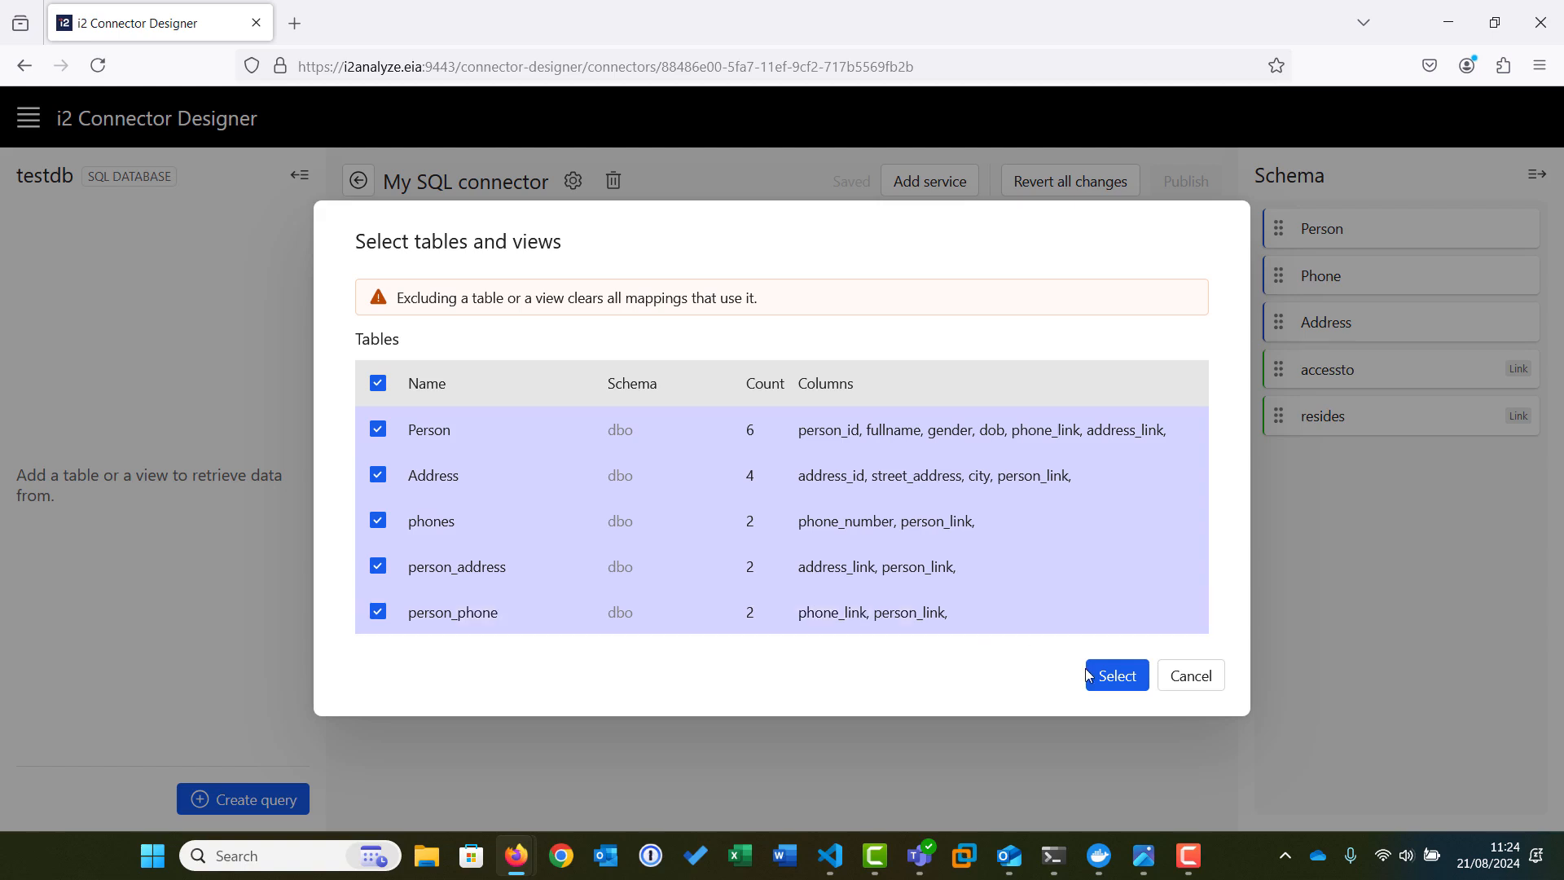
{"action": "left_click", "coordinate": [1115, 676]}
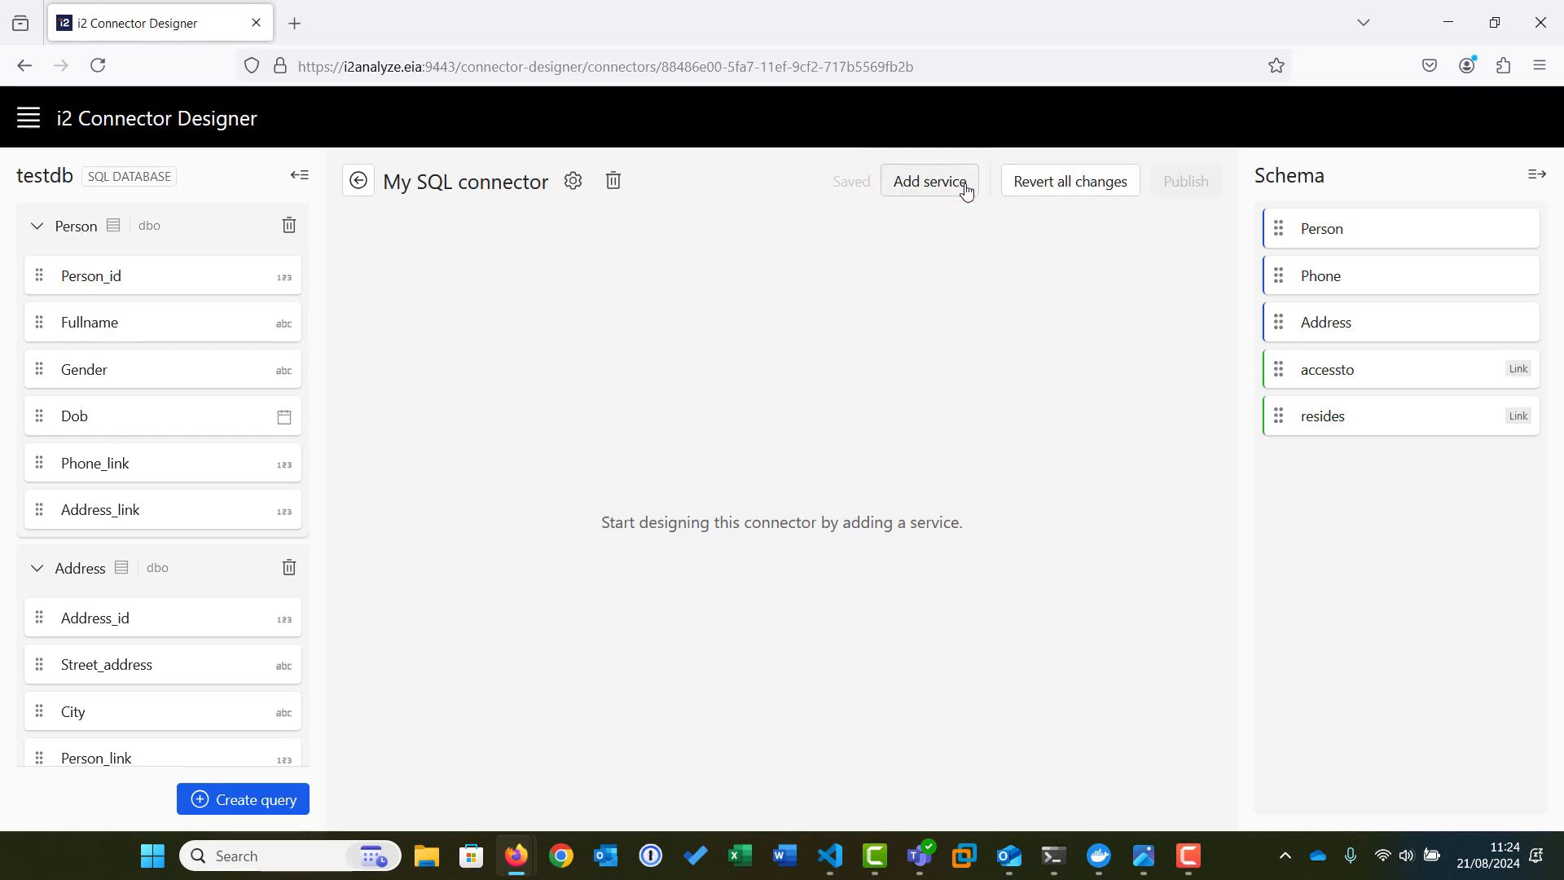
Add service 'Find people by full name' with persistent identifiers, described 'Returns people and addresses and phones'.
{"action": "left_click", "coordinate": [928, 181]}
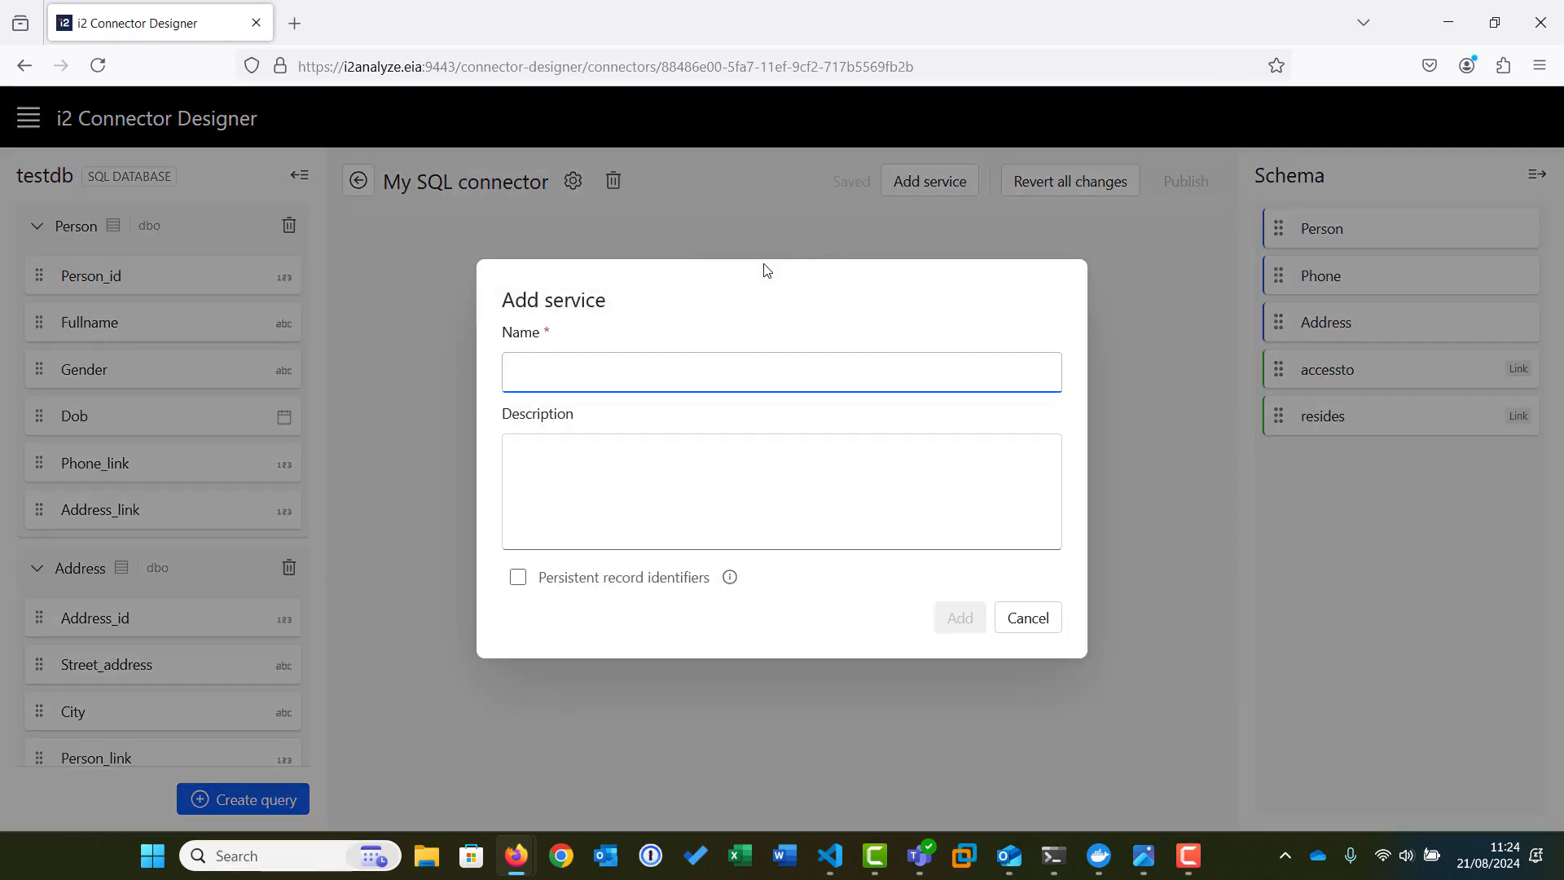
{"action": "type", "text": "Find people by full name"}
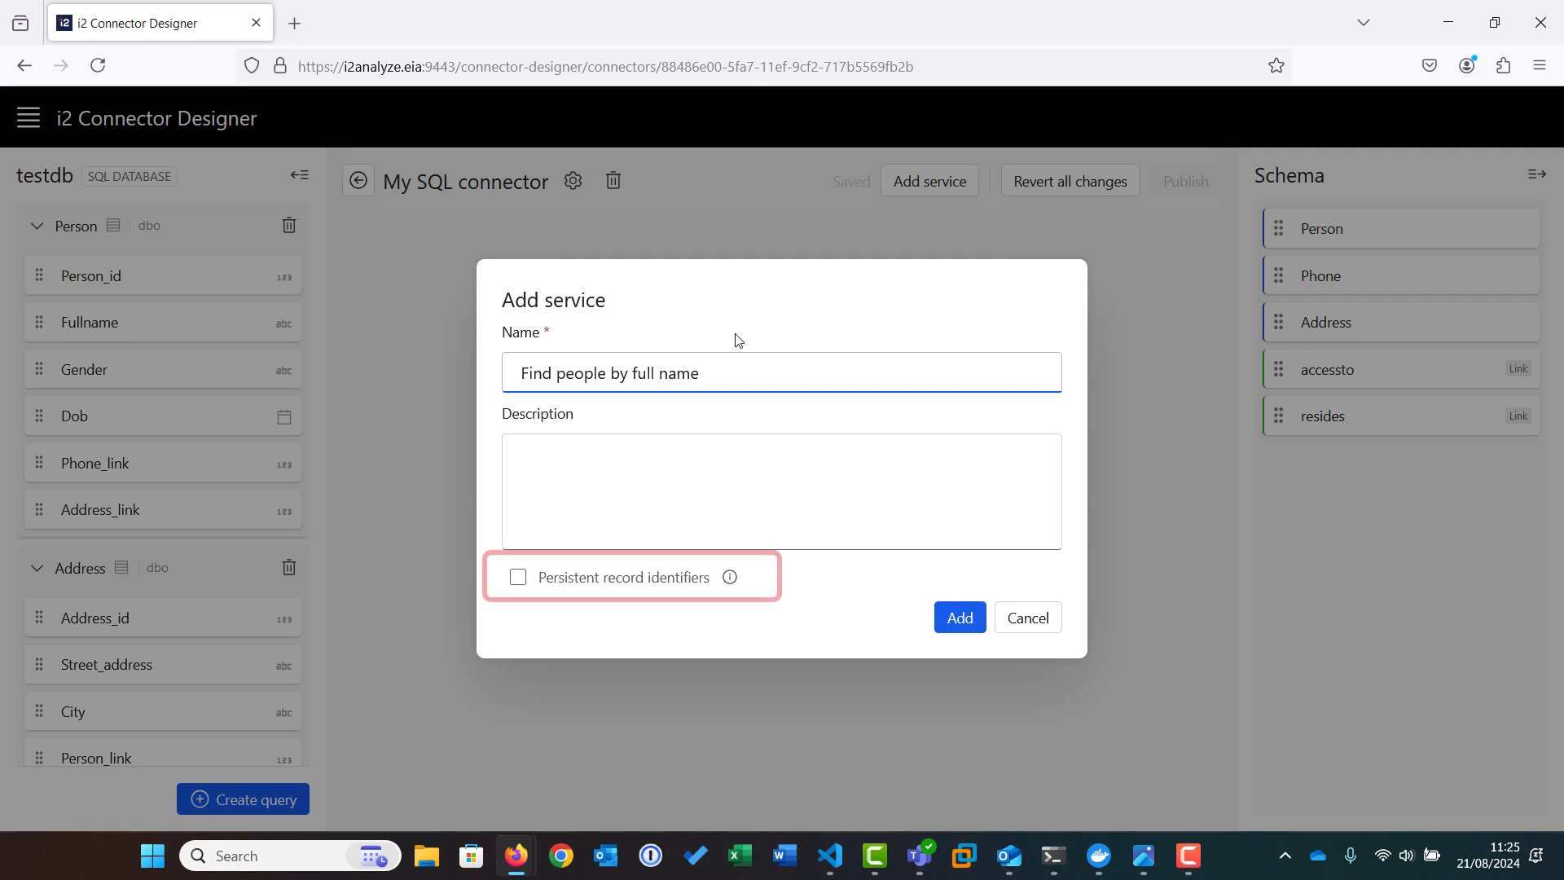
{"action": "left_click", "coordinate": [518, 577]}
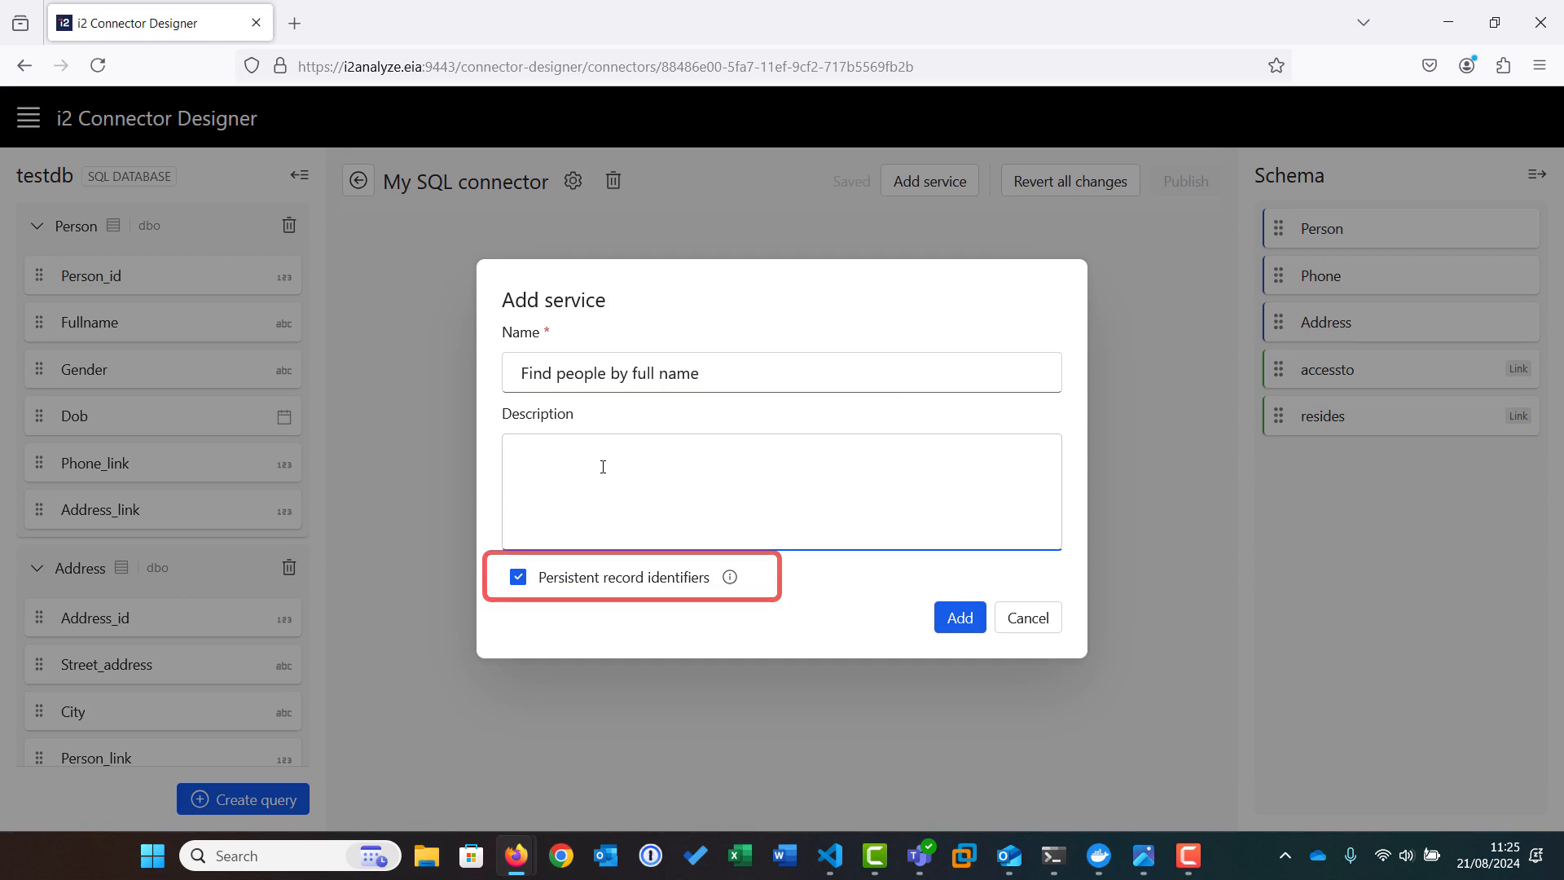
{"action": "type", "text": "Returns people and addresses and phones"}
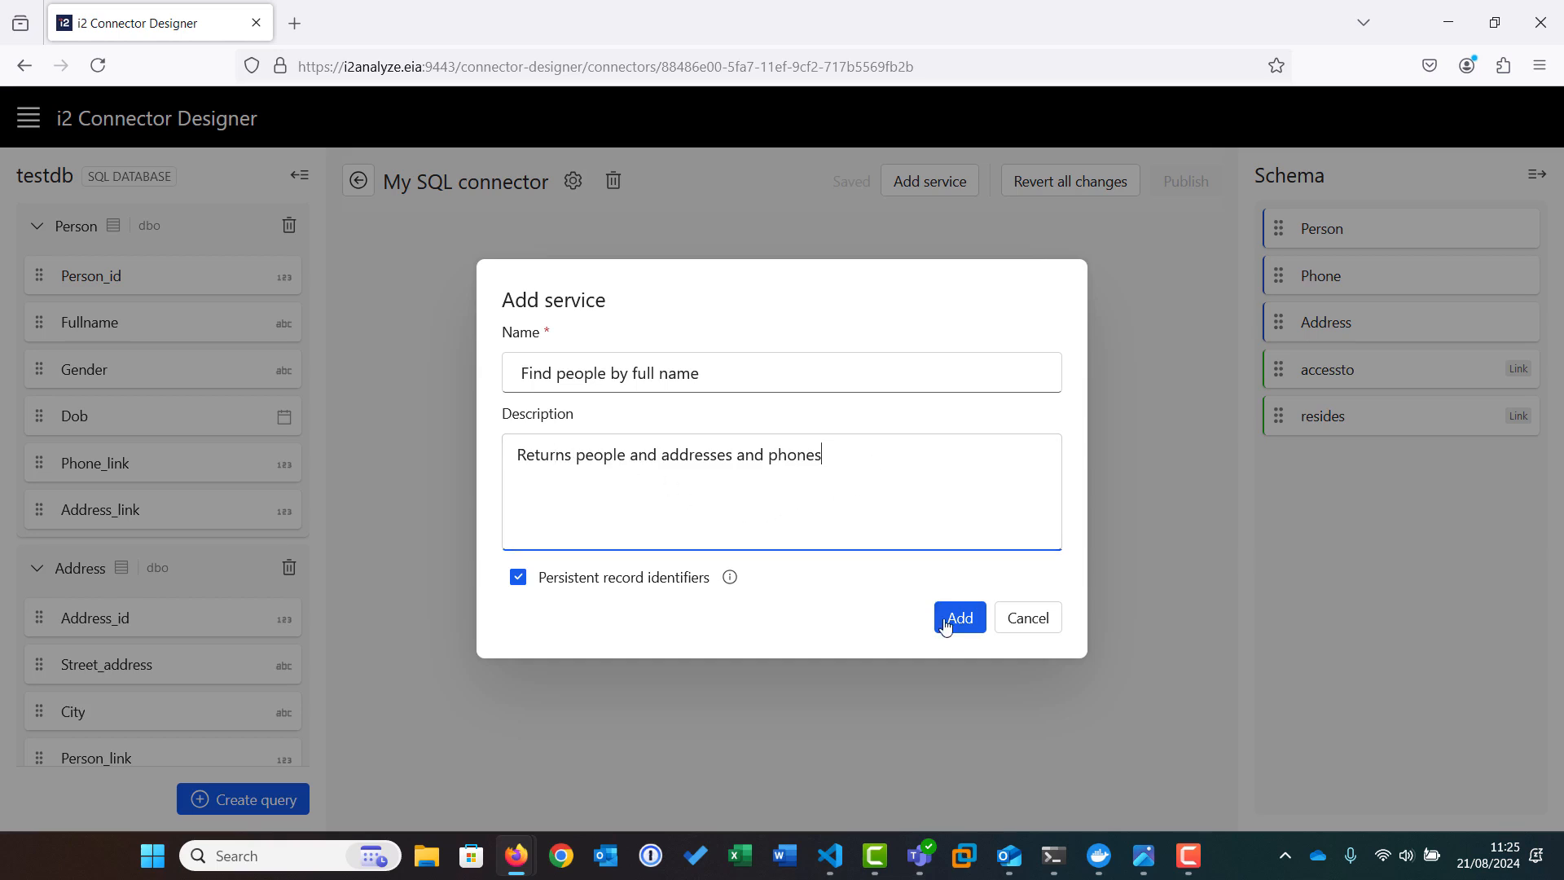
{"action": "left_click", "coordinate": [956, 618]}
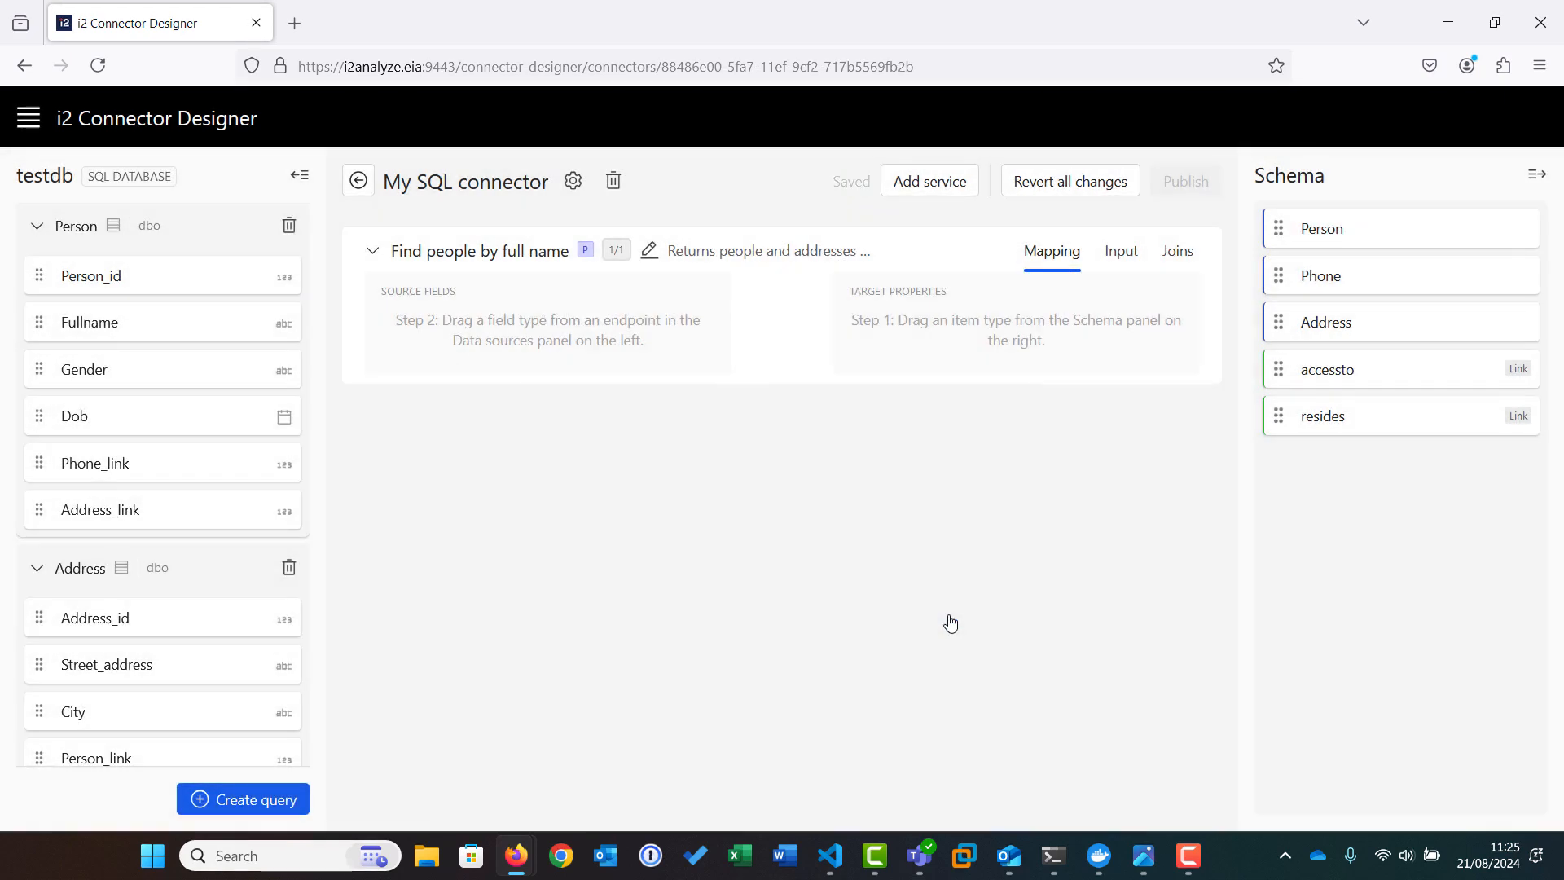
{"action": "mouse_move", "coordinate": [955, 622]}
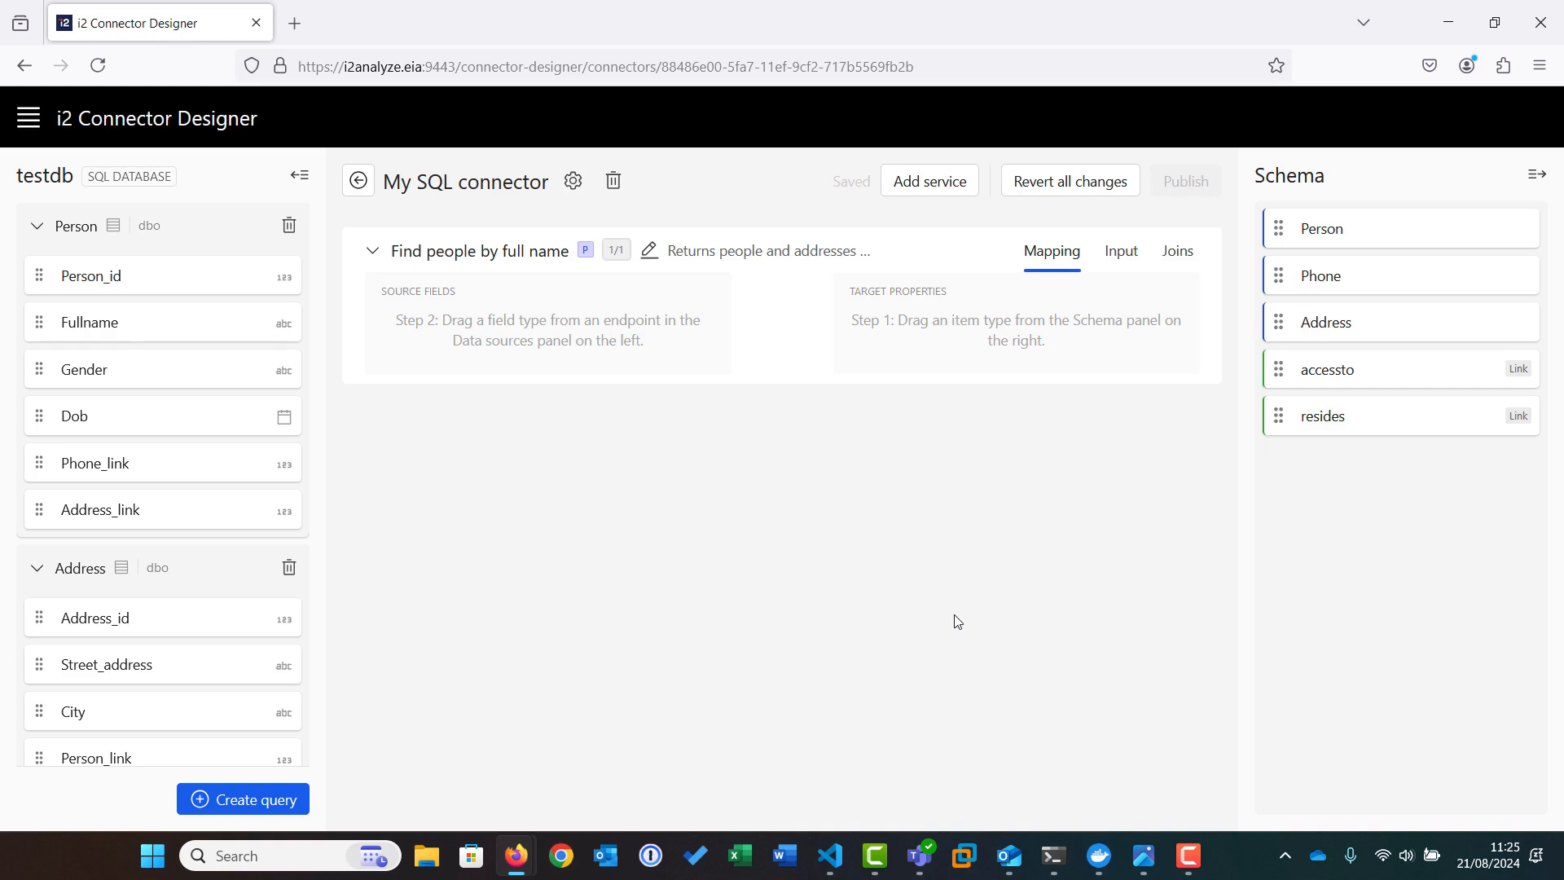
{"action": "mouse_move", "coordinate": [1304, 296]}
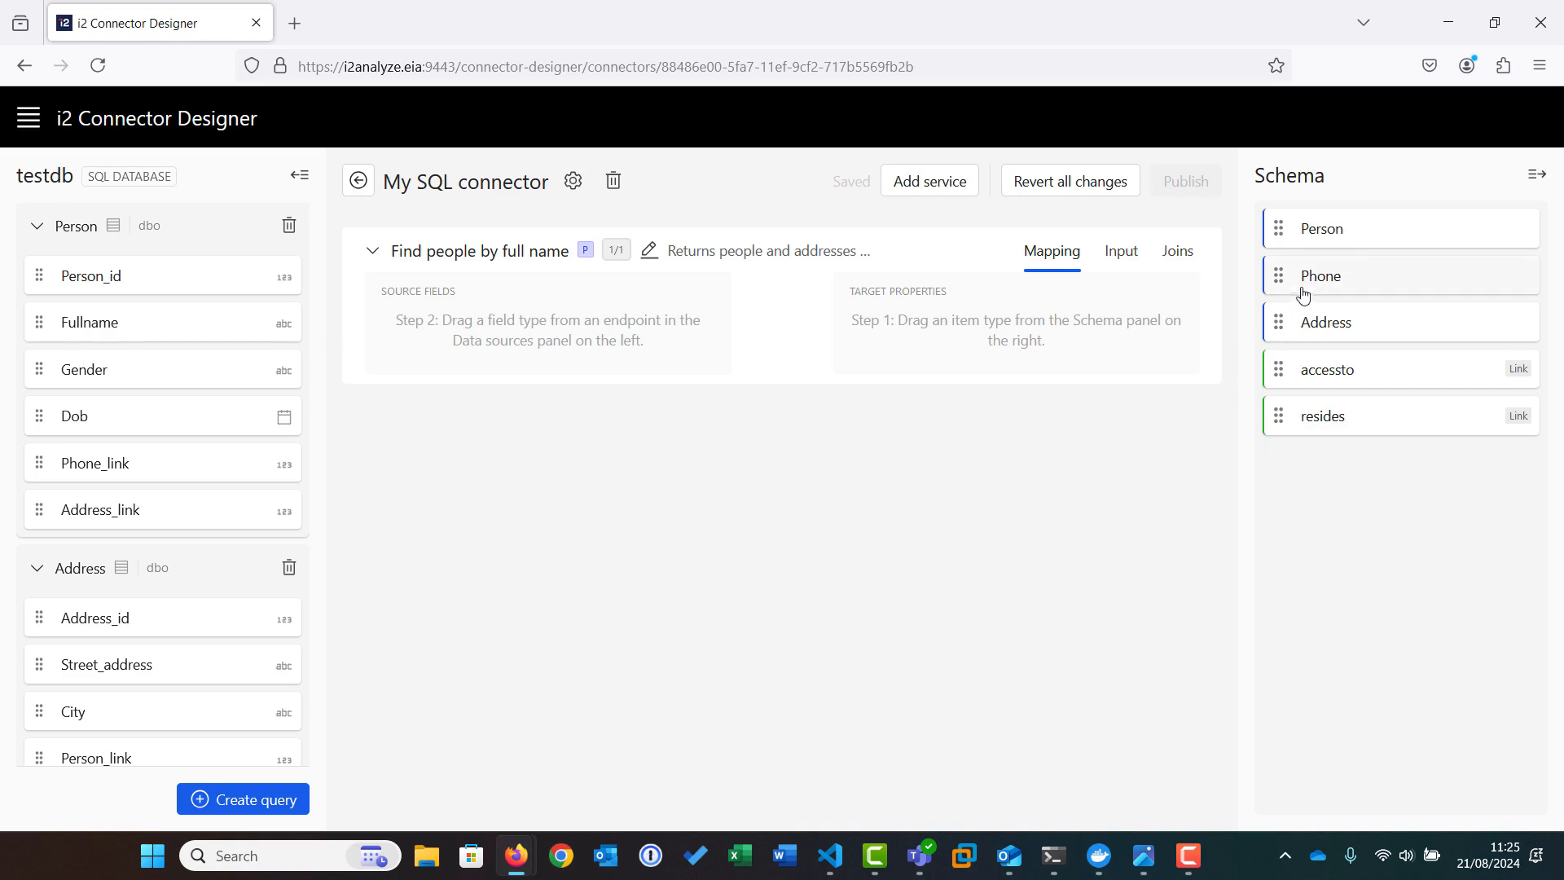
Drag Person and the accessto link into the service's Target Properties.
{"action": "left_click_drag", "start_coordinate": [1320, 228], "coordinate": [1007, 379]}
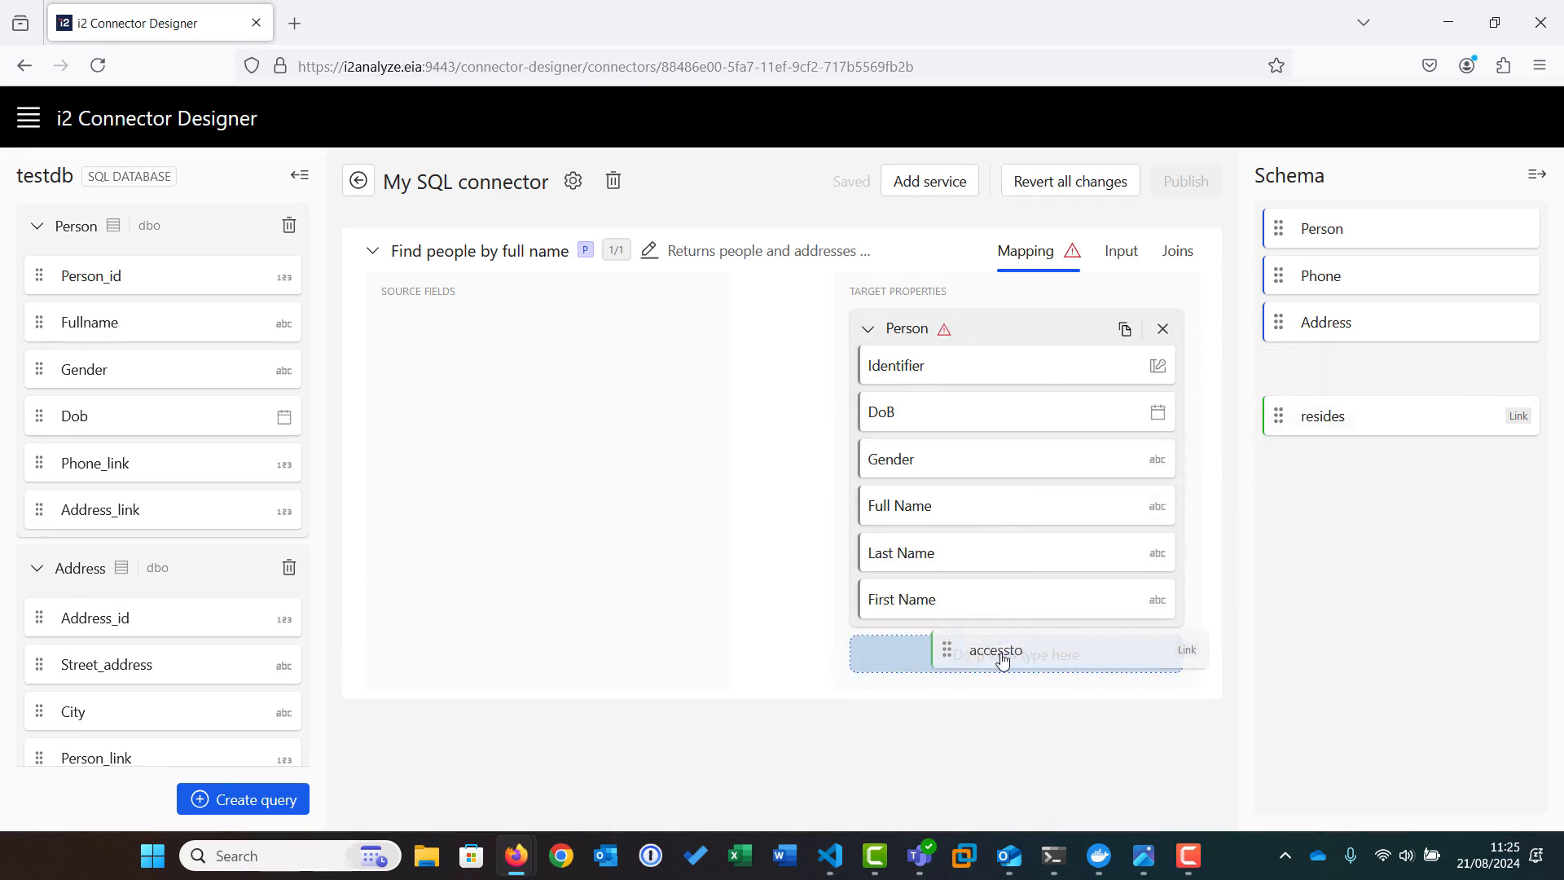
{"action": "left_click_drag", "start_coordinate": [1003, 654], "coordinate": [1003, 654]}
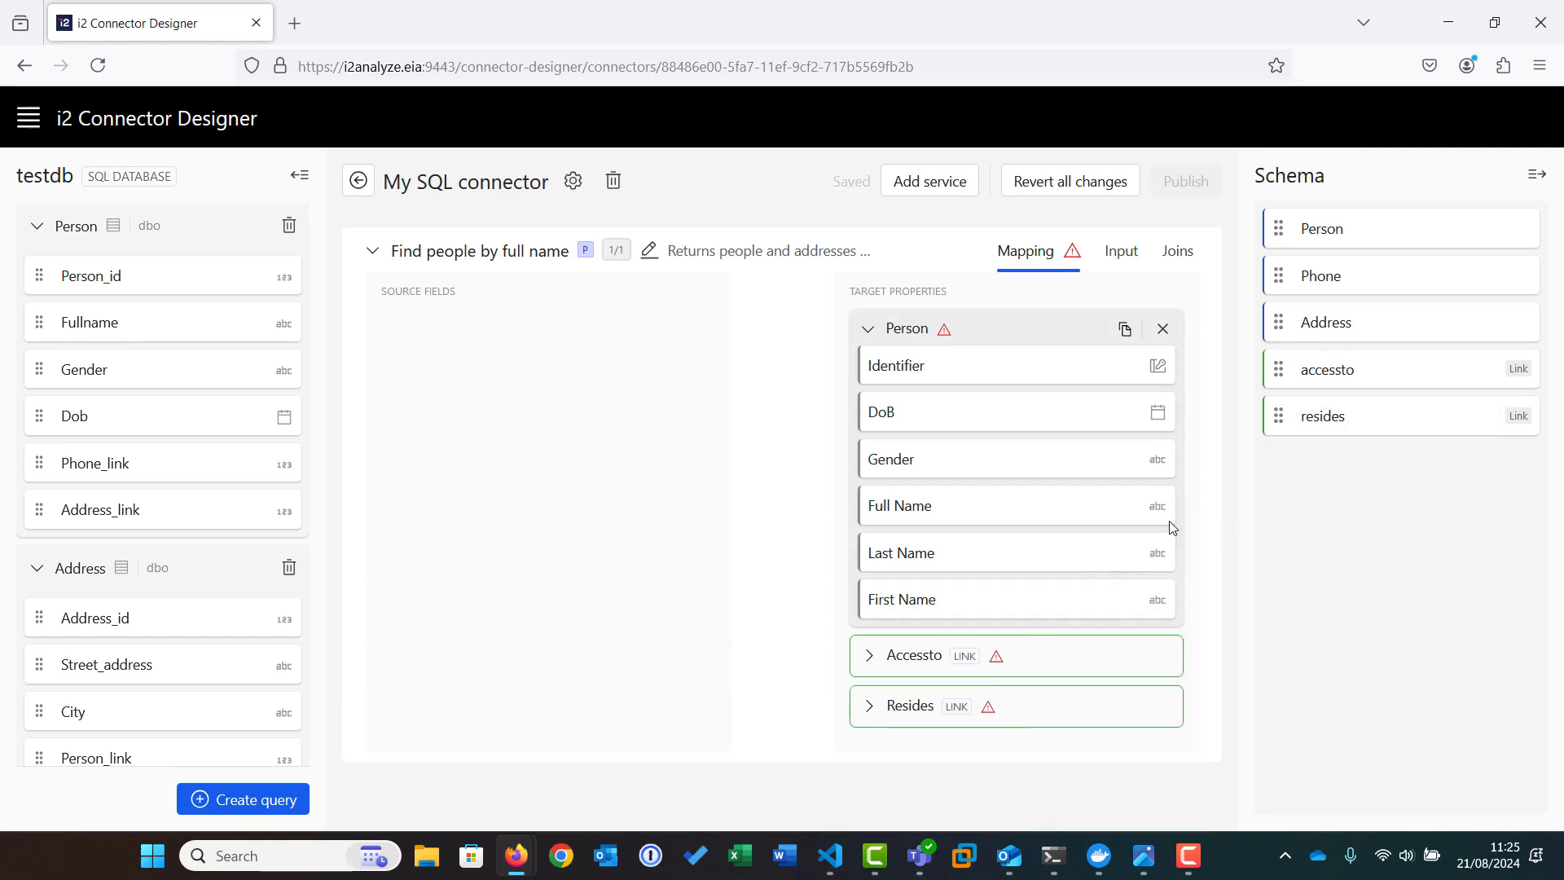
{"action": "mouse_move", "coordinate": [392, 370]}
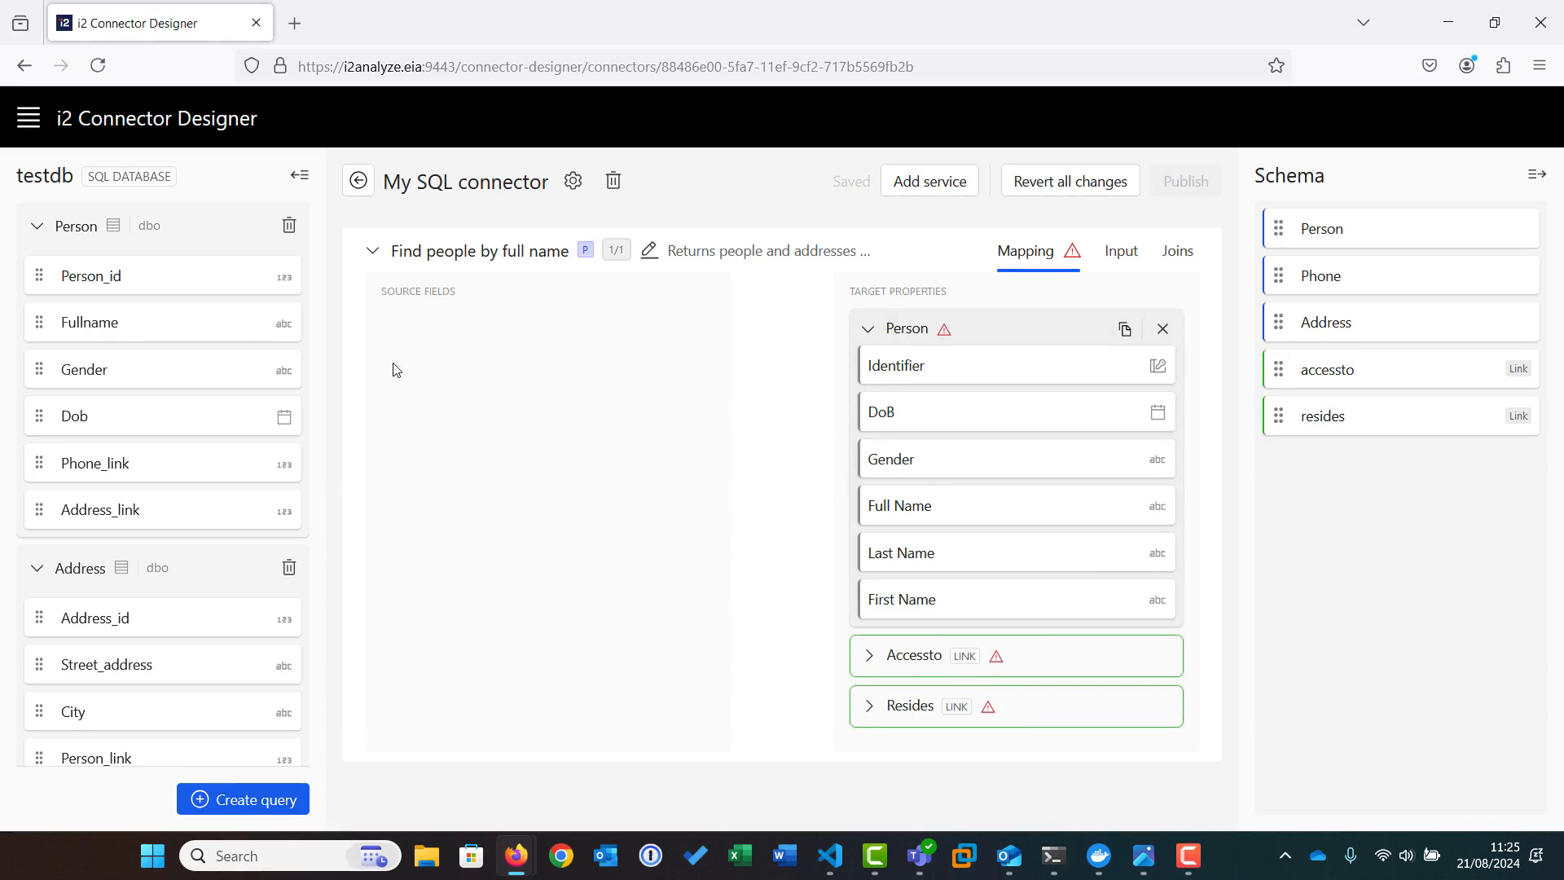
{"action": "mouse_move", "coordinate": [152, 281]}
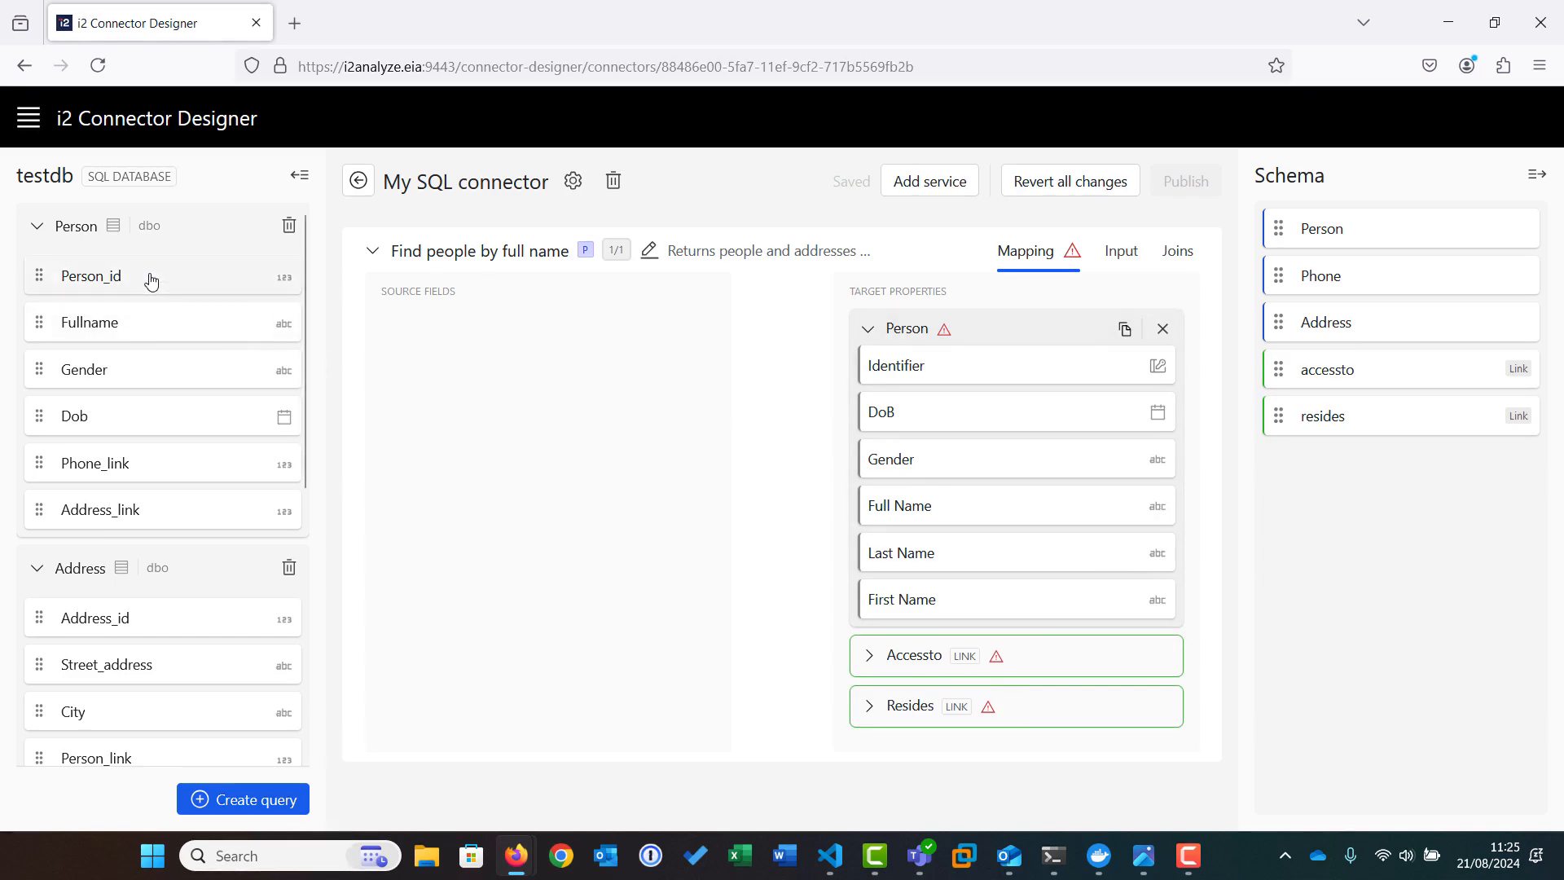
Map Person_id to Identifier, Fullname to Full Name, and another Person column to its property.
{"action": "left_click_drag", "start_coordinate": [91, 276], "coordinate": [898, 365]}
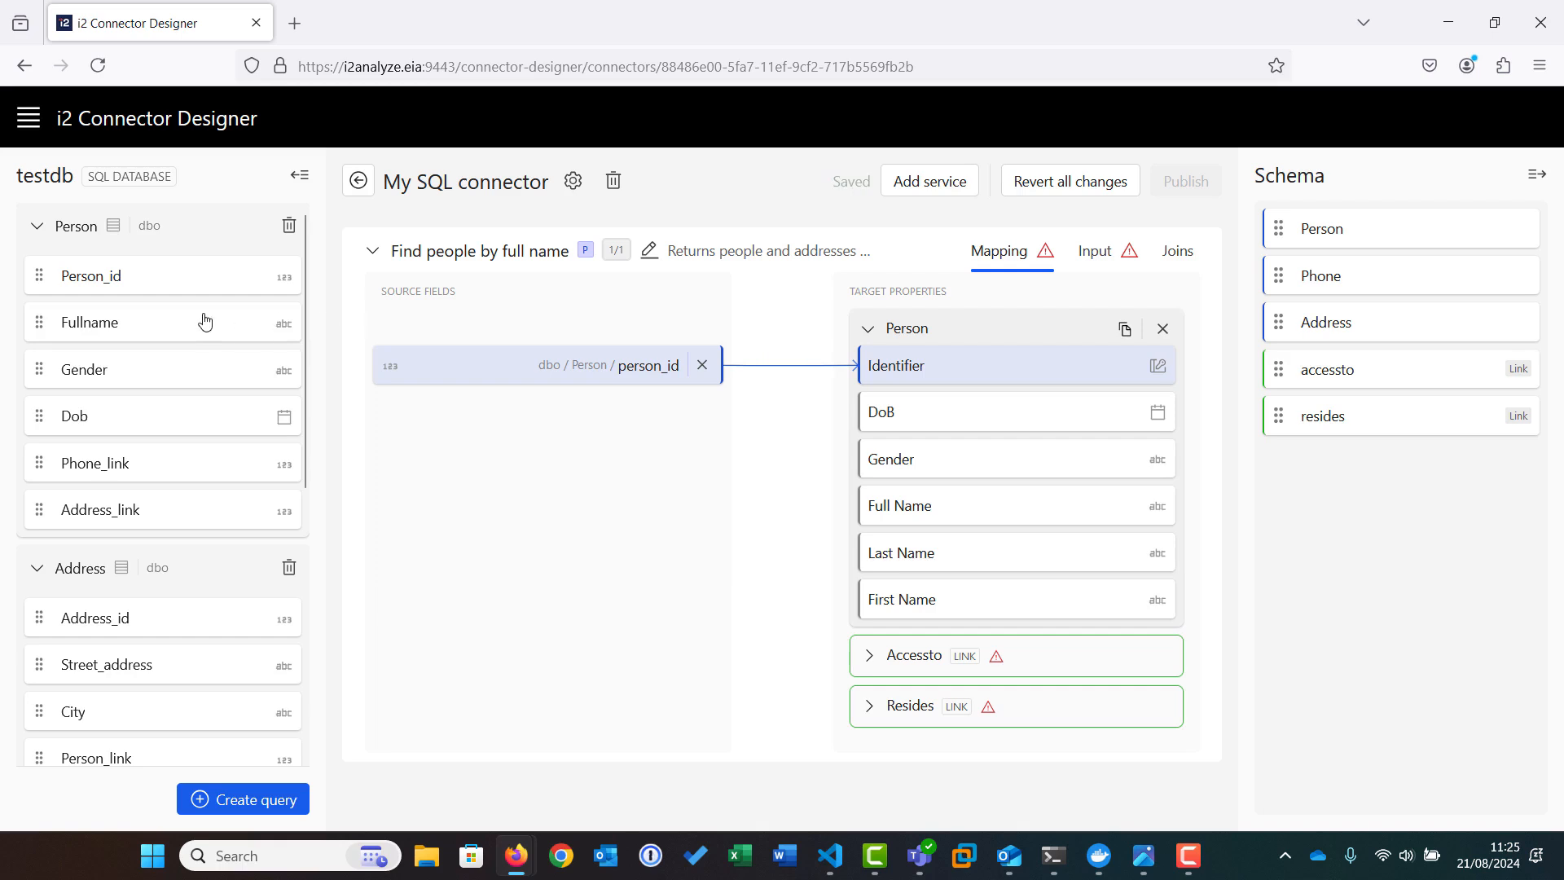
{"action": "left_click_drag", "start_coordinate": [89, 321], "coordinate": [898, 504]}
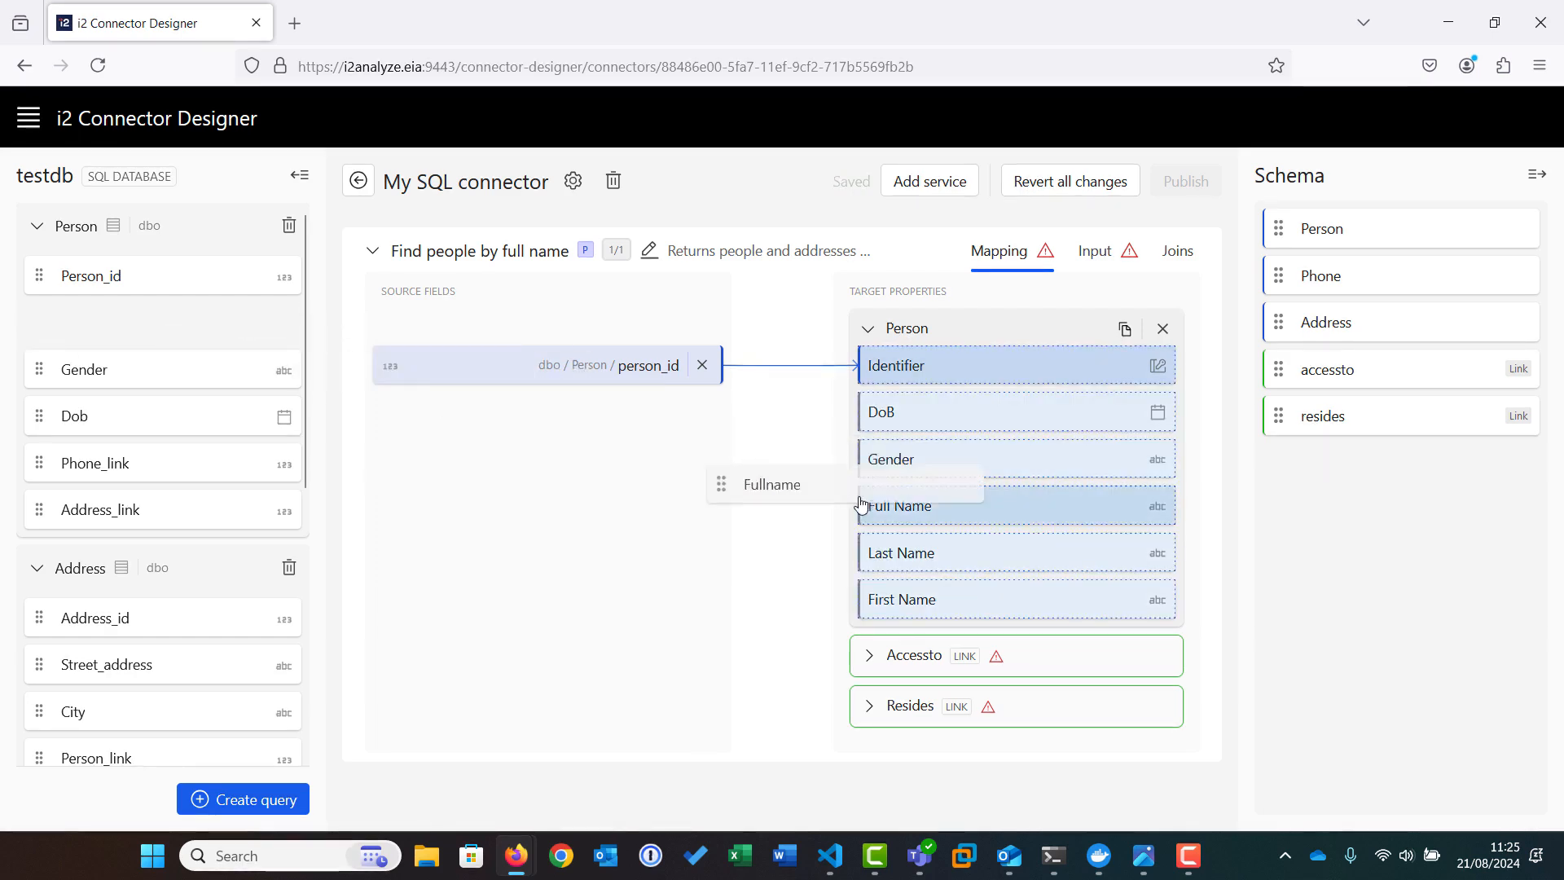
{"action": "left_click_drag", "start_coordinate": [770, 484], "coordinate": [897, 506]}
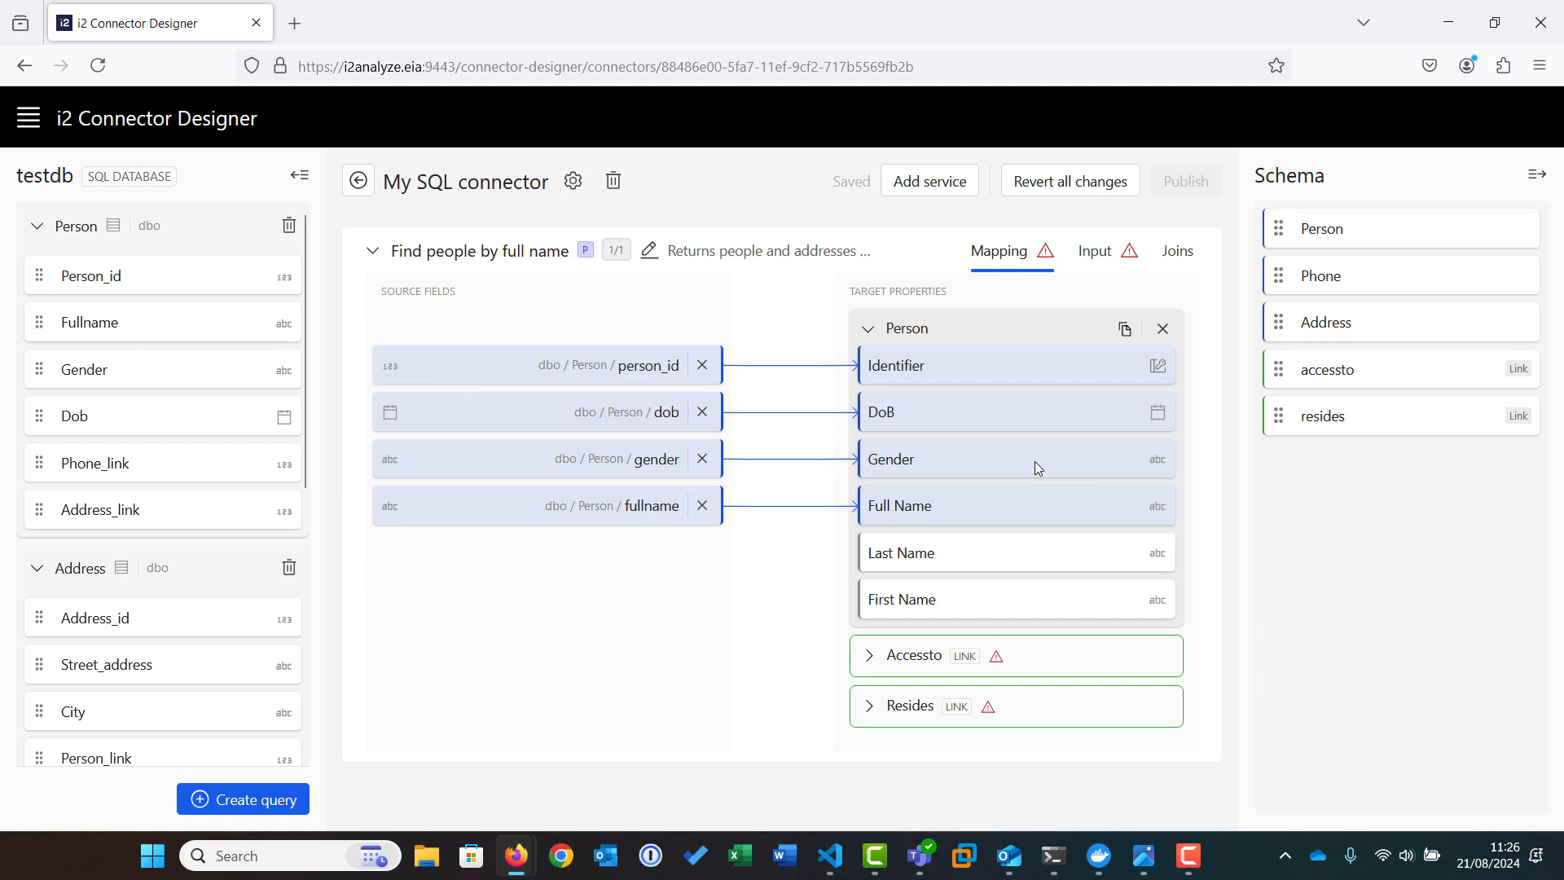
{"action": "mouse_move", "coordinate": [1089, 467]}
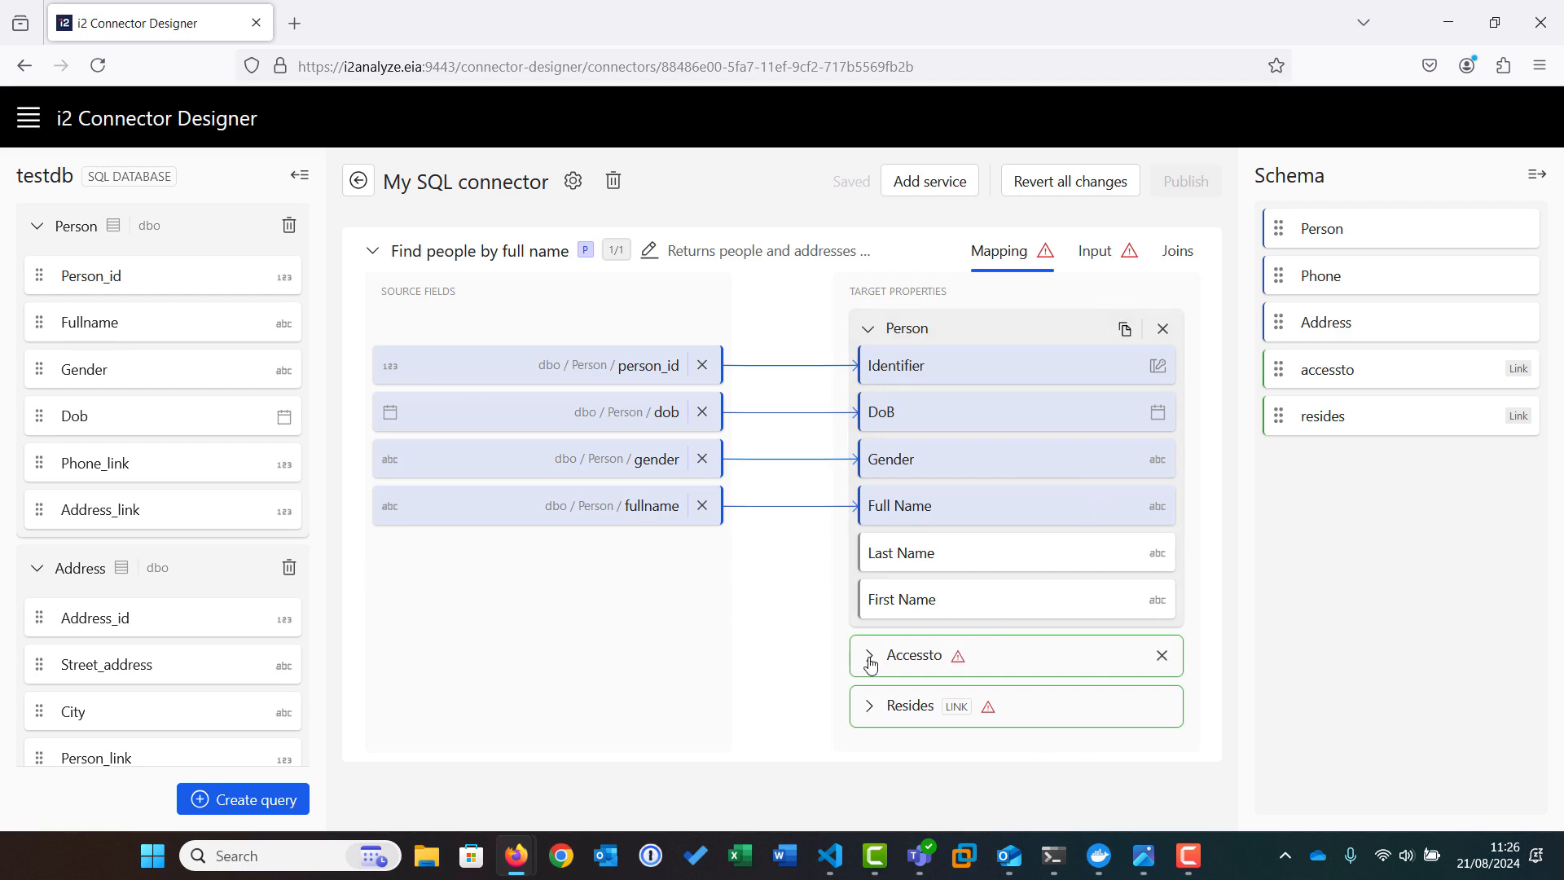
Expand accessto and paste the Person mappings onto its From end.
{"action": "left_click", "coordinate": [869, 655]}
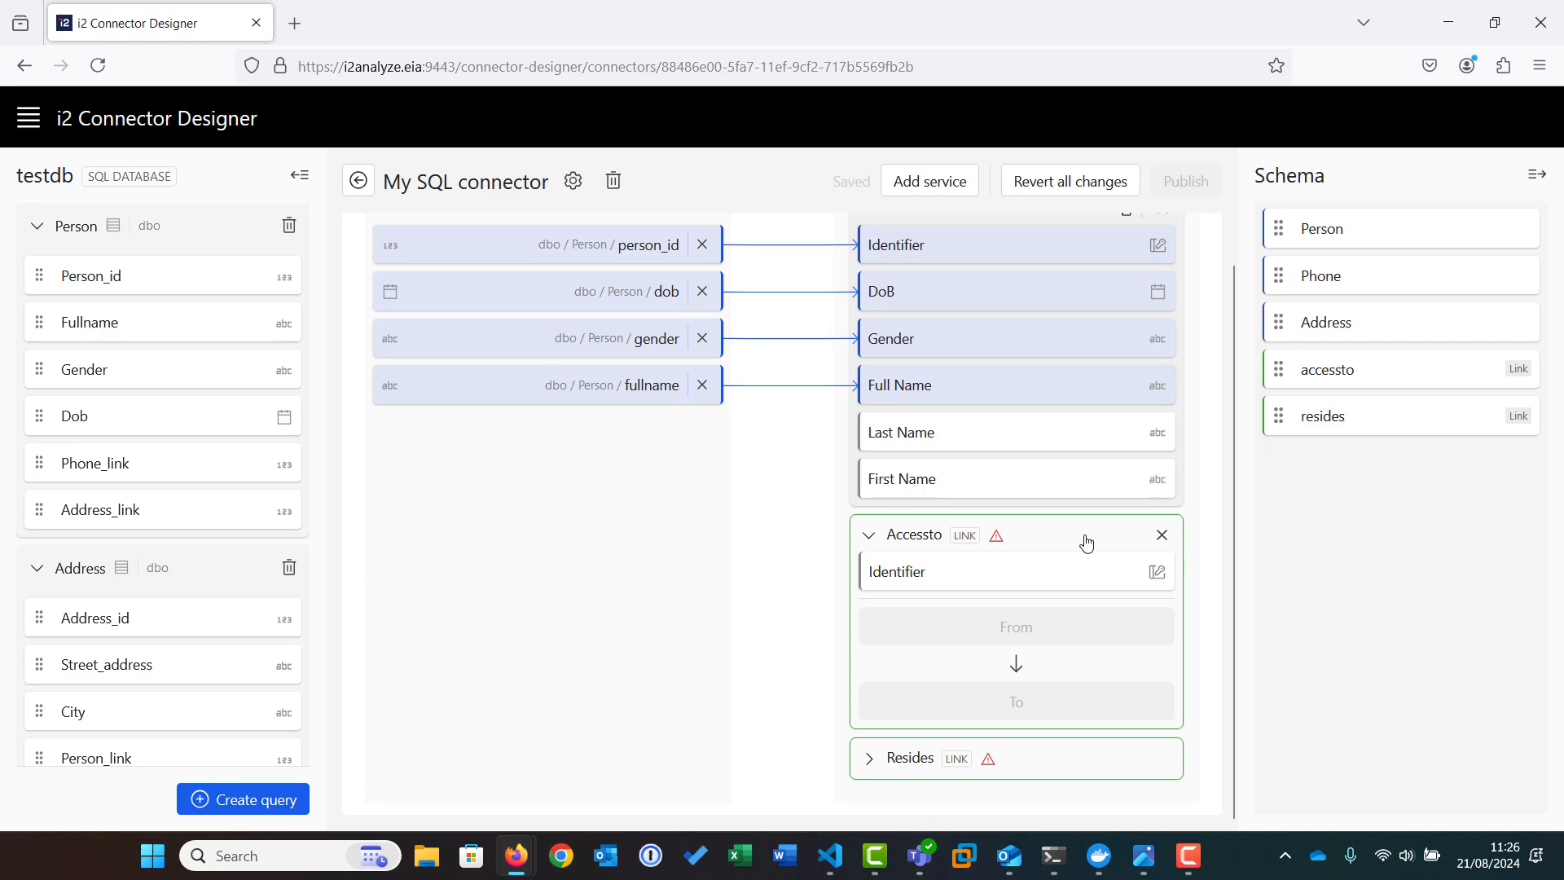
{"action": "mouse_move", "coordinate": [1342, 230]}
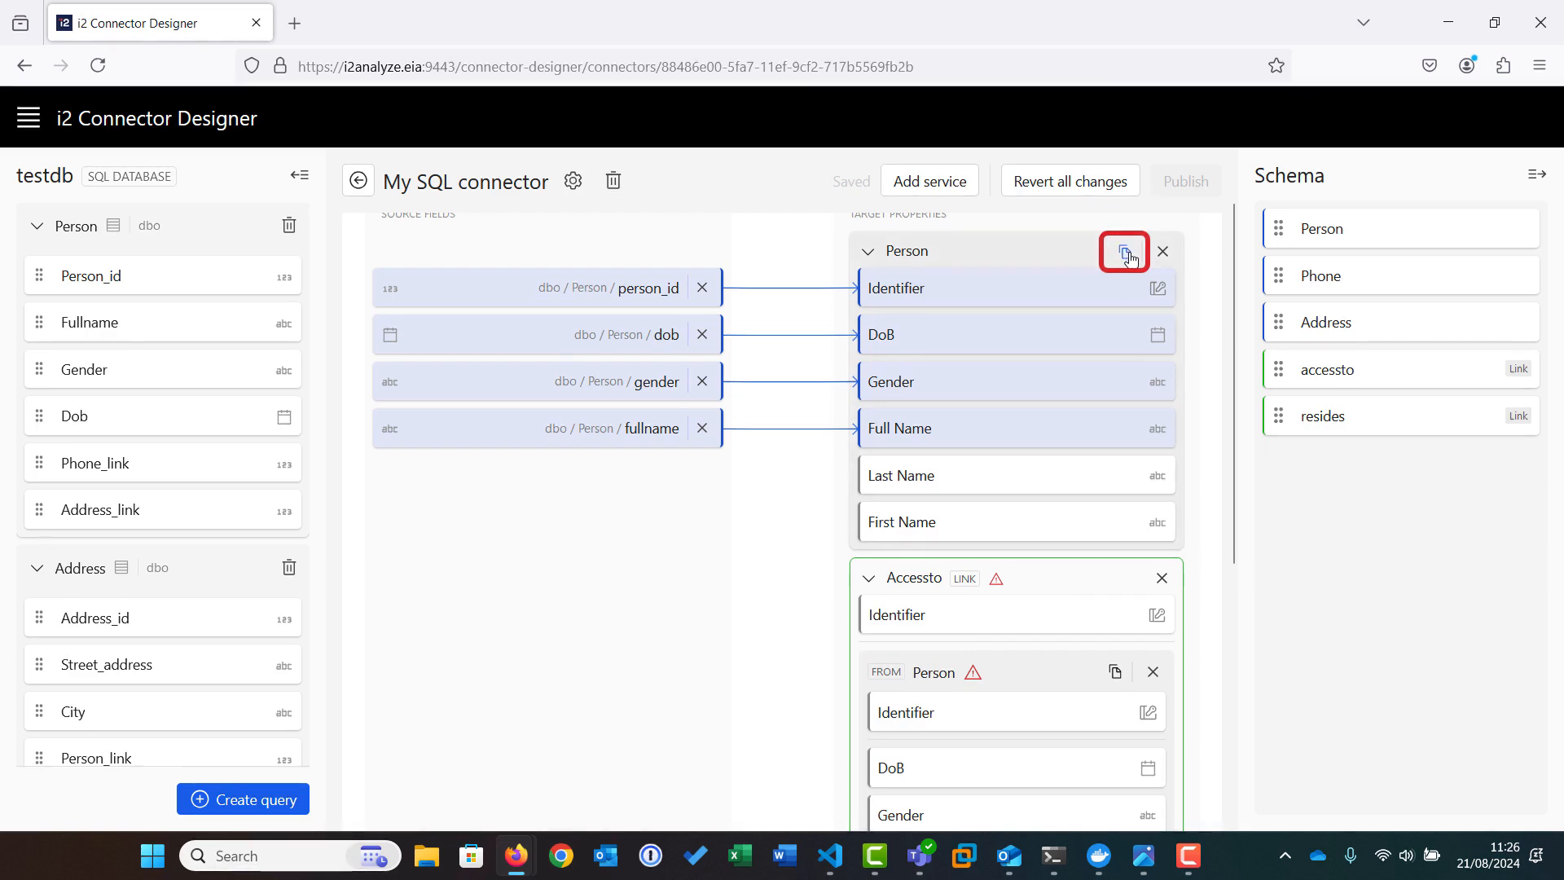
{"action": "scroll", "scroll_direction": "down", "scroll_amount": 3}
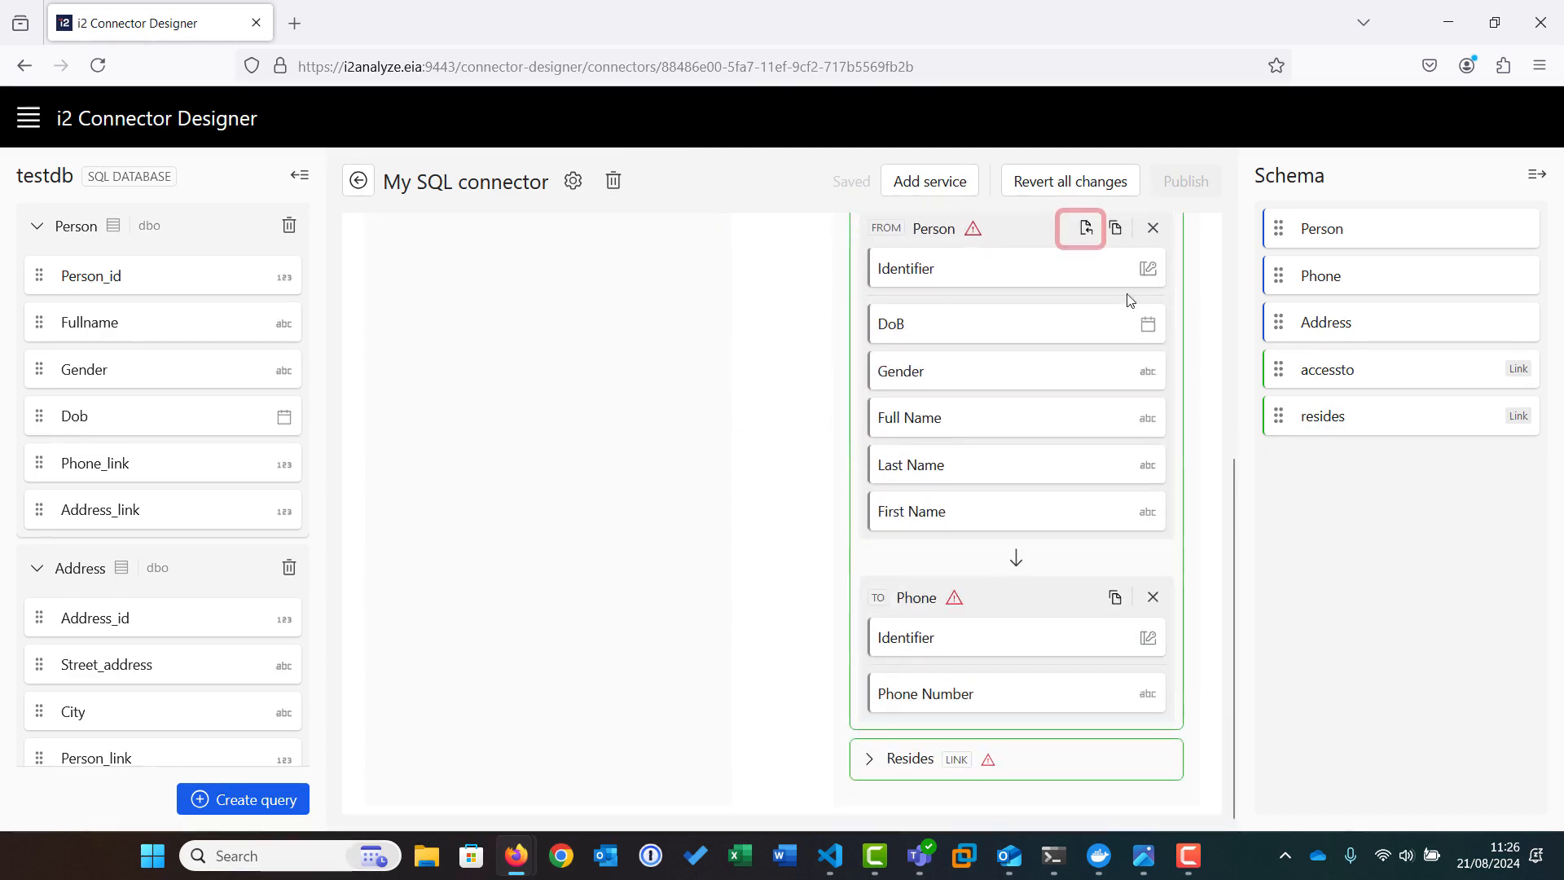
{"action": "left_click", "coordinate": [1079, 228]}
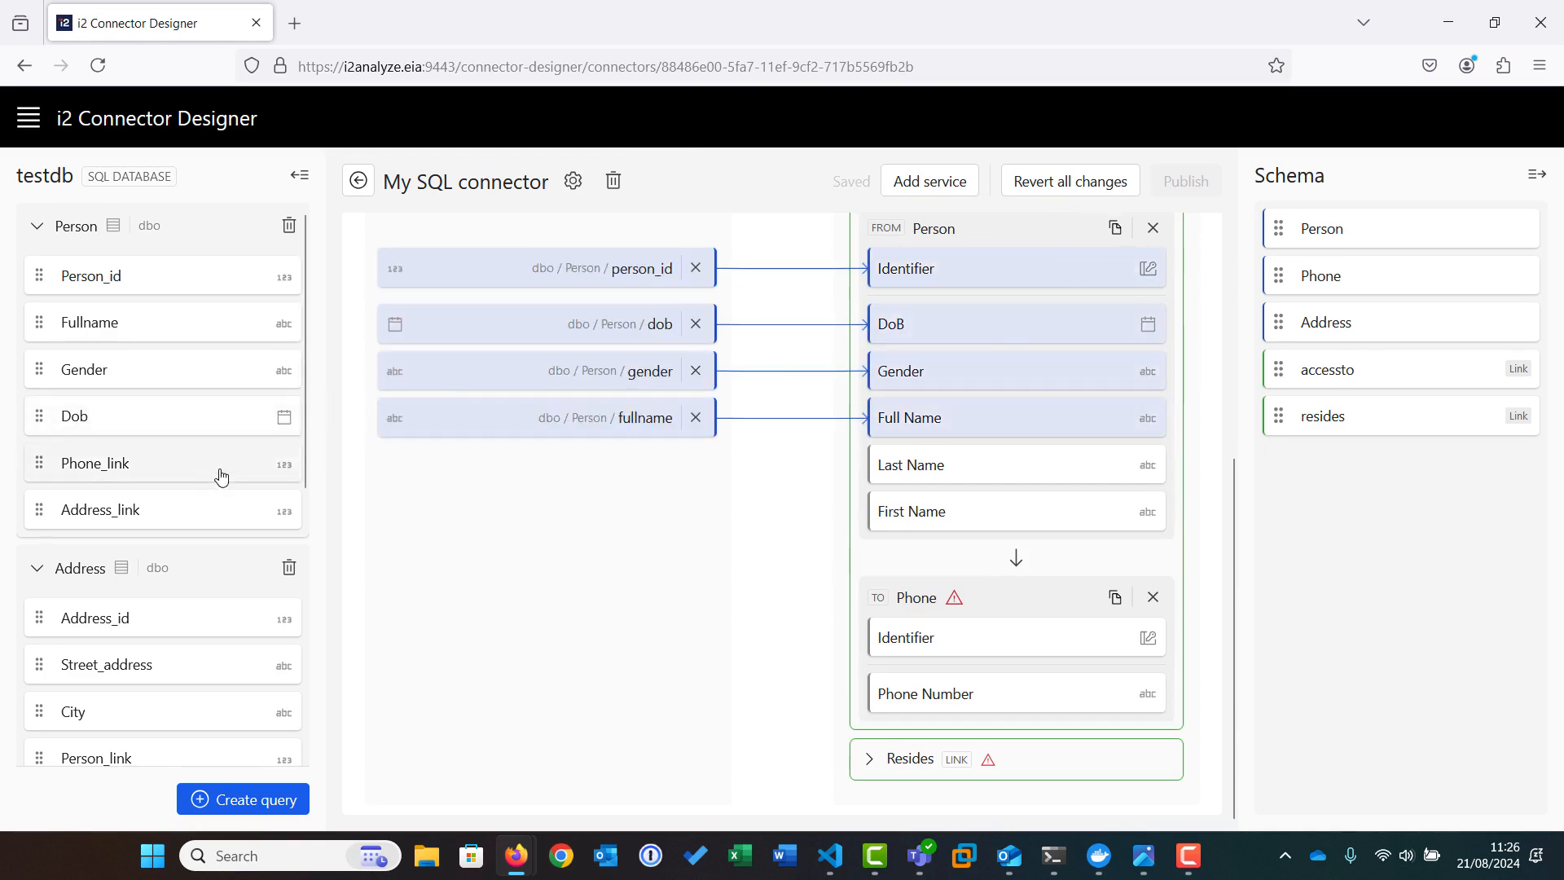
{"action": "scroll", "scroll_direction": "down", "scroll_amount": 3}
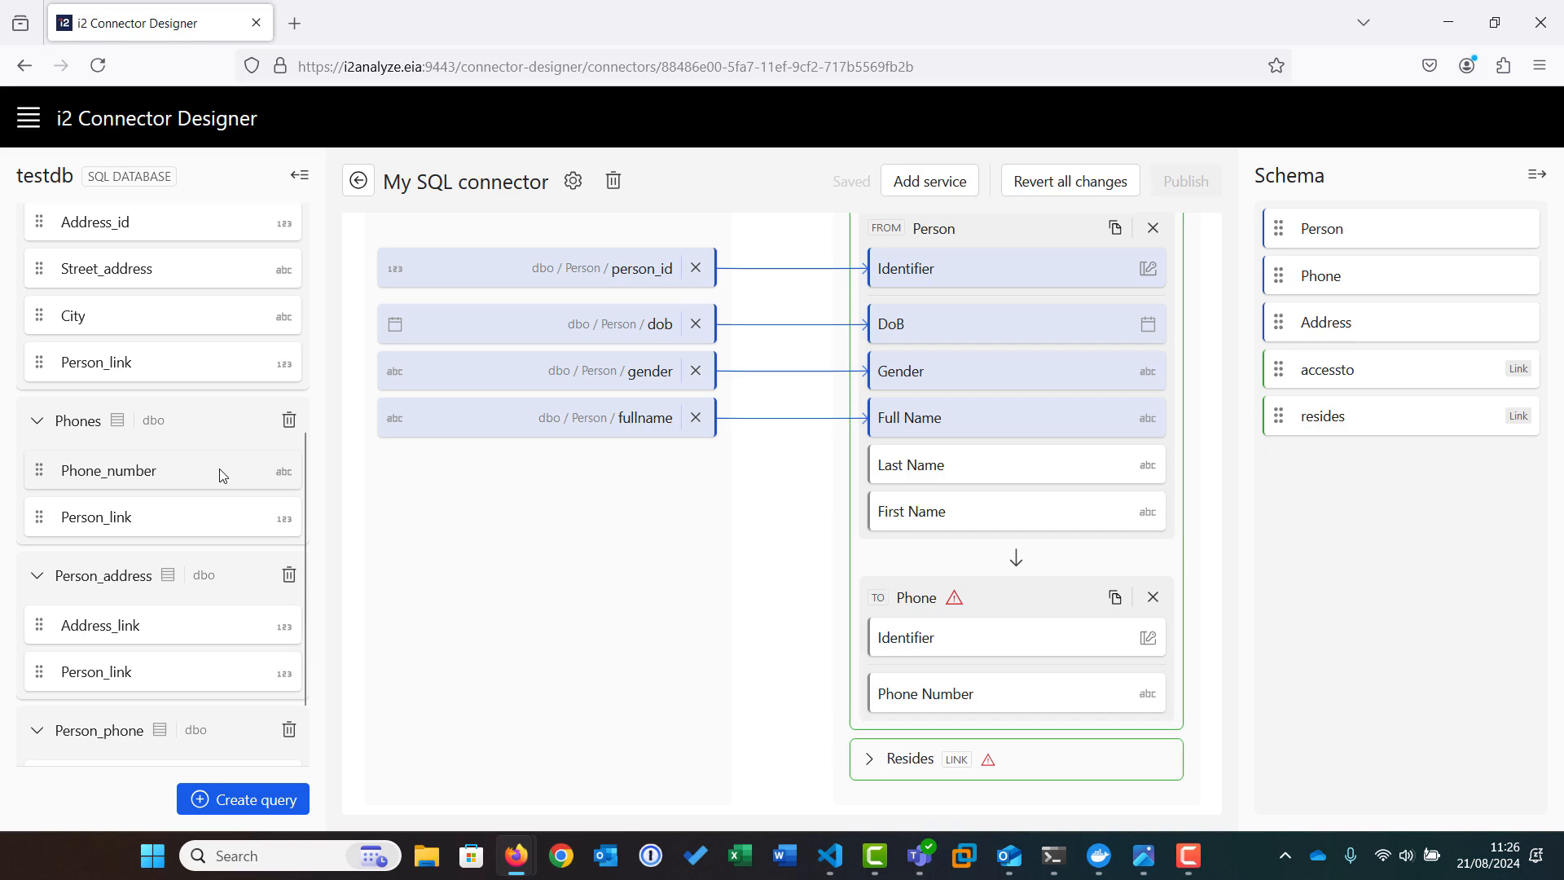
{"action": "mouse_move", "coordinate": [252, 479]}
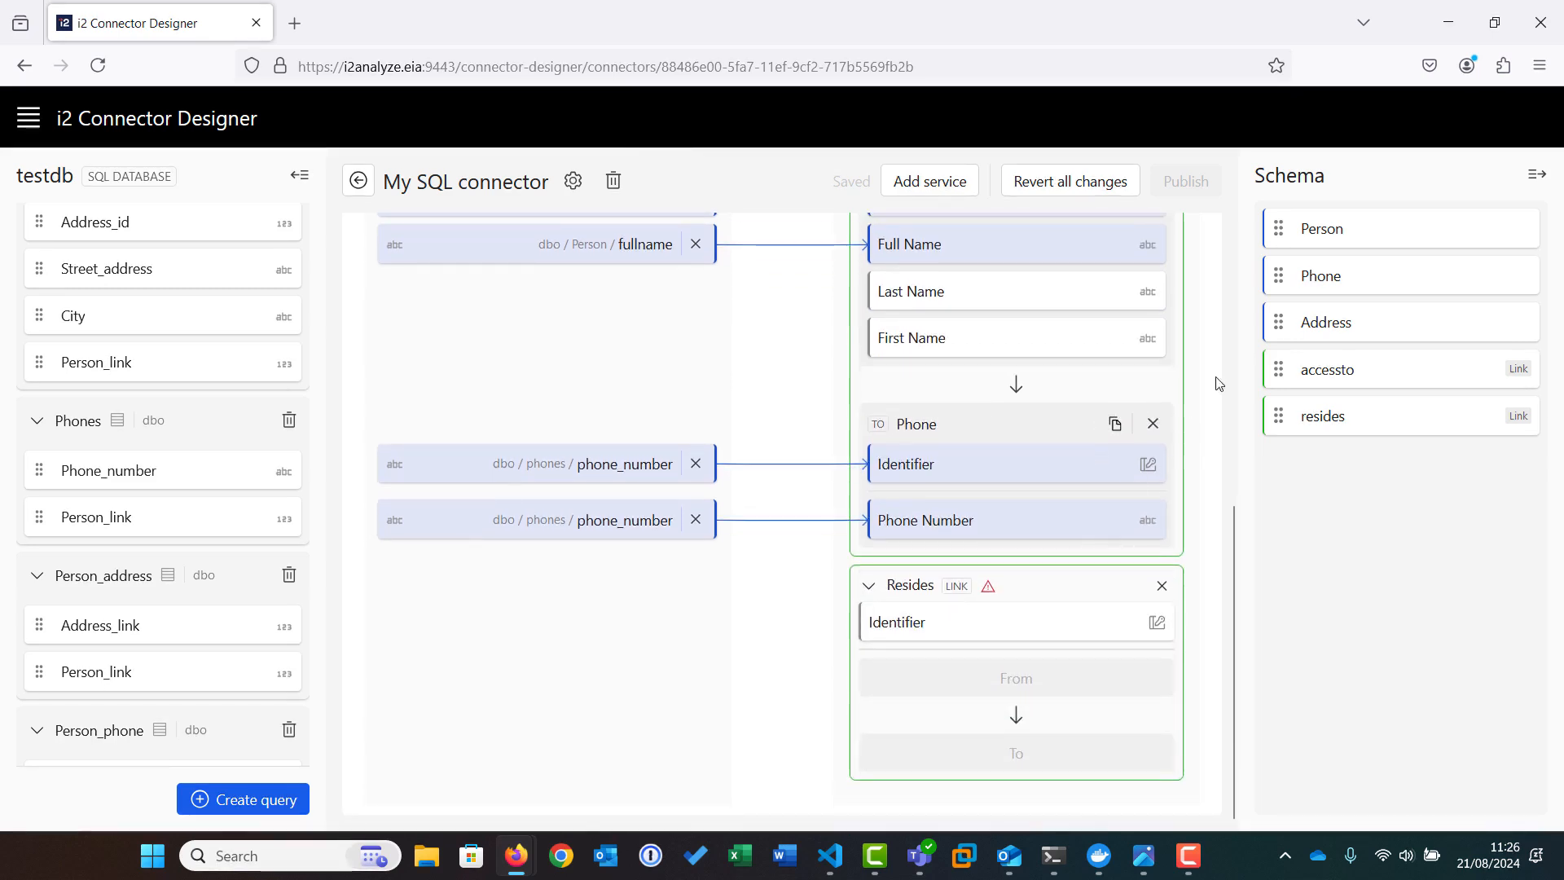
Map phone_number onto the Phone properties and scroll to the resides link.
{"action": "left_click_drag", "start_coordinate": [1321, 227], "coordinate": [1048, 683]}
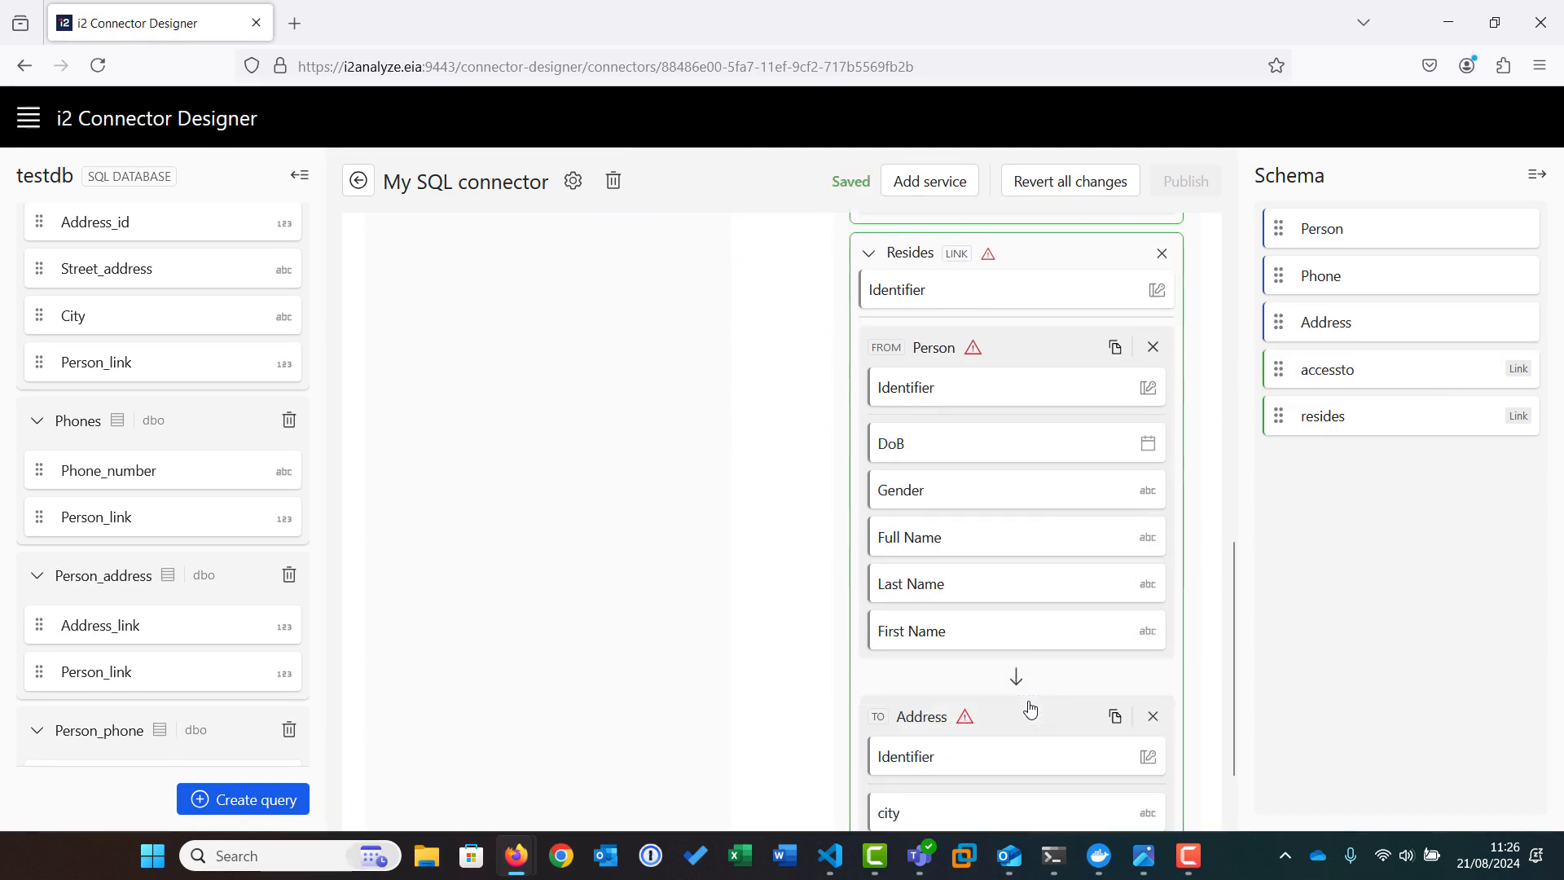
{"action": "scroll", "scroll_direction": "down", "scroll_amount": 3}
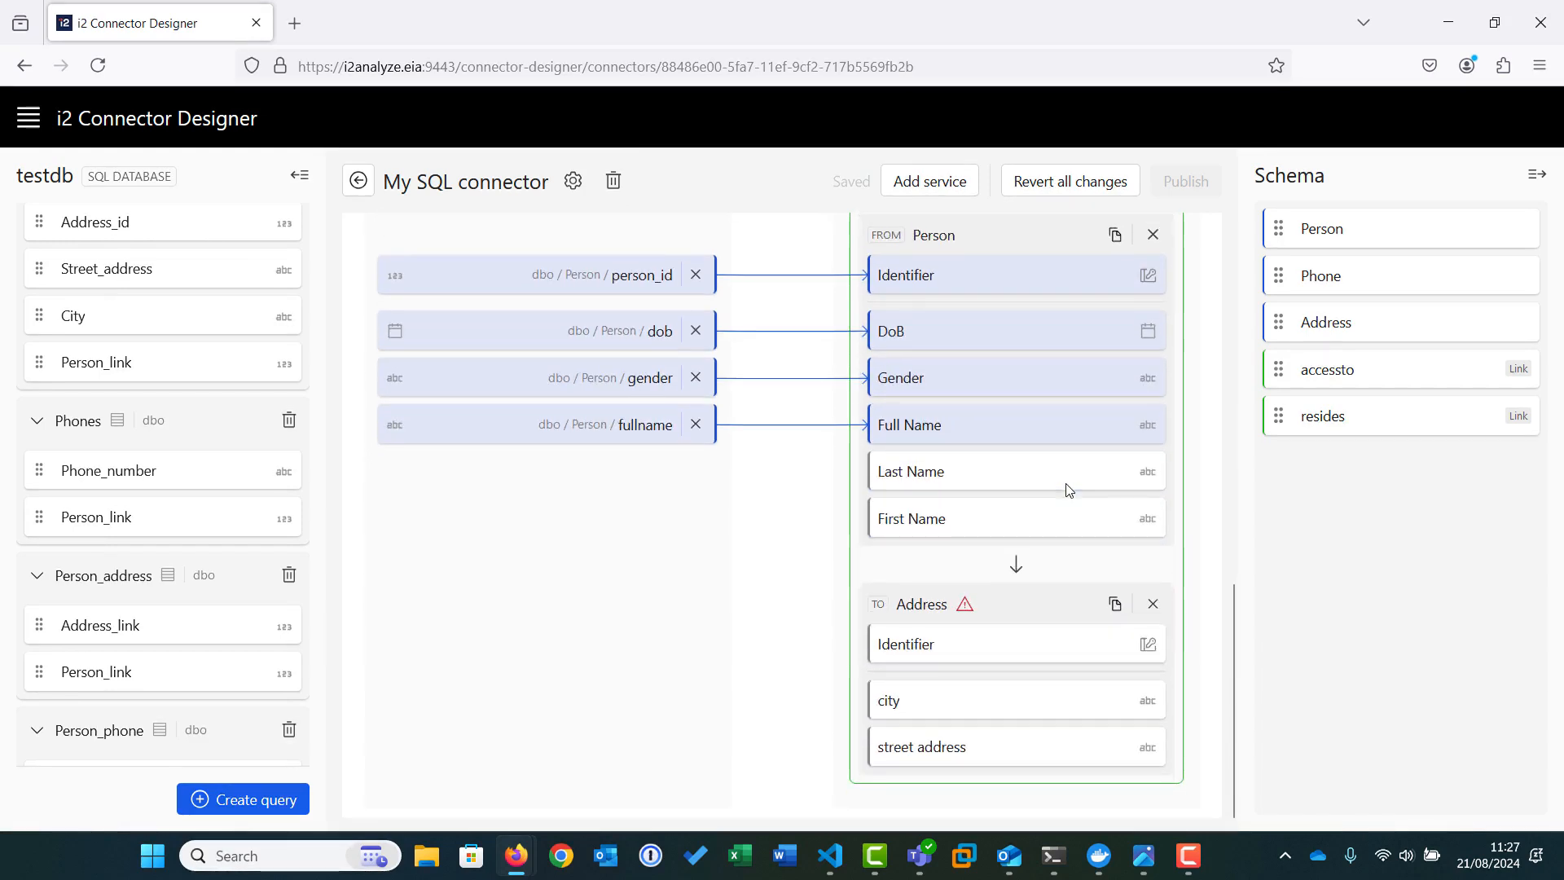
{"action": "scroll", "scroll_direction": "down", "scroll_amount": 3}
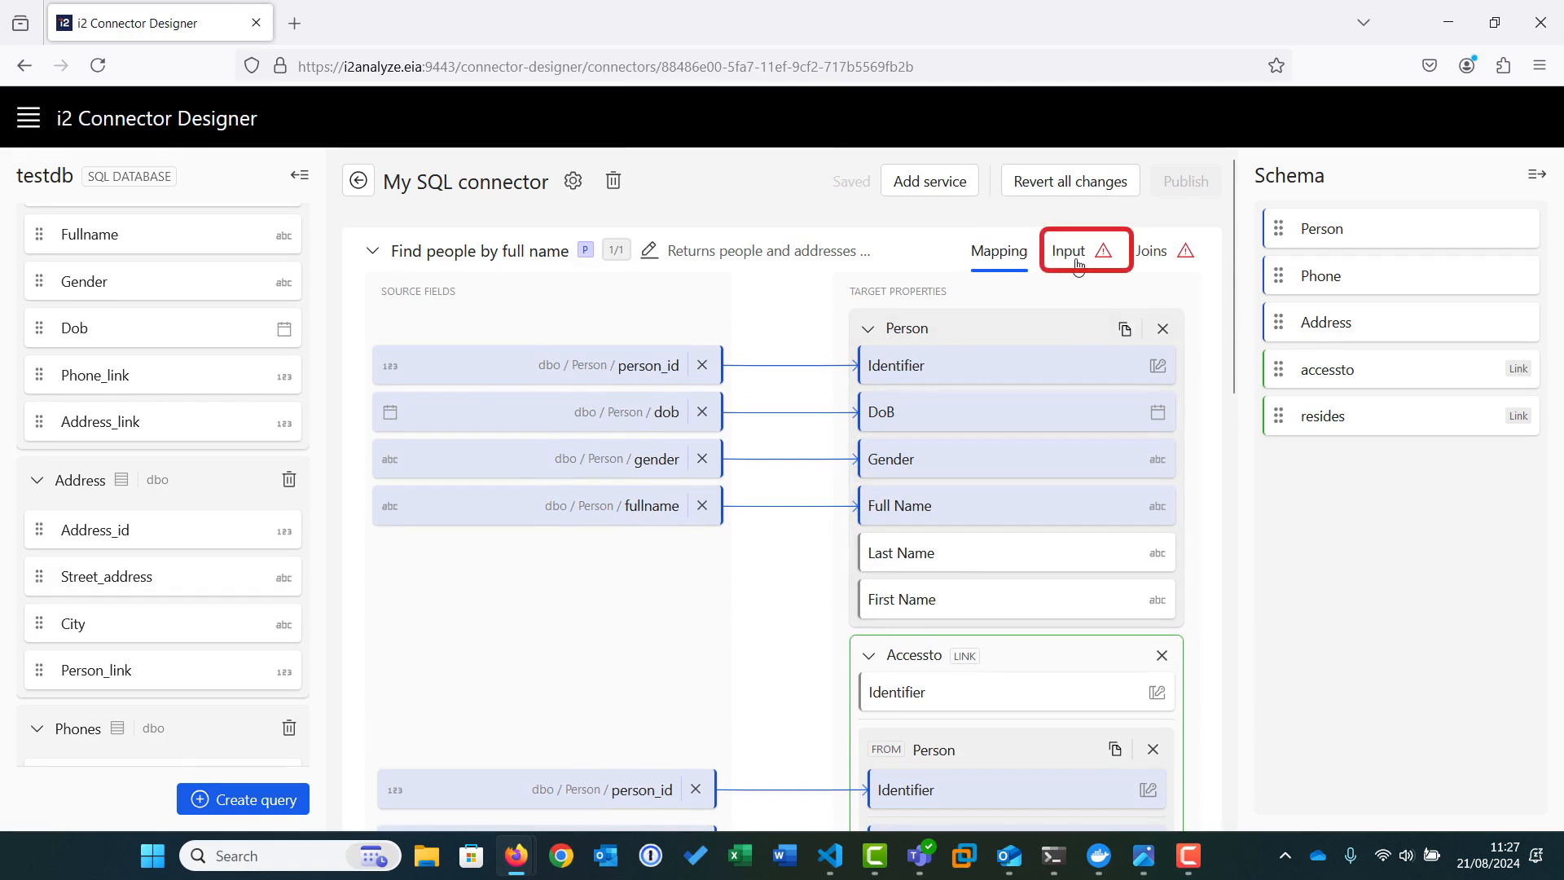
Make fullname a mandatory singleLineString input and hide gender and street_address.
{"action": "left_click", "coordinate": [1068, 250]}
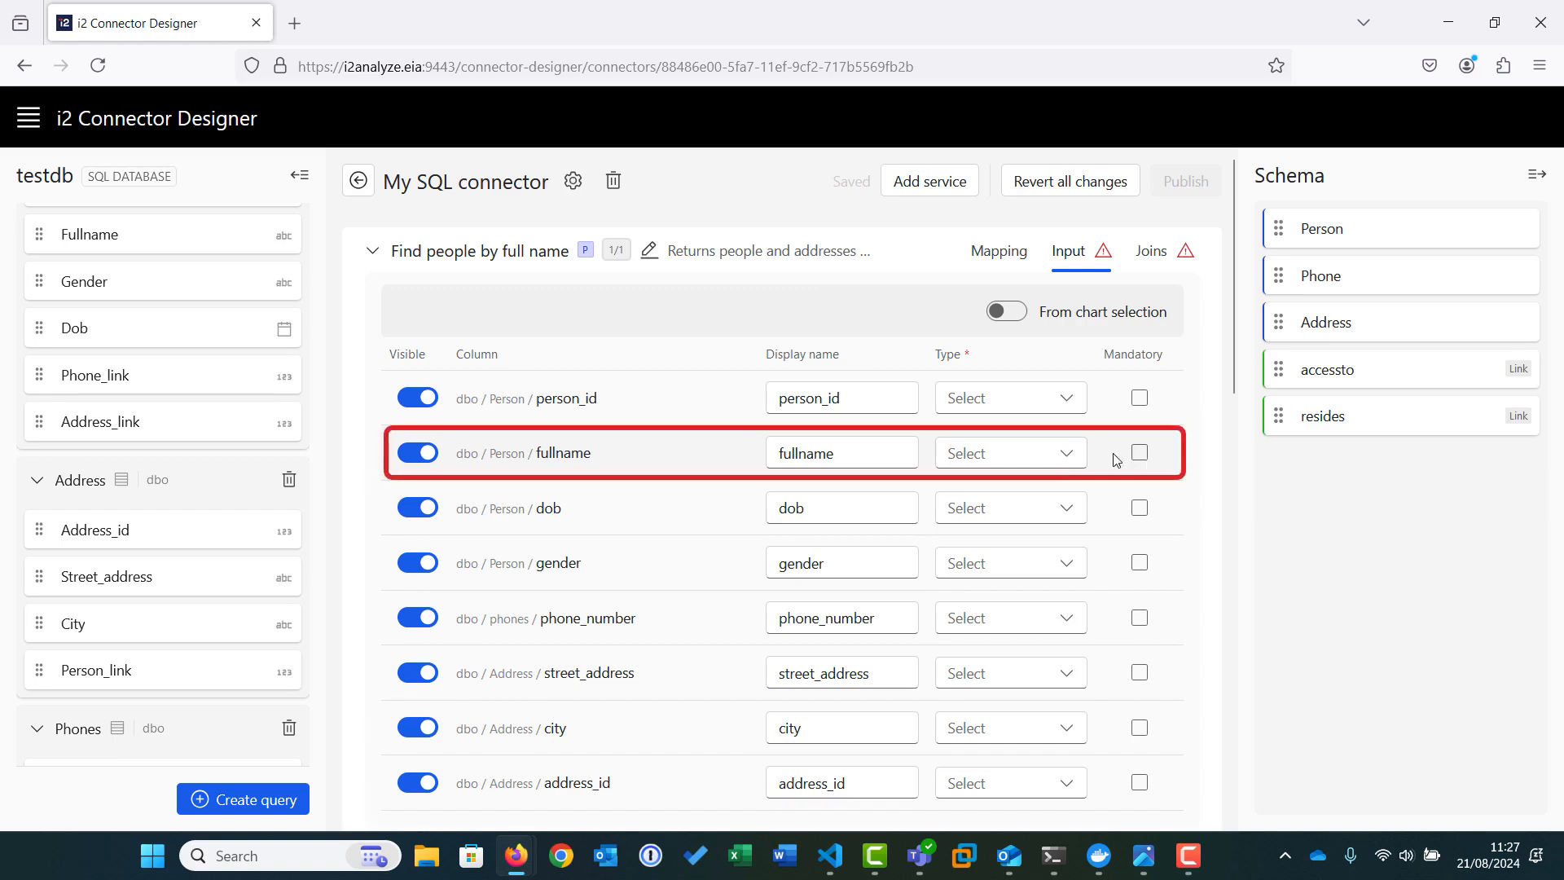
{"action": "left_click", "coordinate": [1009, 452]}
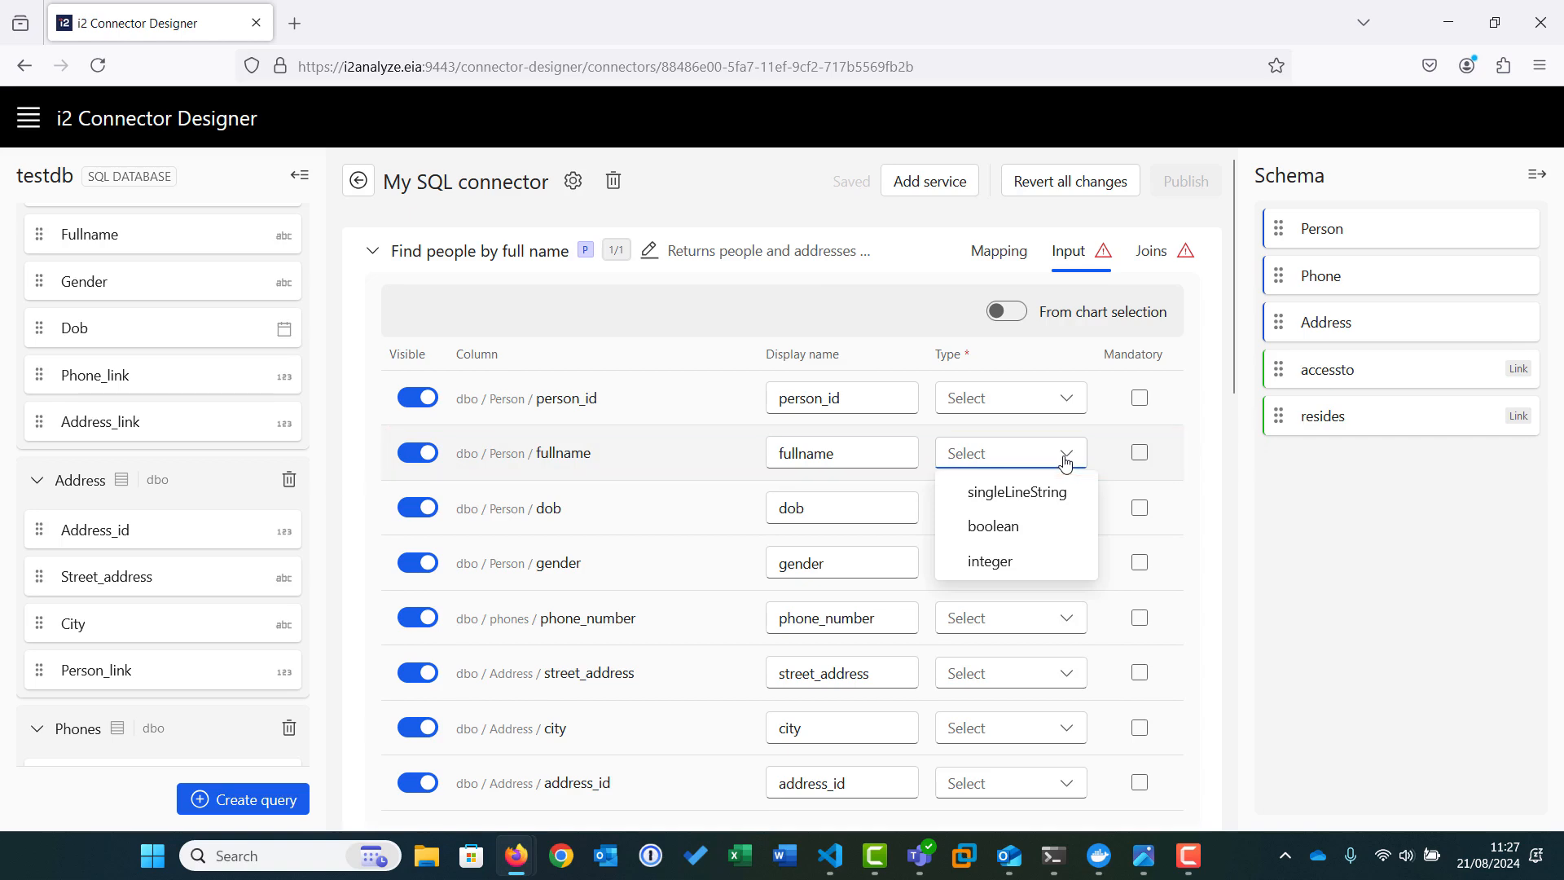
{"action": "left_click", "coordinate": [1016, 492]}
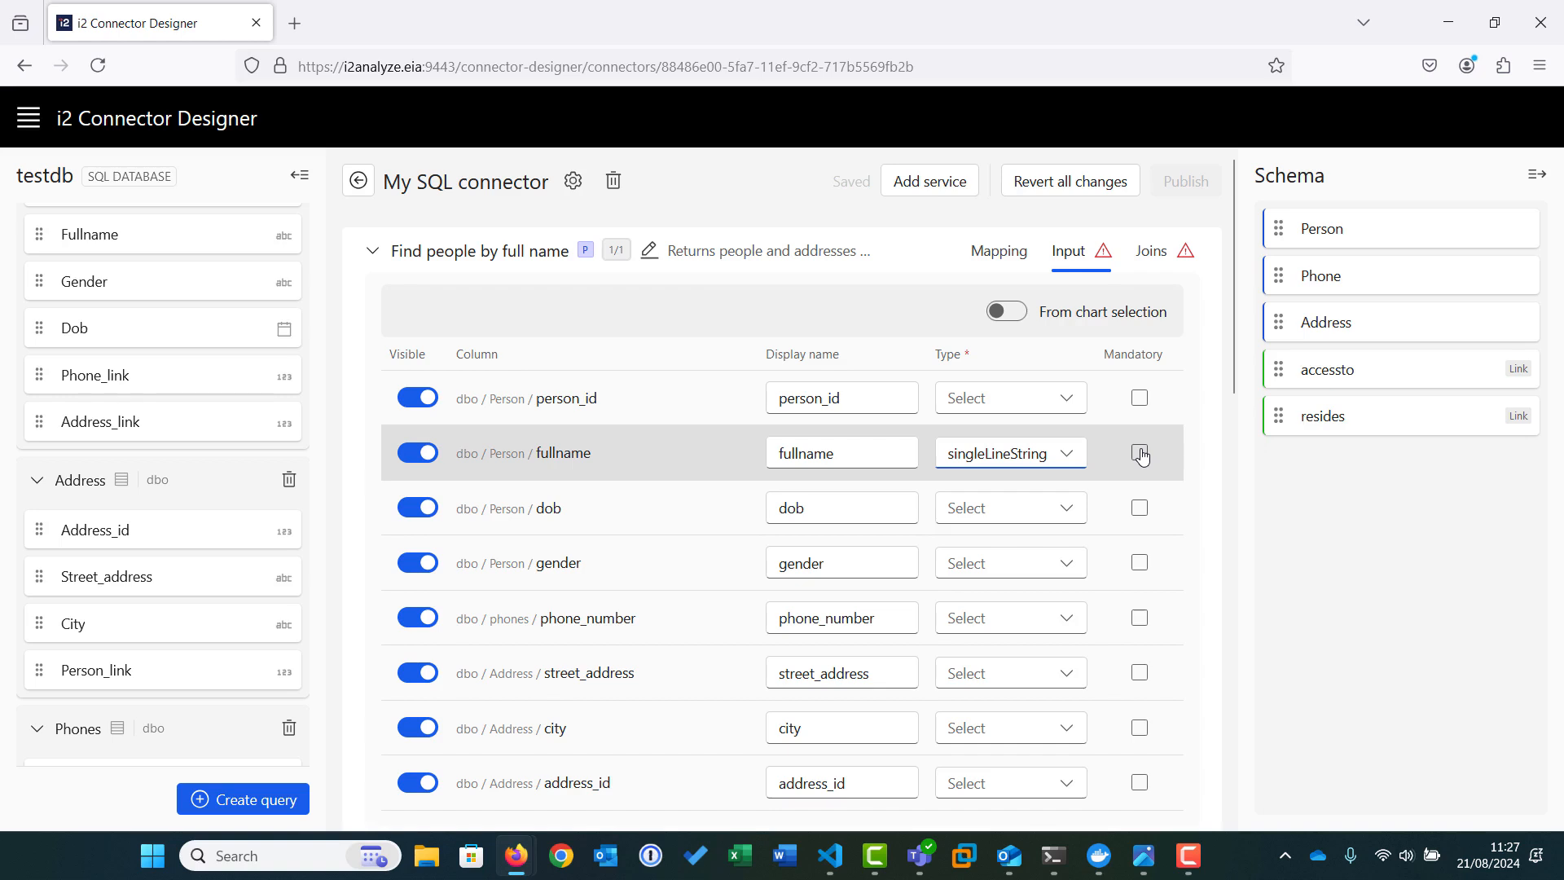
{"action": "left_click", "coordinate": [1138, 452]}
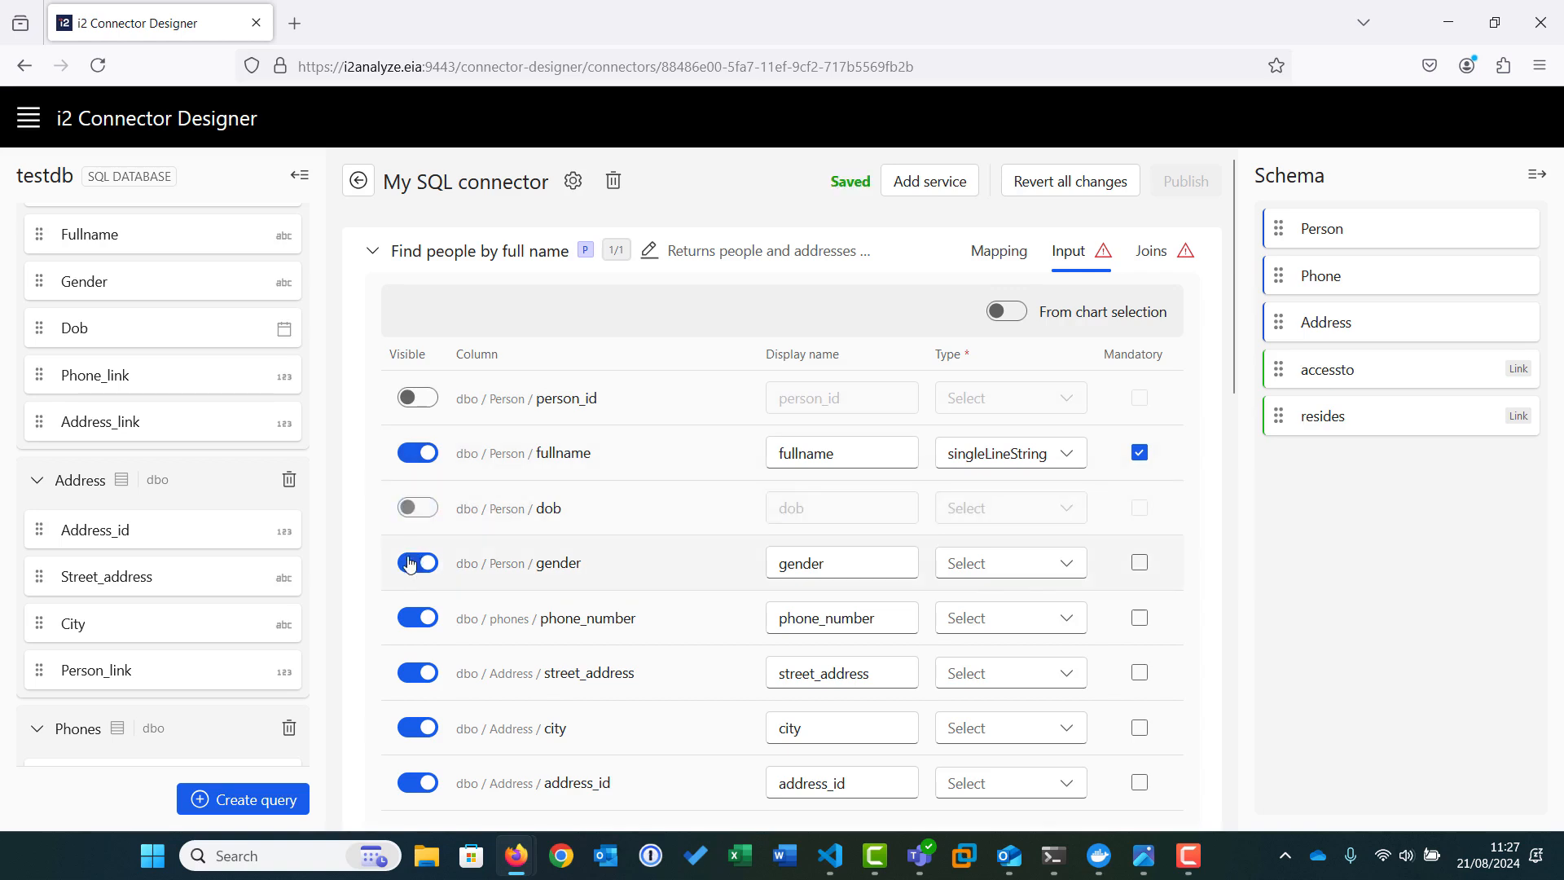
{"action": "left_click", "coordinate": [417, 563]}
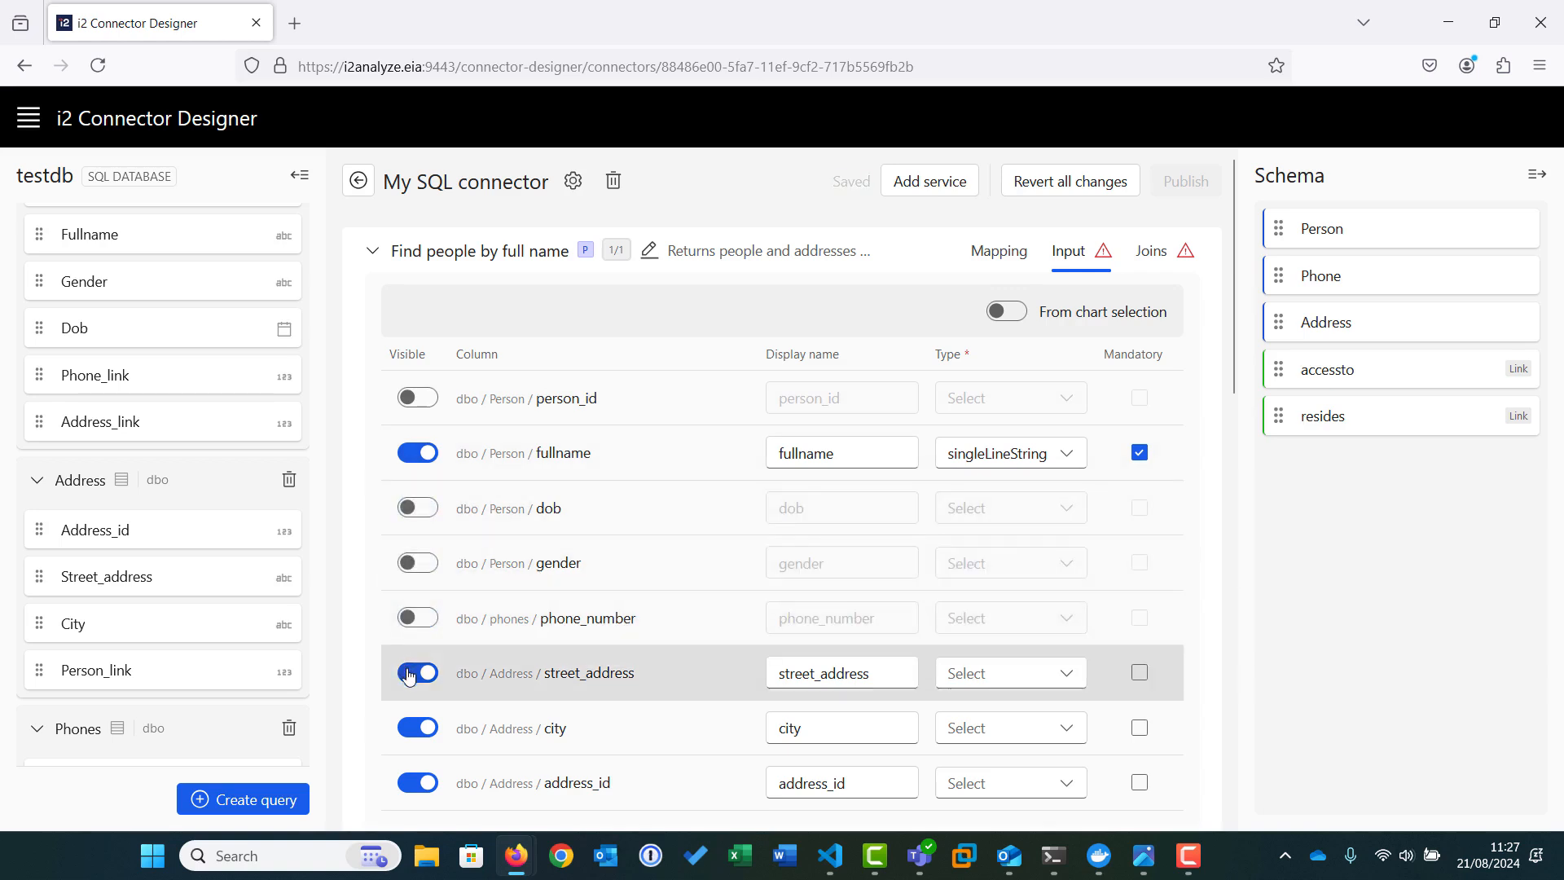
{"action": "left_click", "coordinate": [417, 672]}
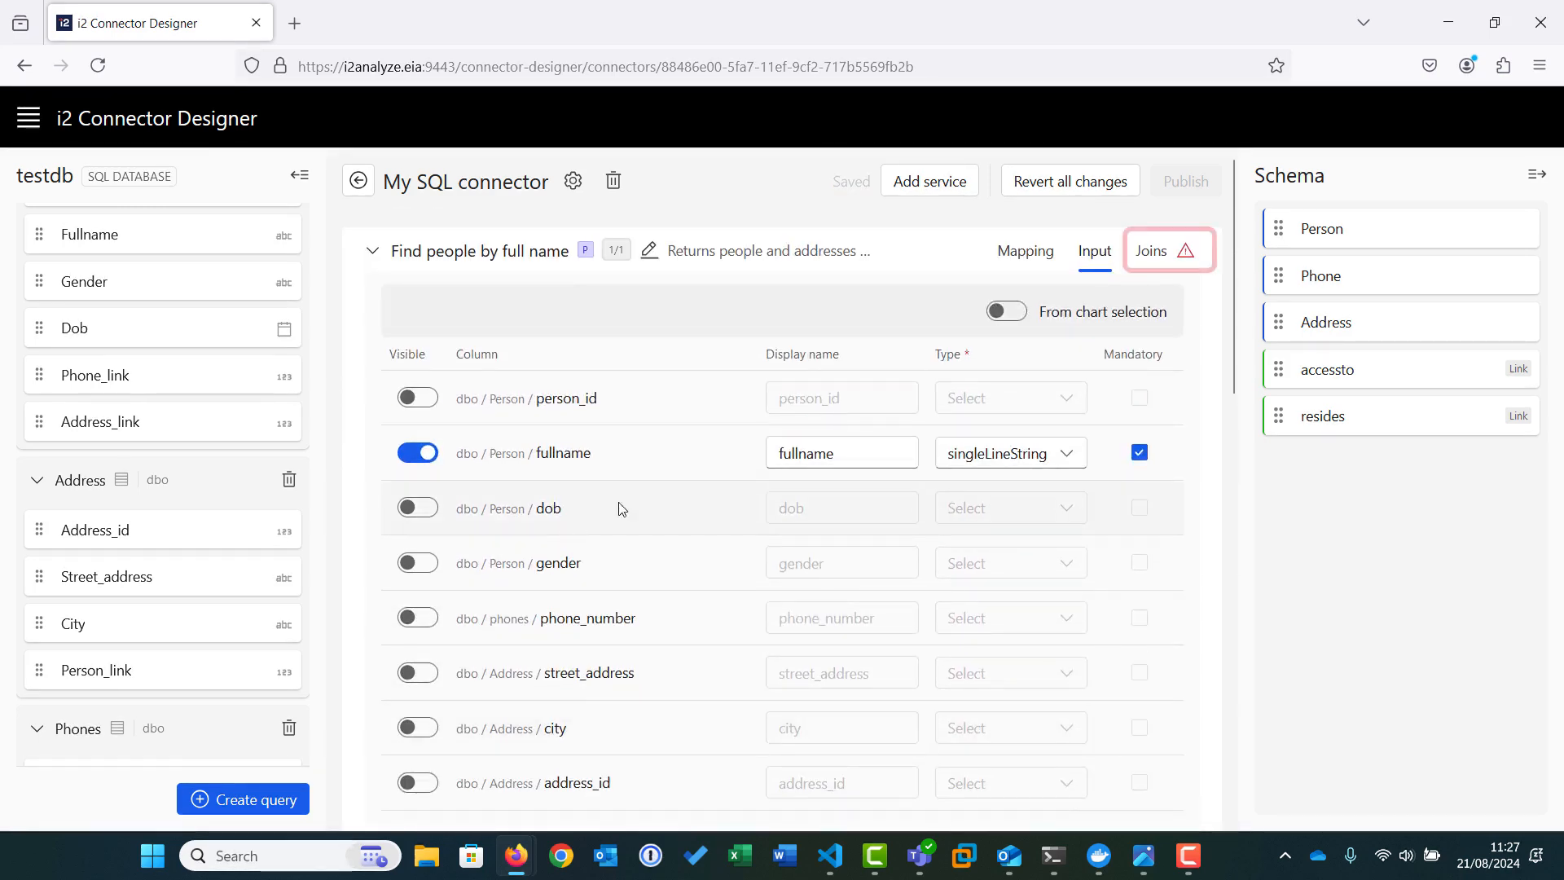
In the Joins settings, add a join row below FROM dbo / Person.
{"action": "left_click", "coordinate": [1156, 250]}
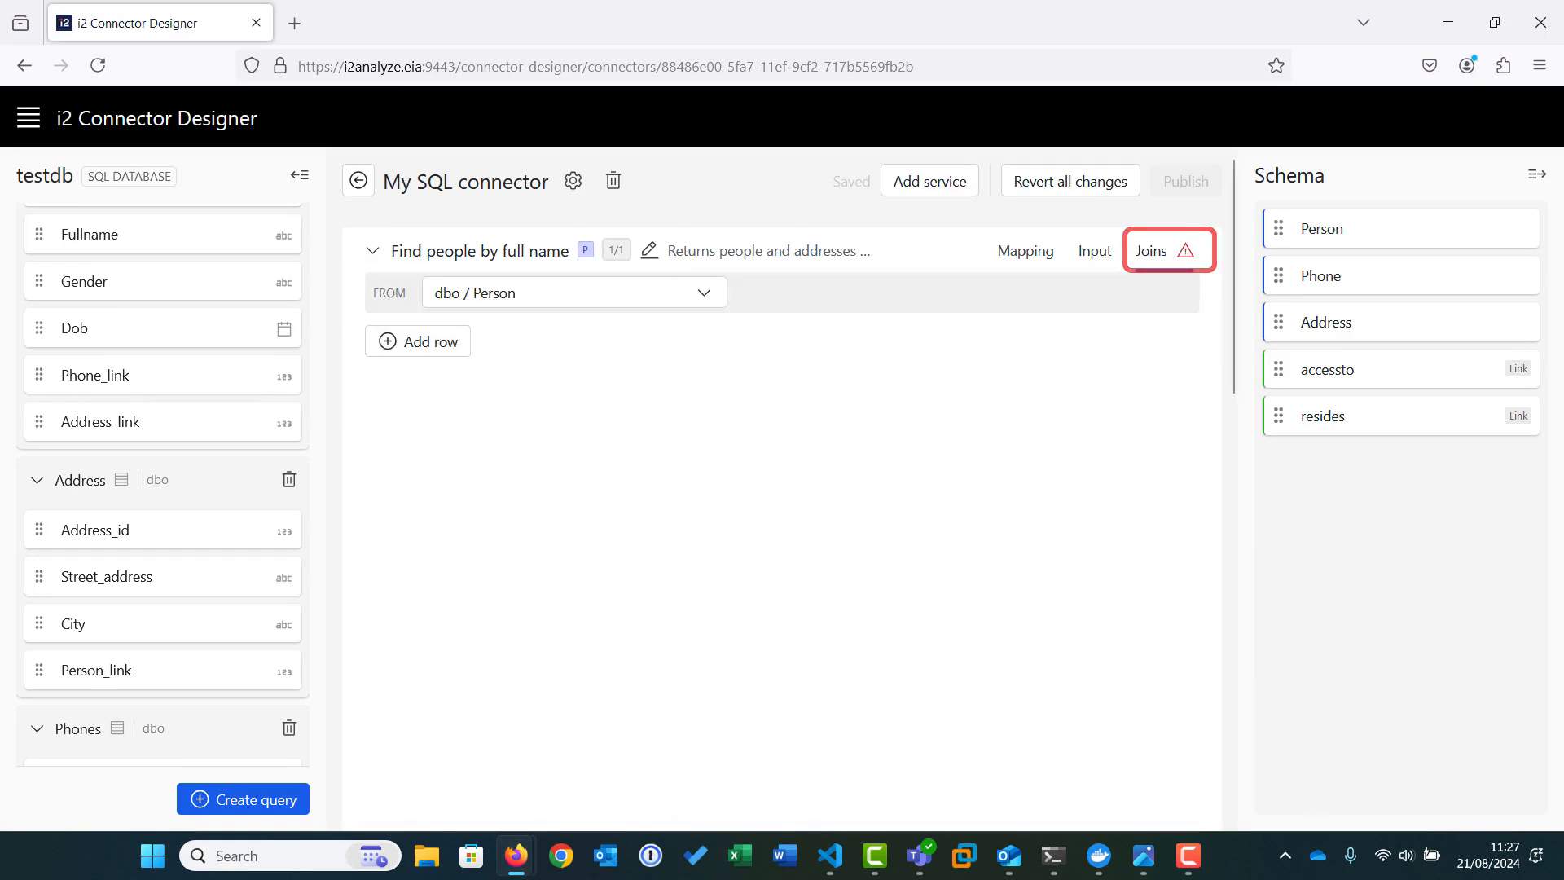
{"action": "left_click", "coordinate": [1151, 250]}
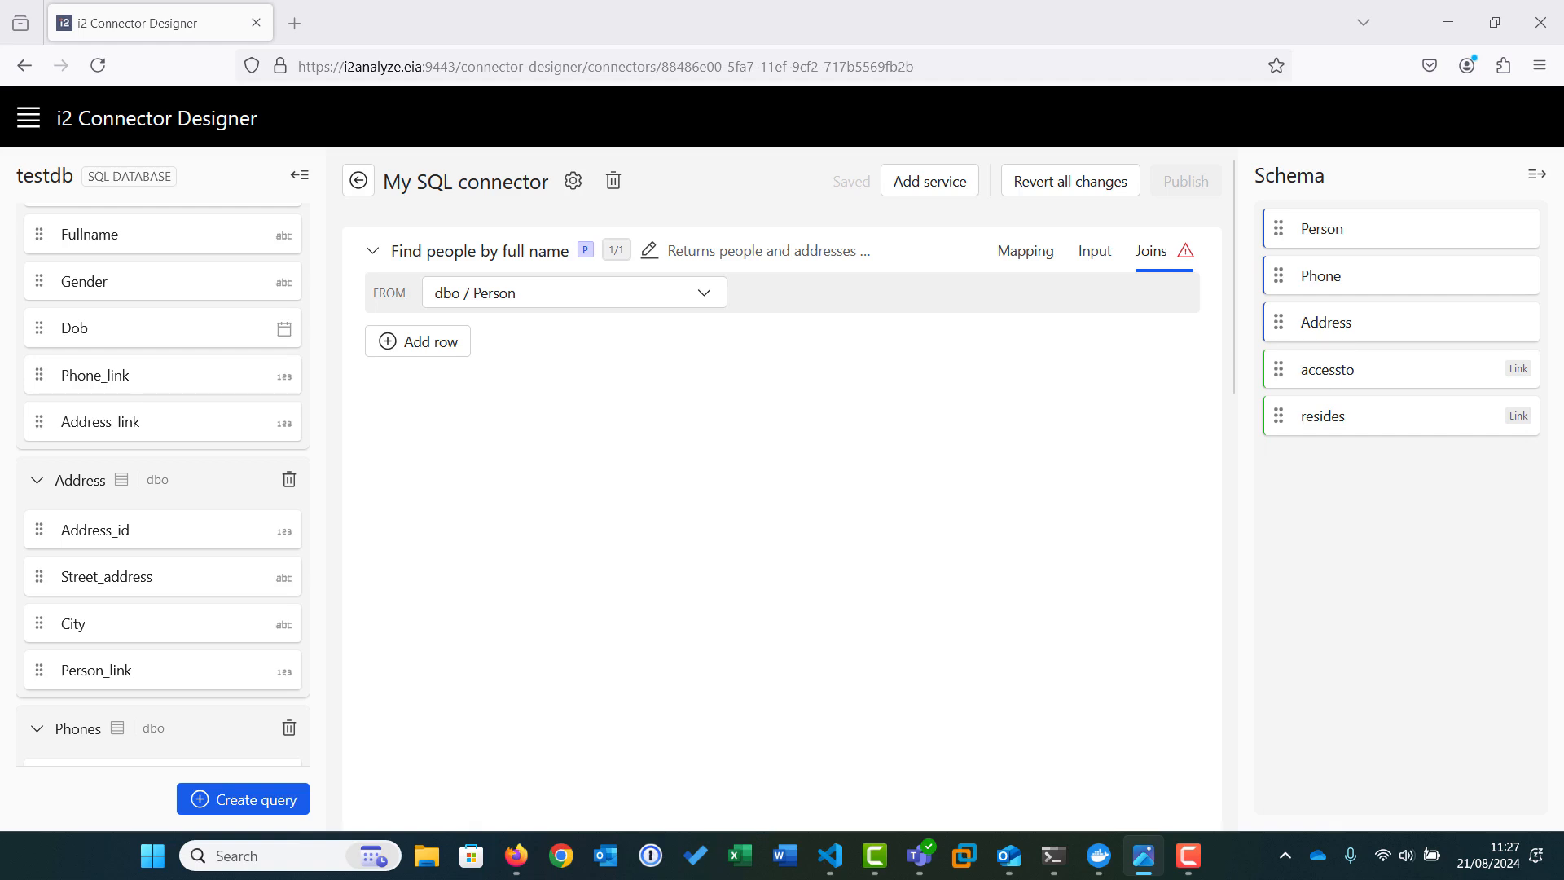
{"action": "left_click", "coordinate": [574, 293]}
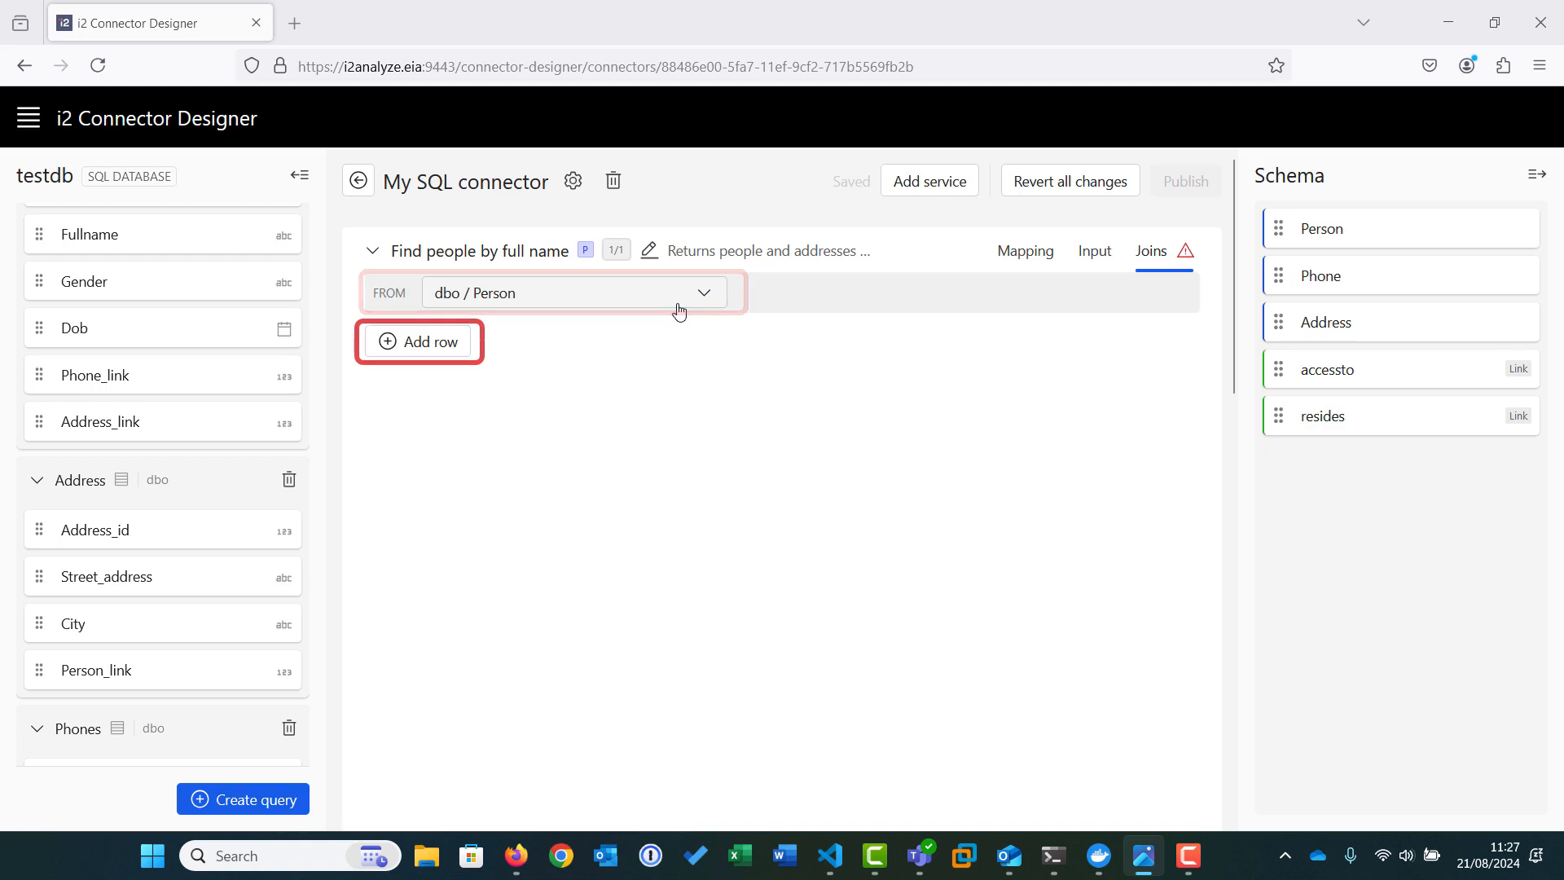
{"action": "left_click", "coordinate": [418, 341]}
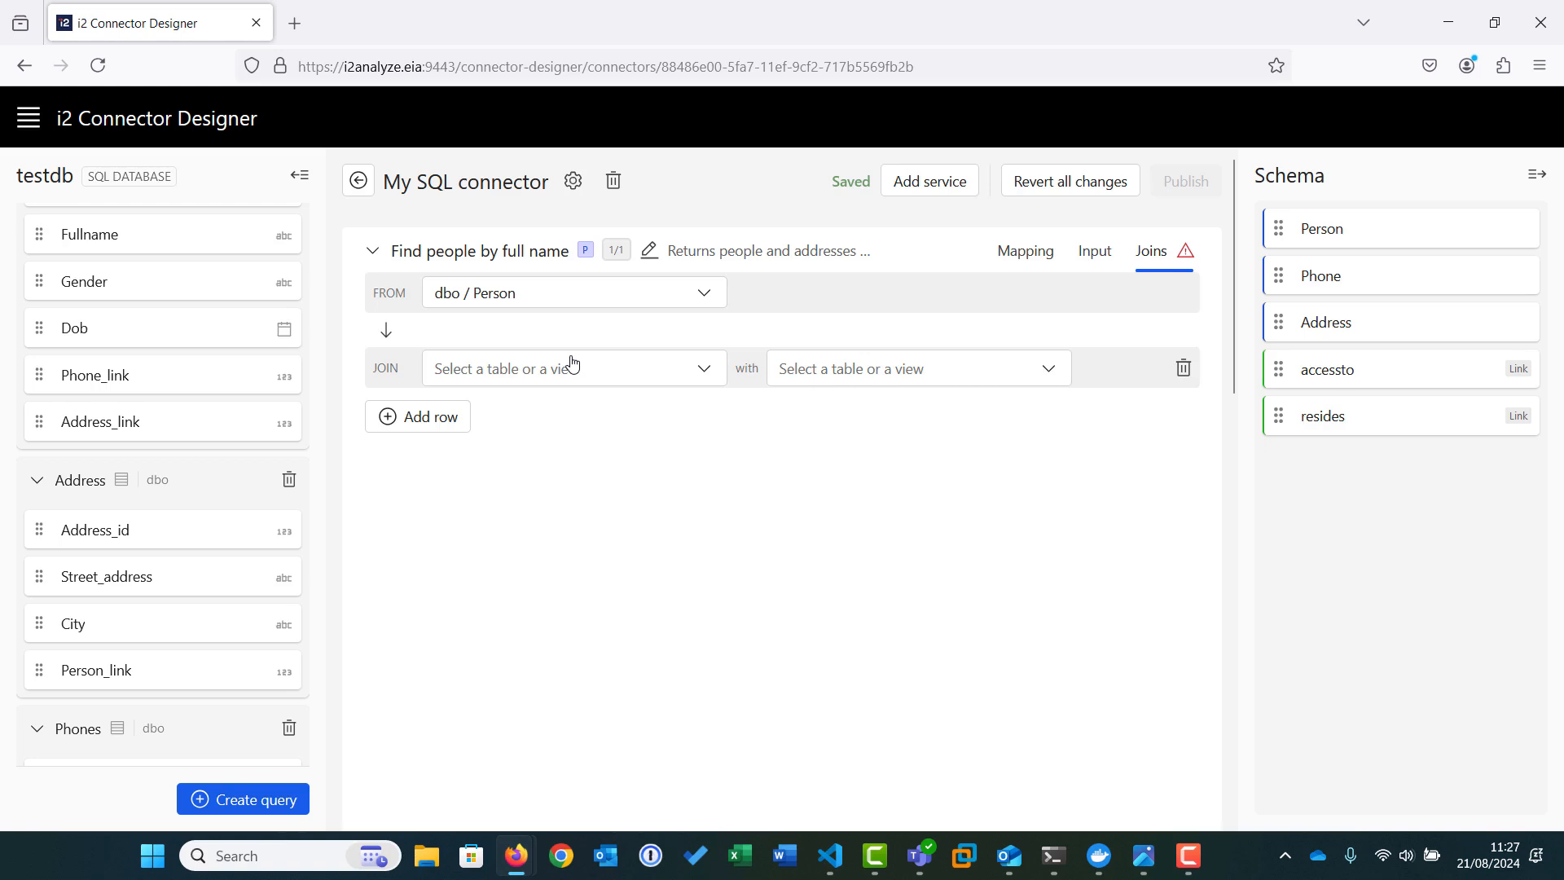
Join dbo/Person phone_link to dbo/person_phone phone_link.
{"action": "left_click", "coordinate": [573, 367]}
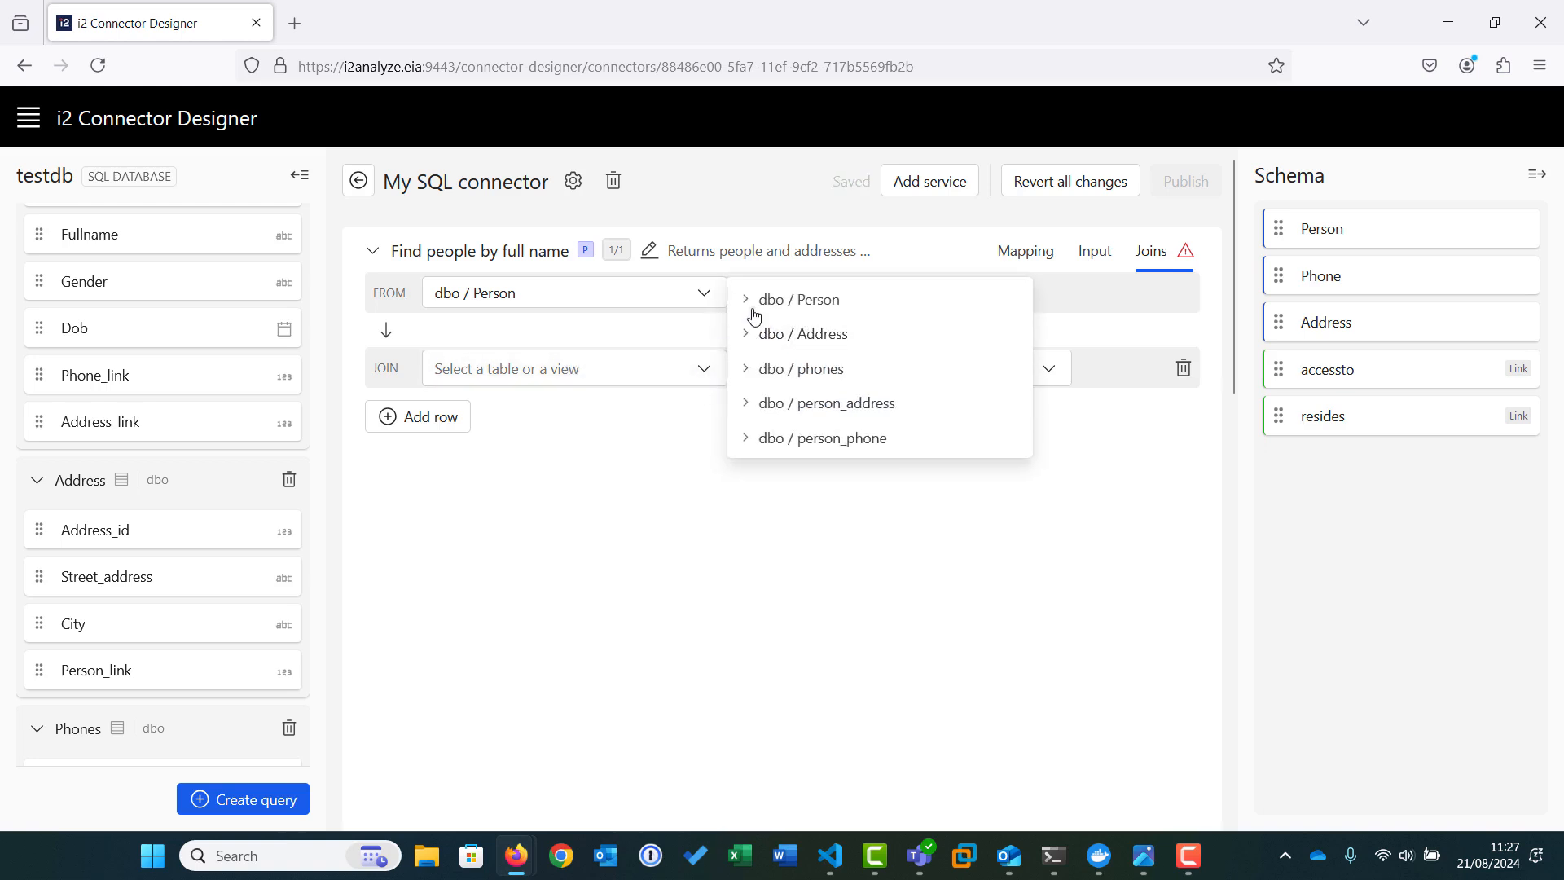
{"action": "left_click", "coordinate": [796, 299]}
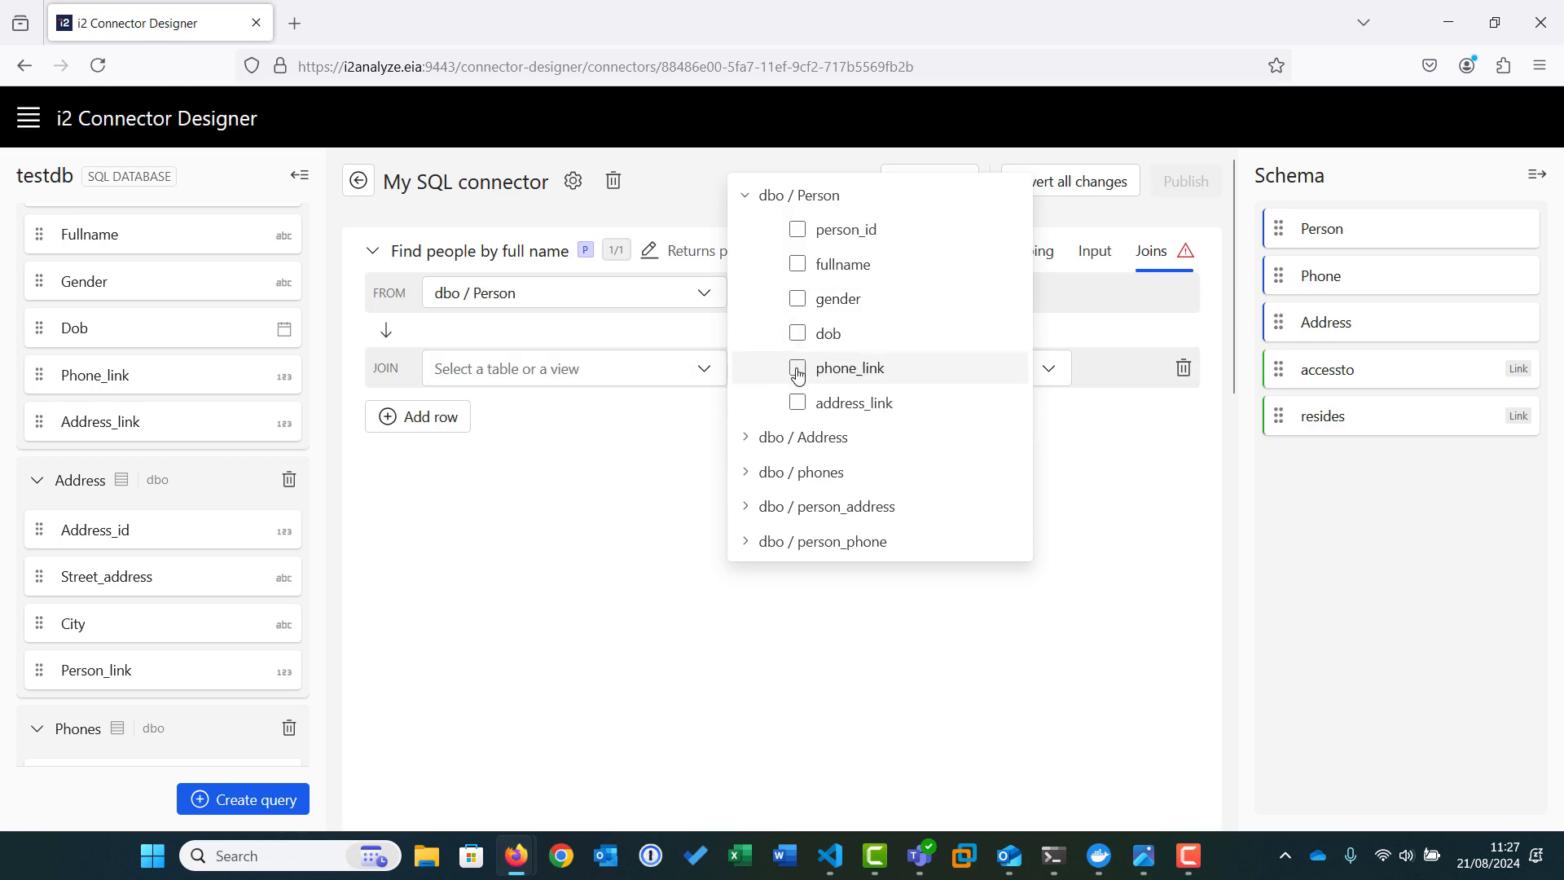
{"action": "left_click", "coordinate": [849, 368]}
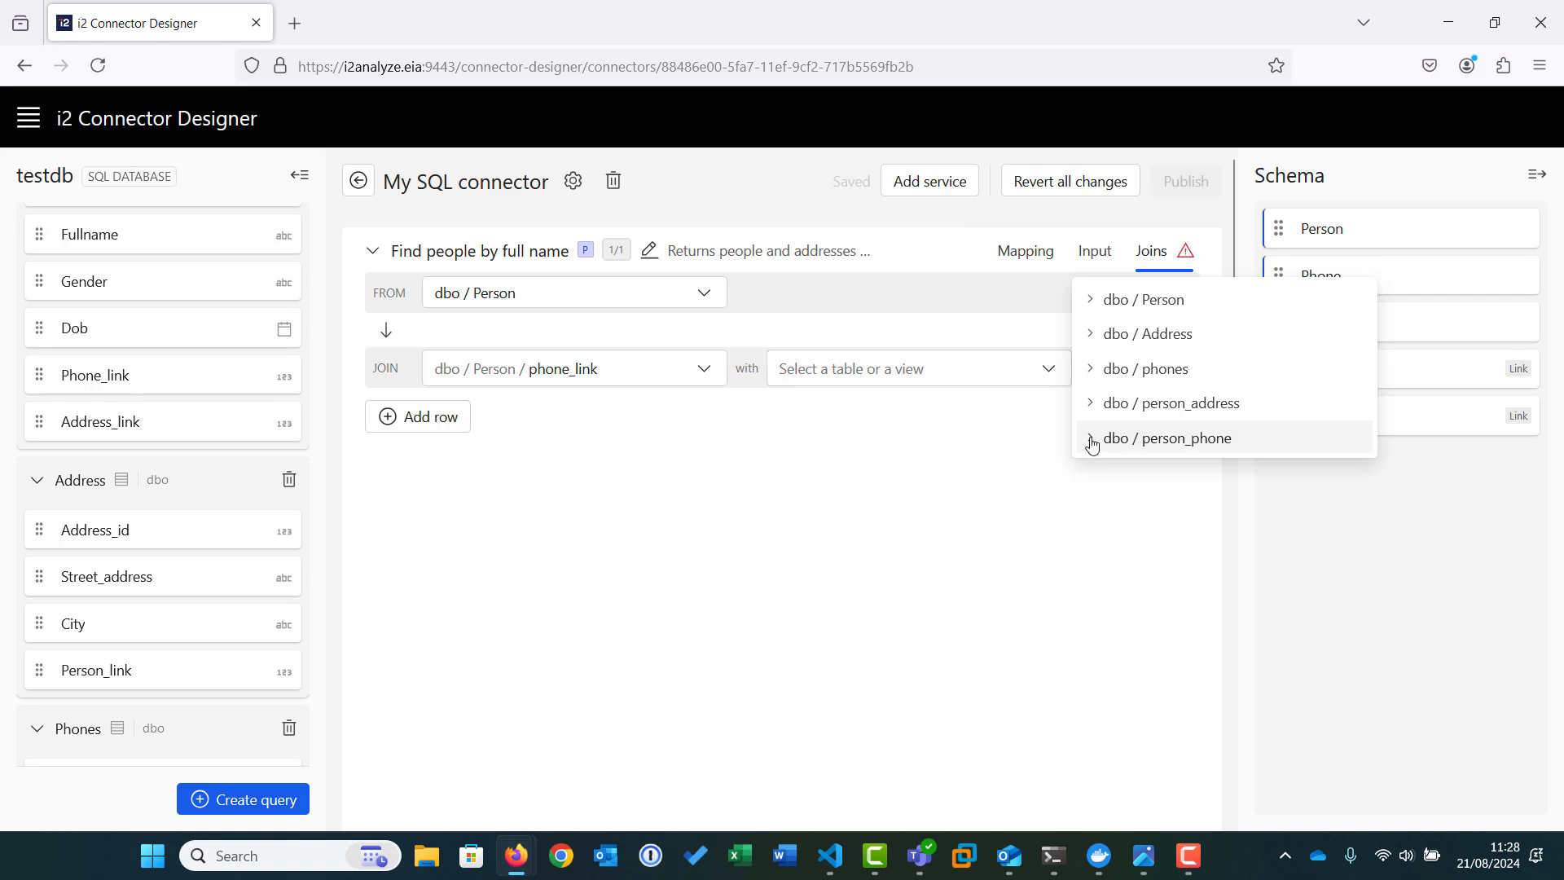
{"action": "left_click", "coordinate": [1166, 438]}
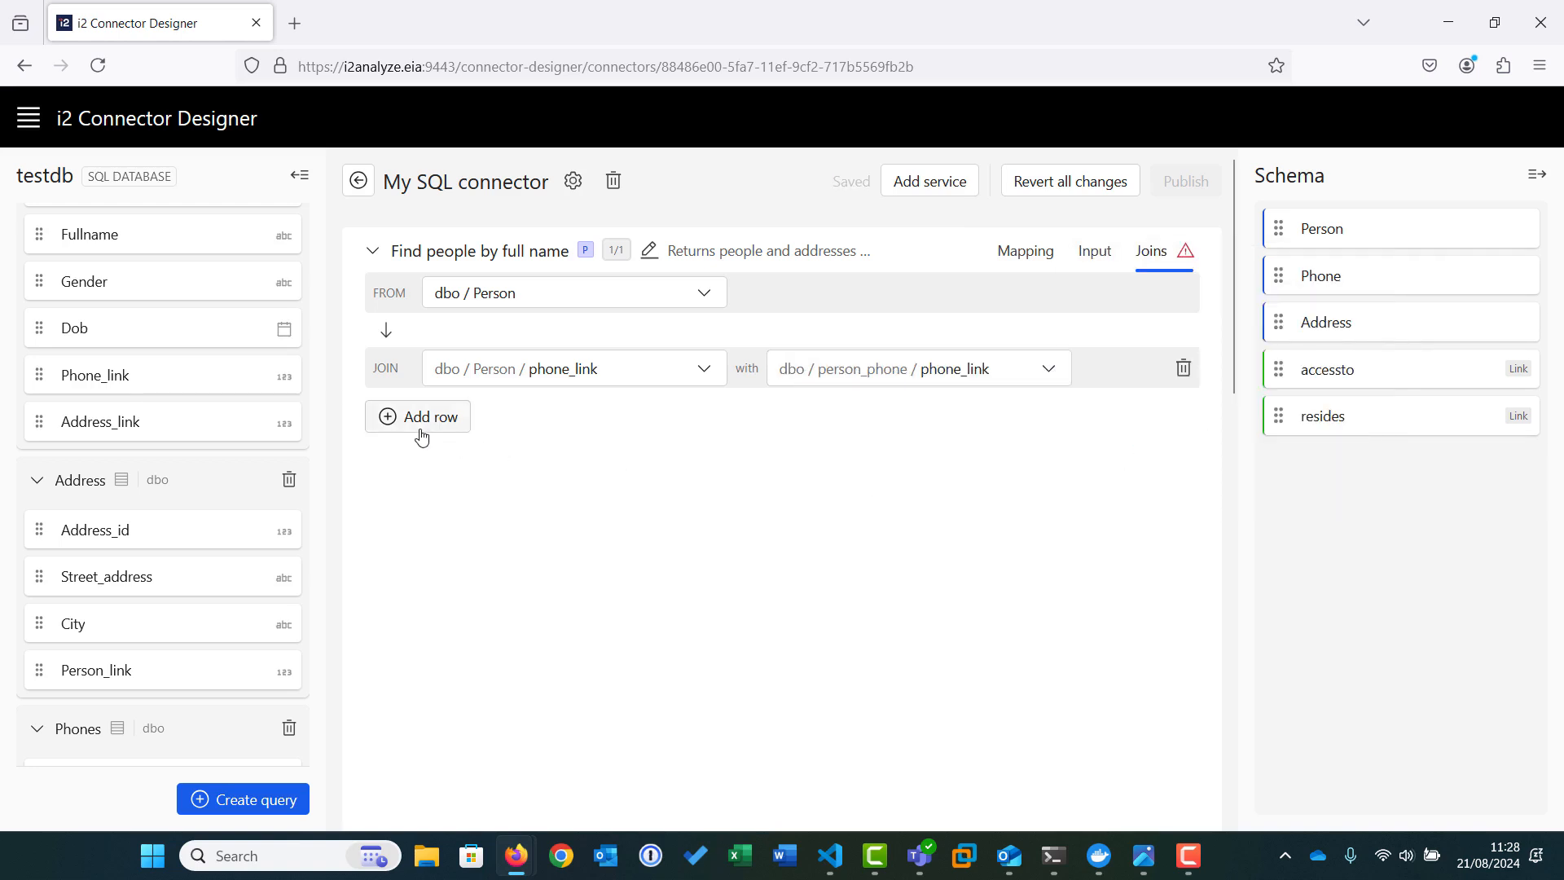
Add a second join from person_phone person_link to dbo/phones person_link.
{"action": "left_click", "coordinate": [417, 416]}
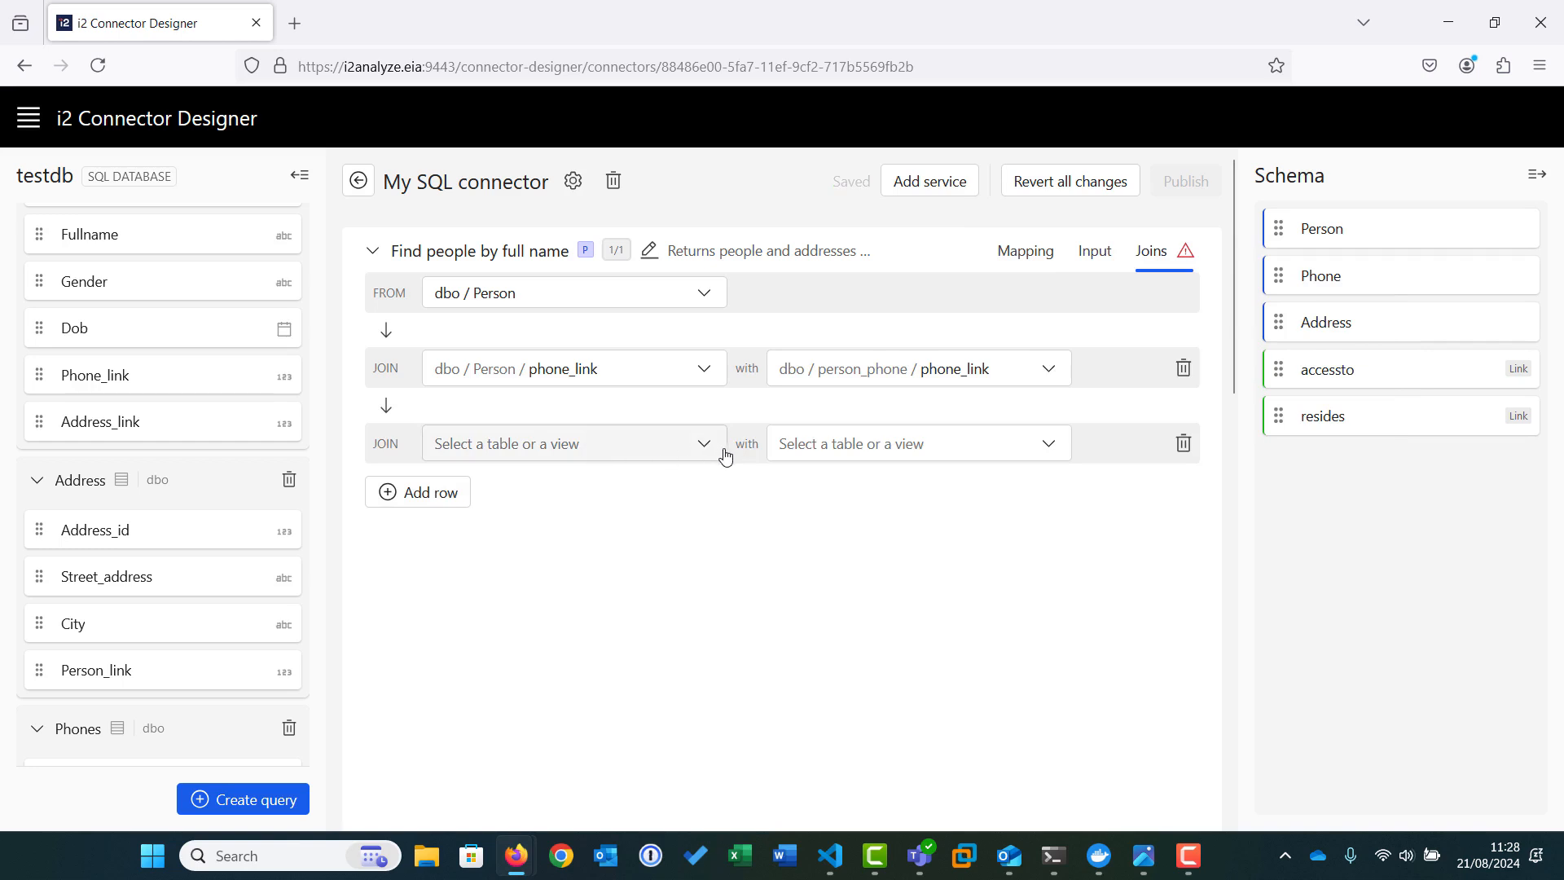
{"action": "left_click", "coordinate": [573, 443]}
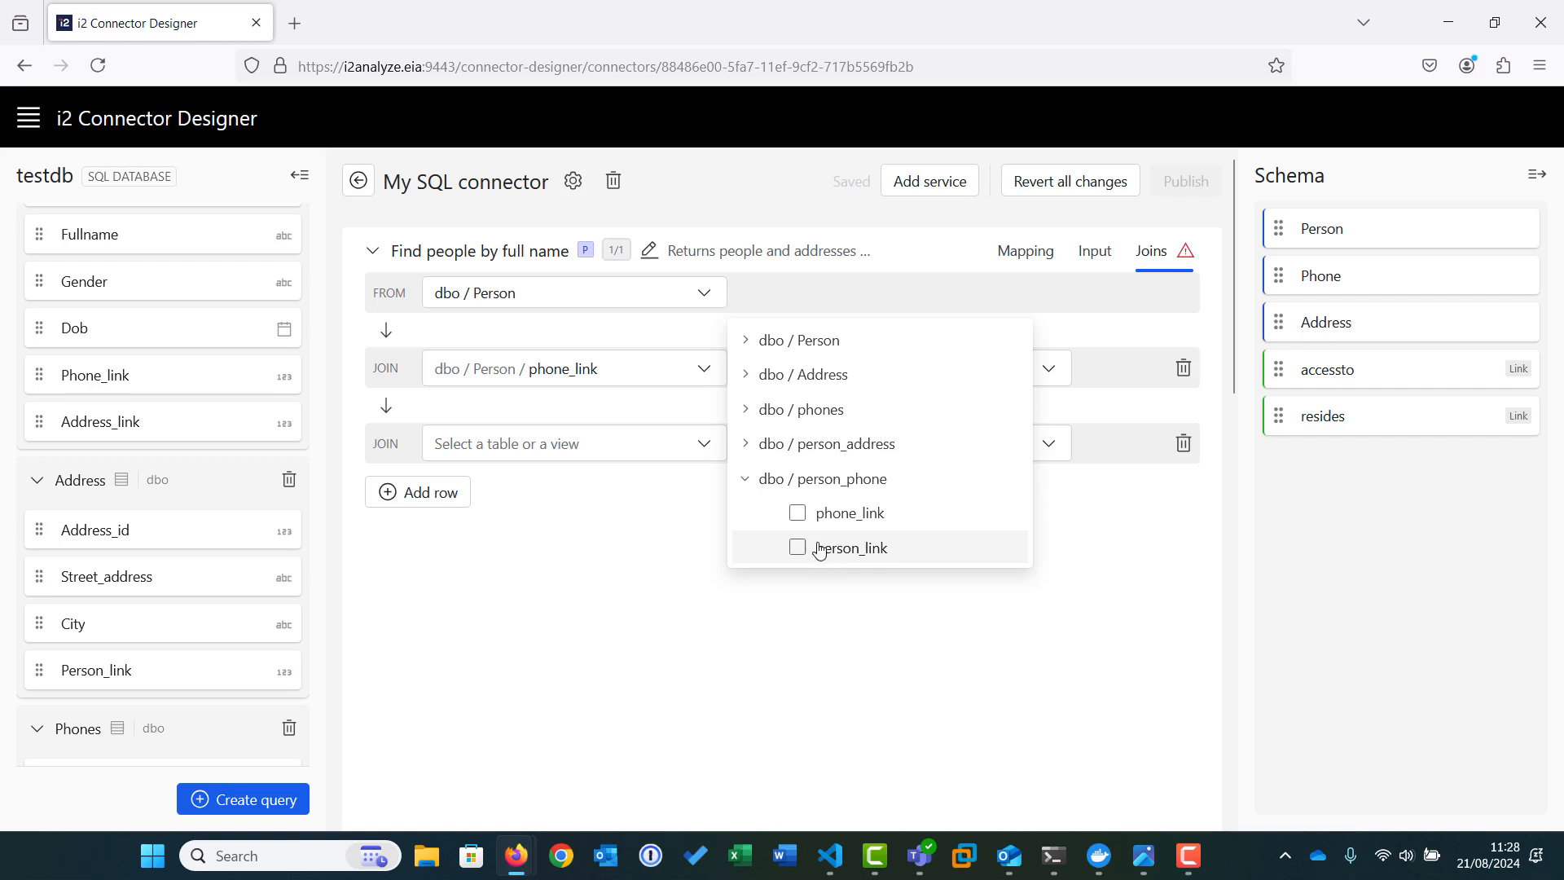
{"action": "left_click", "coordinate": [797, 547]}
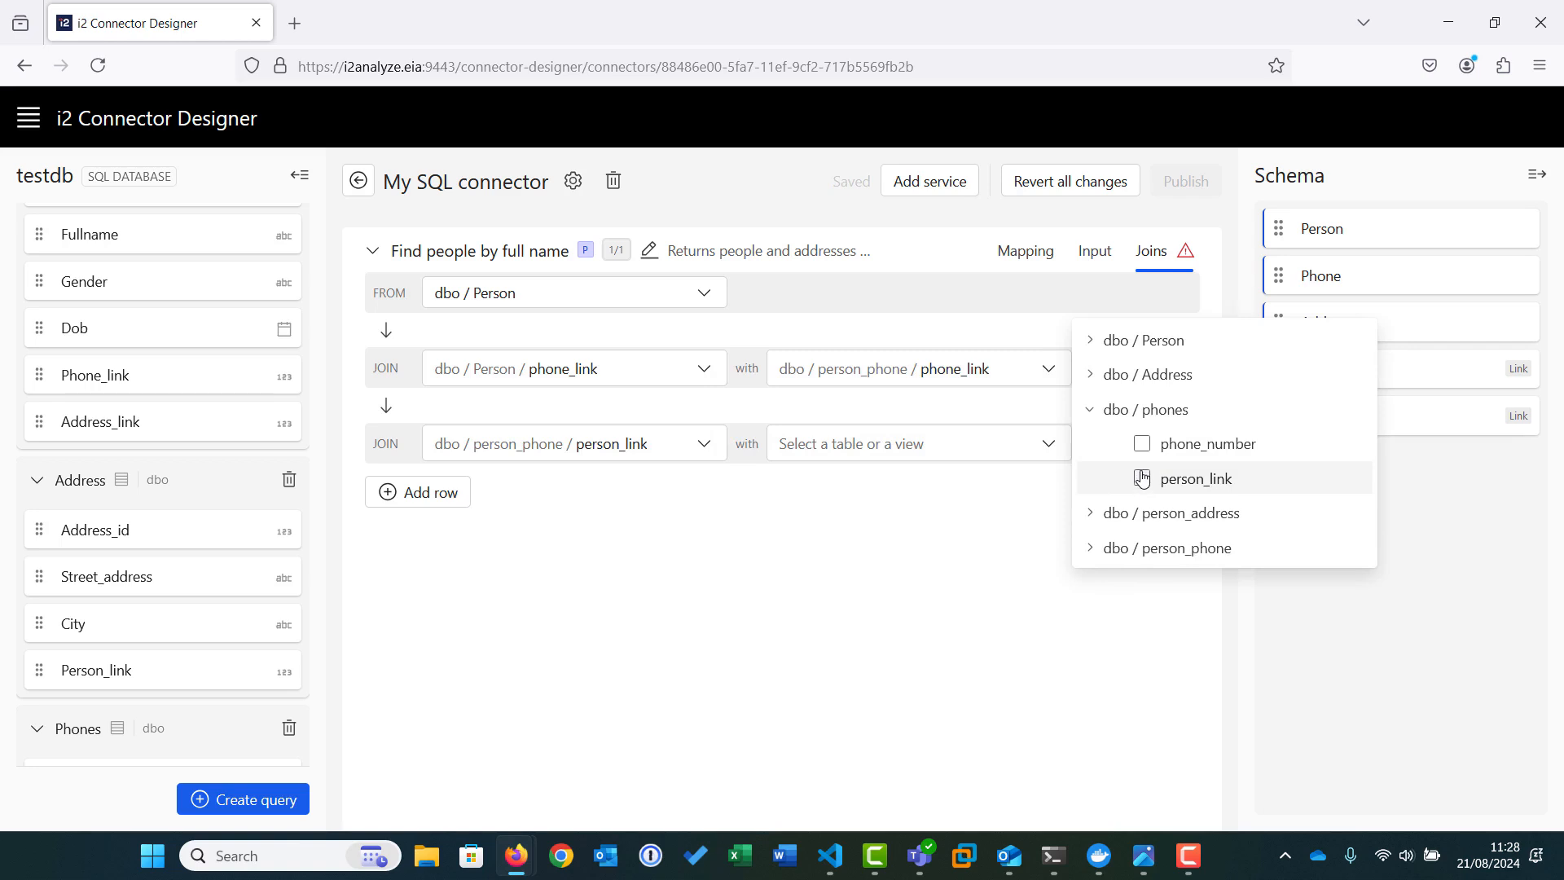
{"action": "left_click", "coordinate": [1194, 478]}
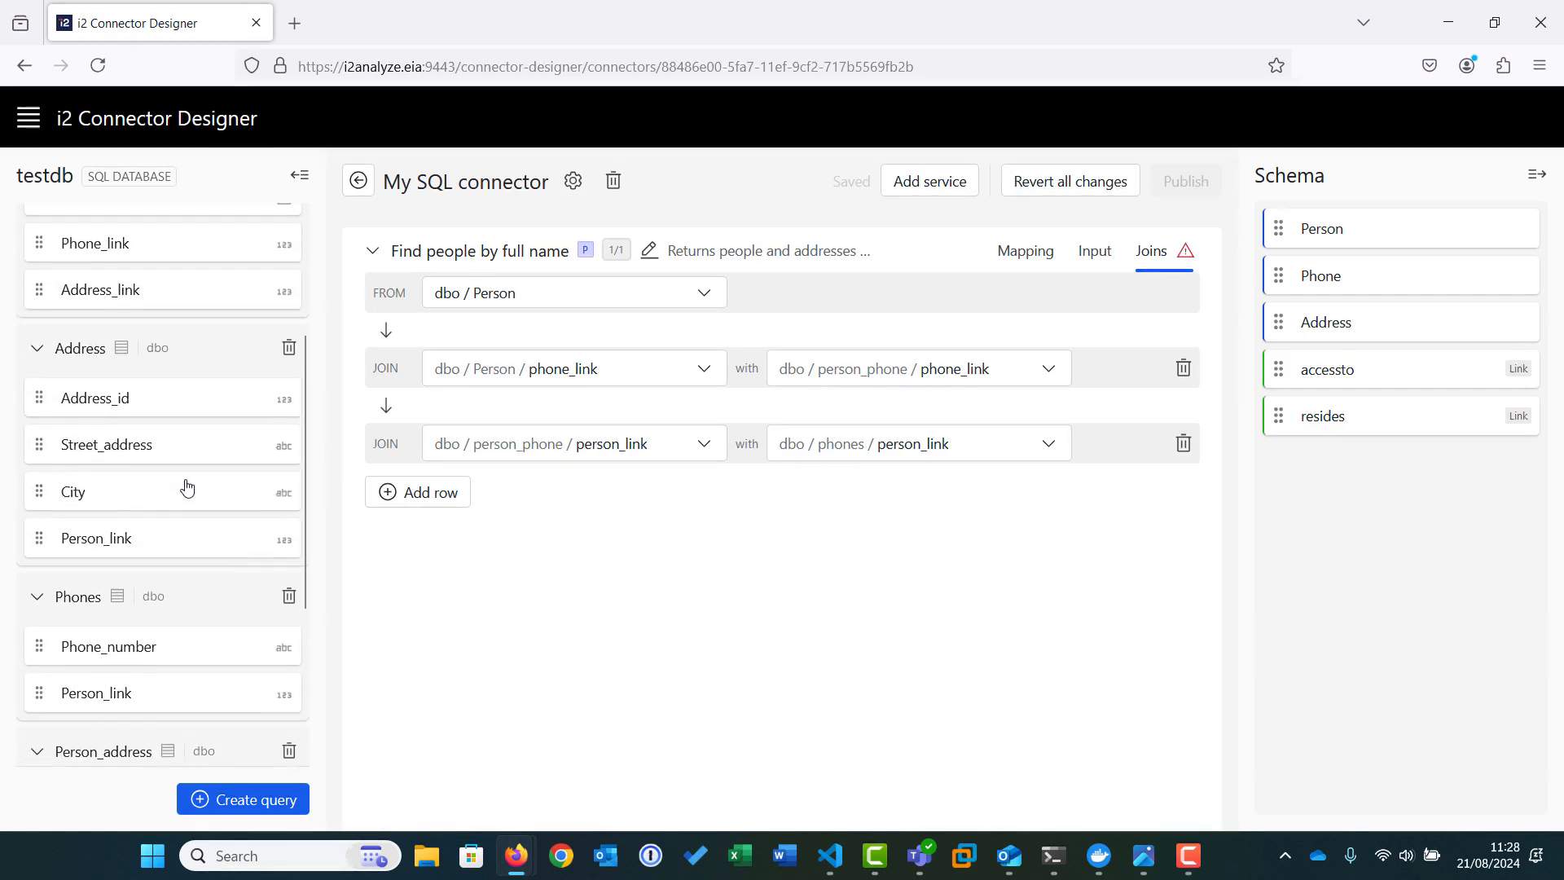
{"action": "scroll", "scroll_direction": "down", "scroll_amount": 3}
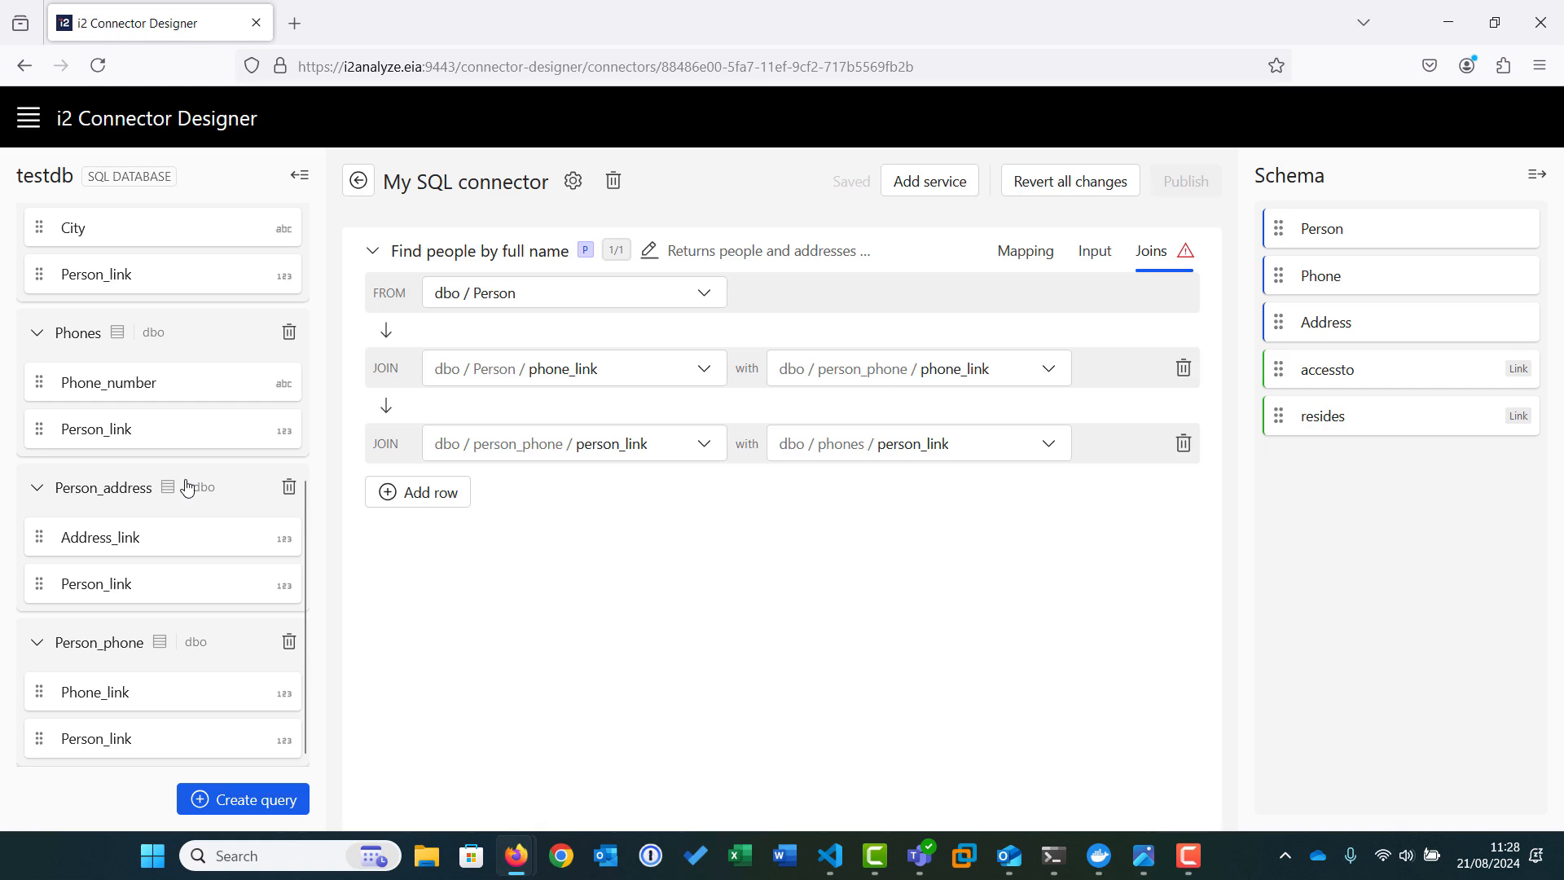
Join Person.address_link to person_address, person_address.person_link to Address, then view Mapping.
{"action": "left_click", "coordinate": [418, 491]}
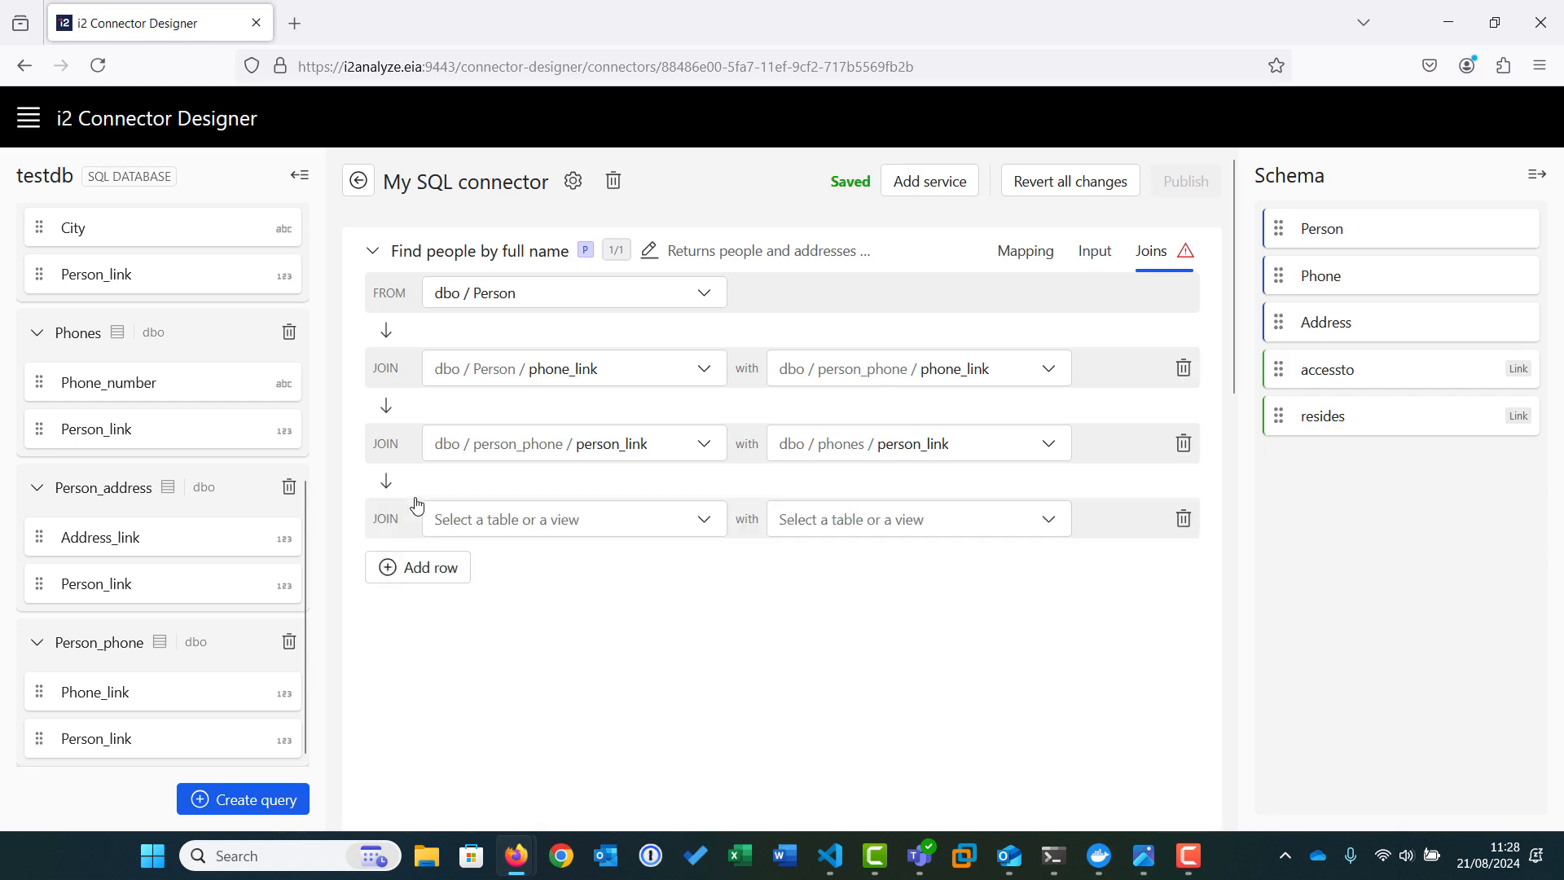
{"action": "left_click", "coordinate": [572, 518]}
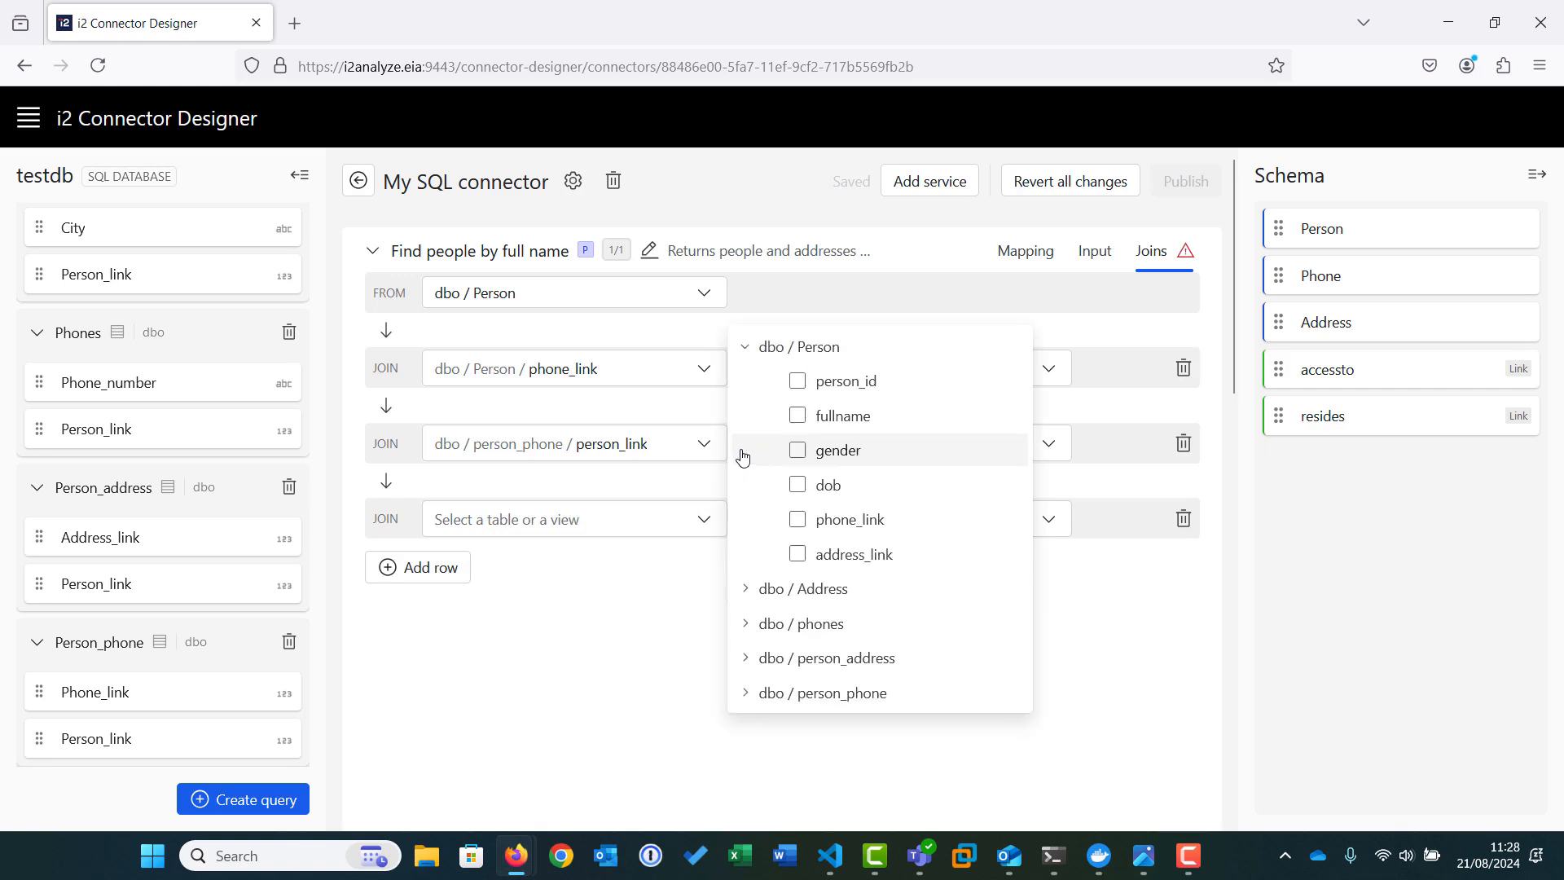
{"action": "left_click", "coordinate": [797, 554]}
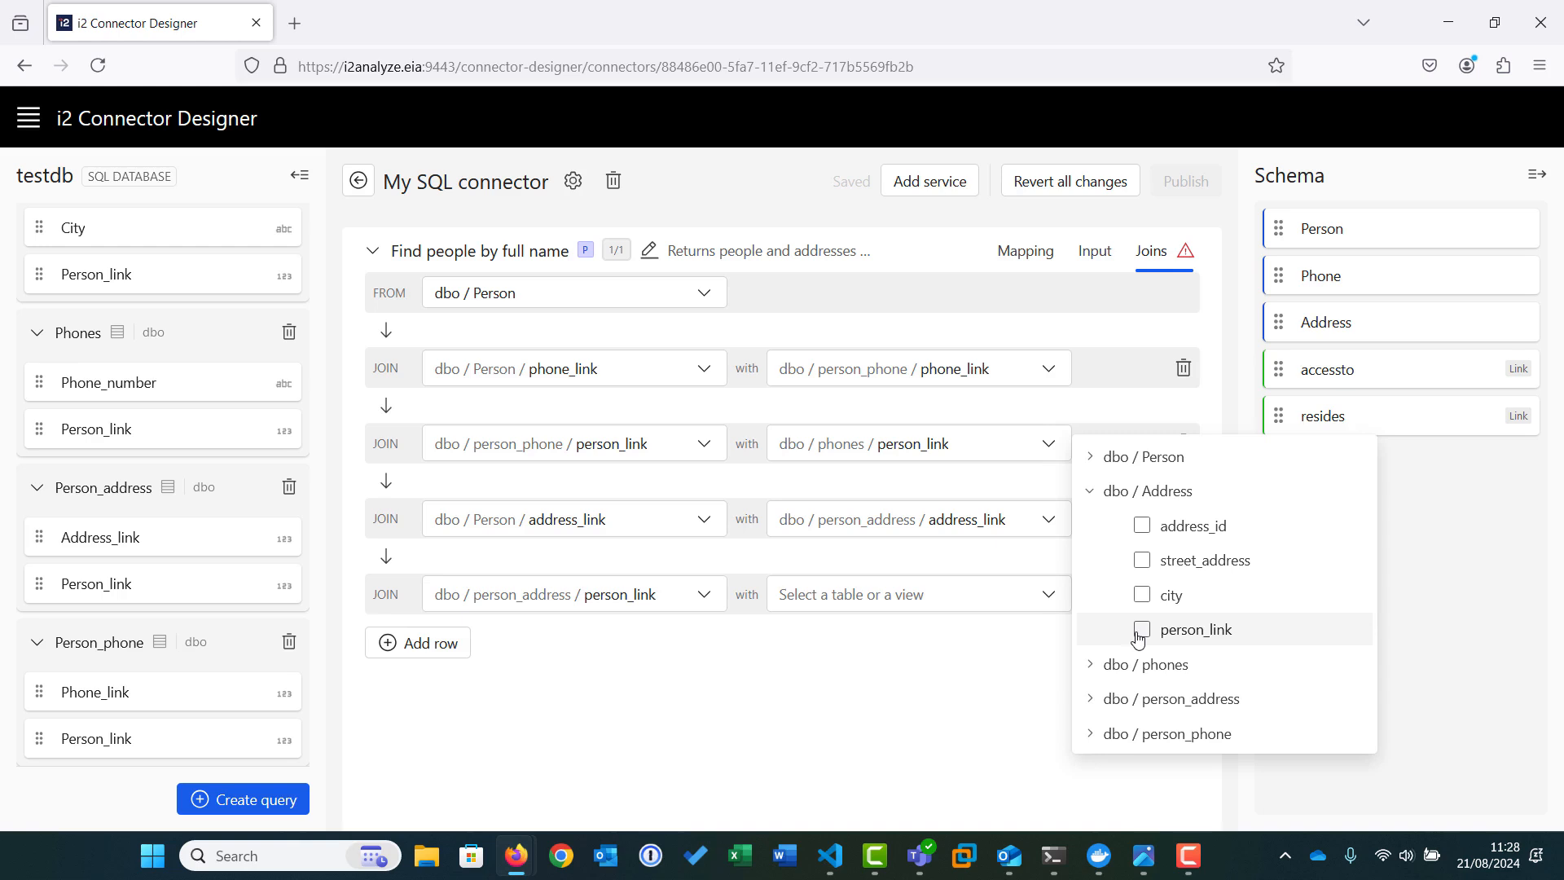
{"action": "left_click", "coordinate": [1141, 630]}
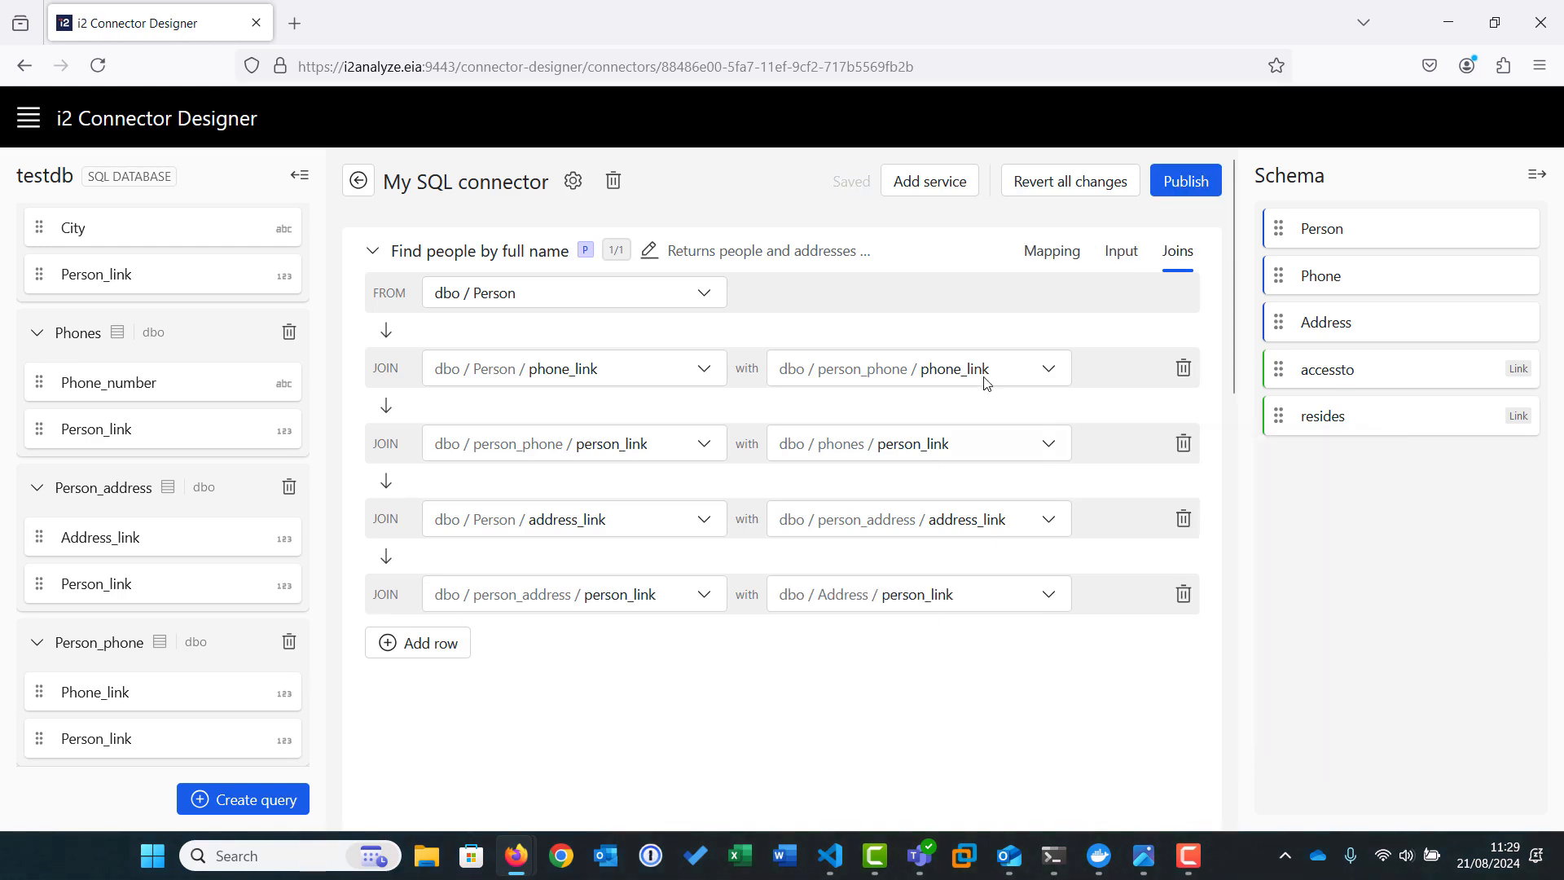
{"action": "left_click", "coordinate": [1050, 250]}
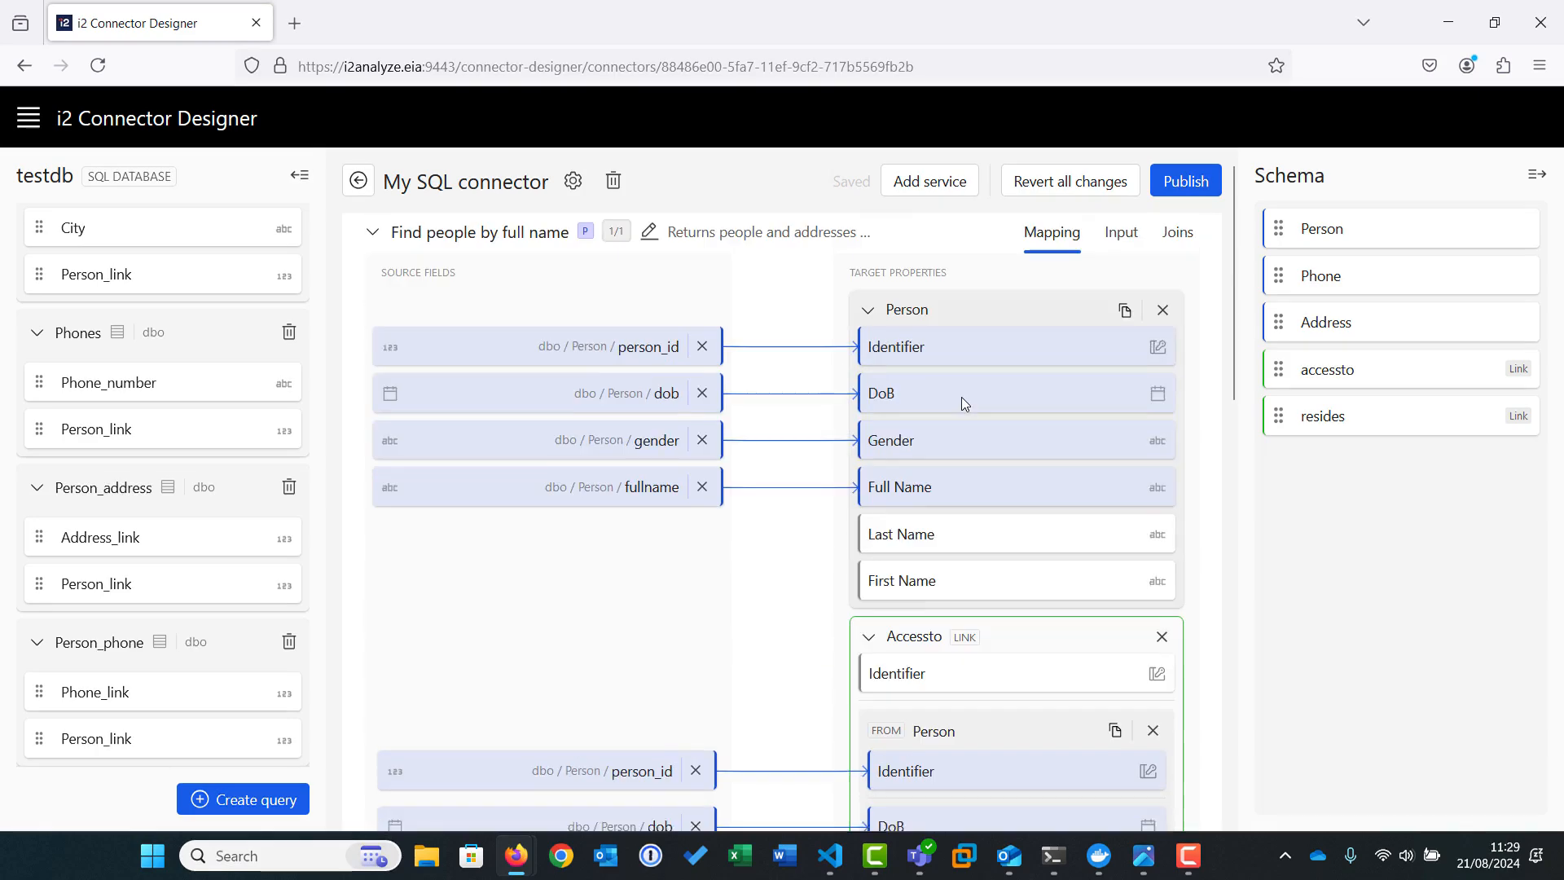
Review the service's Input and Joins settings, then publish My SQL connector.
{"action": "left_click", "coordinate": [1120, 232]}
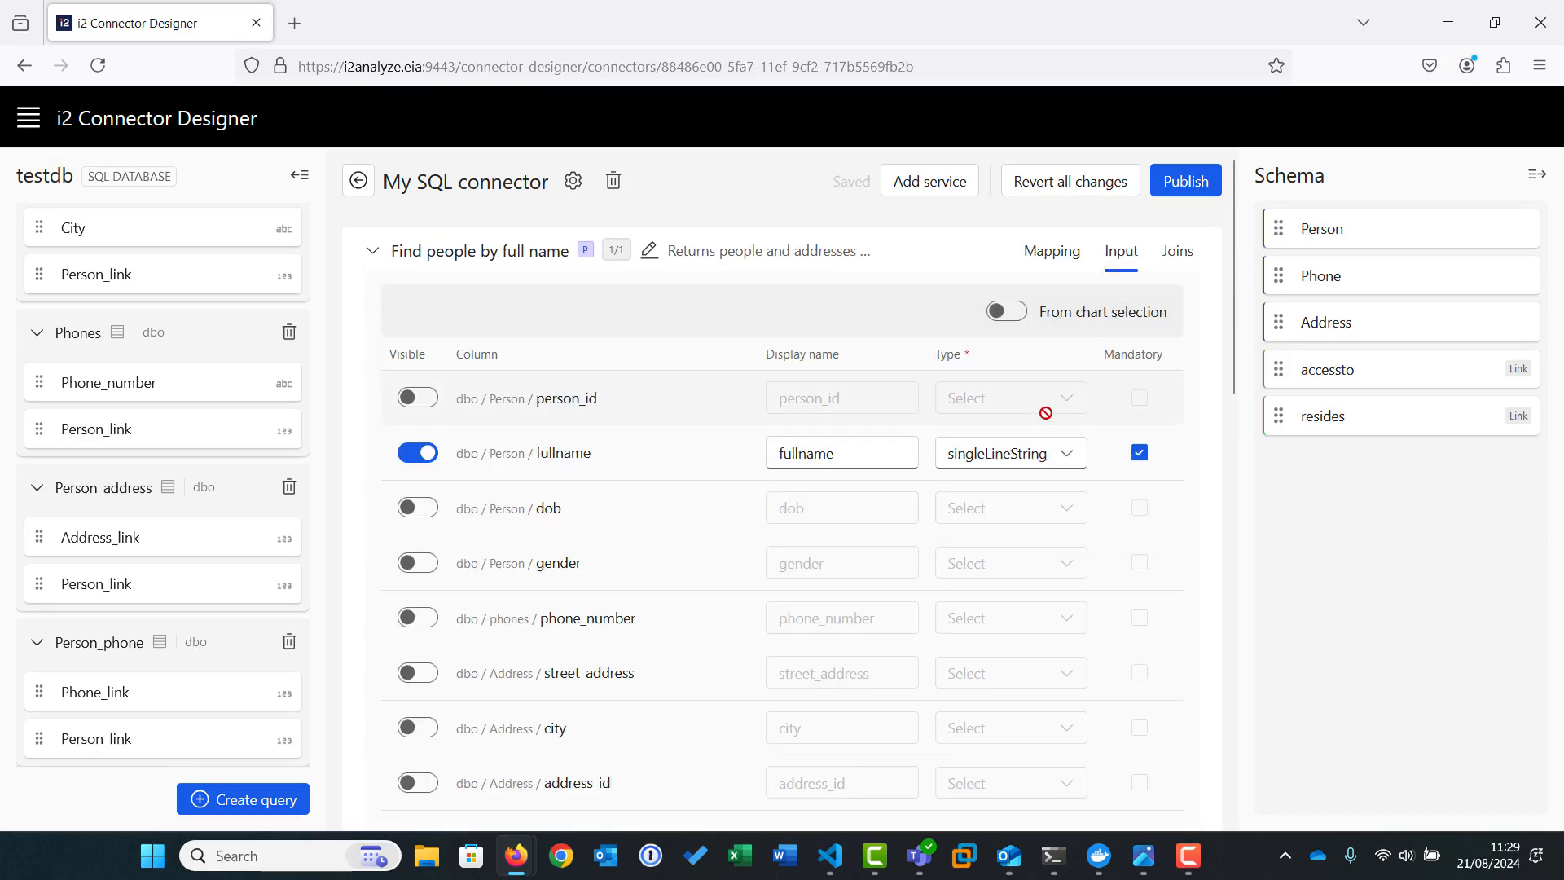
{"action": "left_click", "coordinate": [1177, 250]}
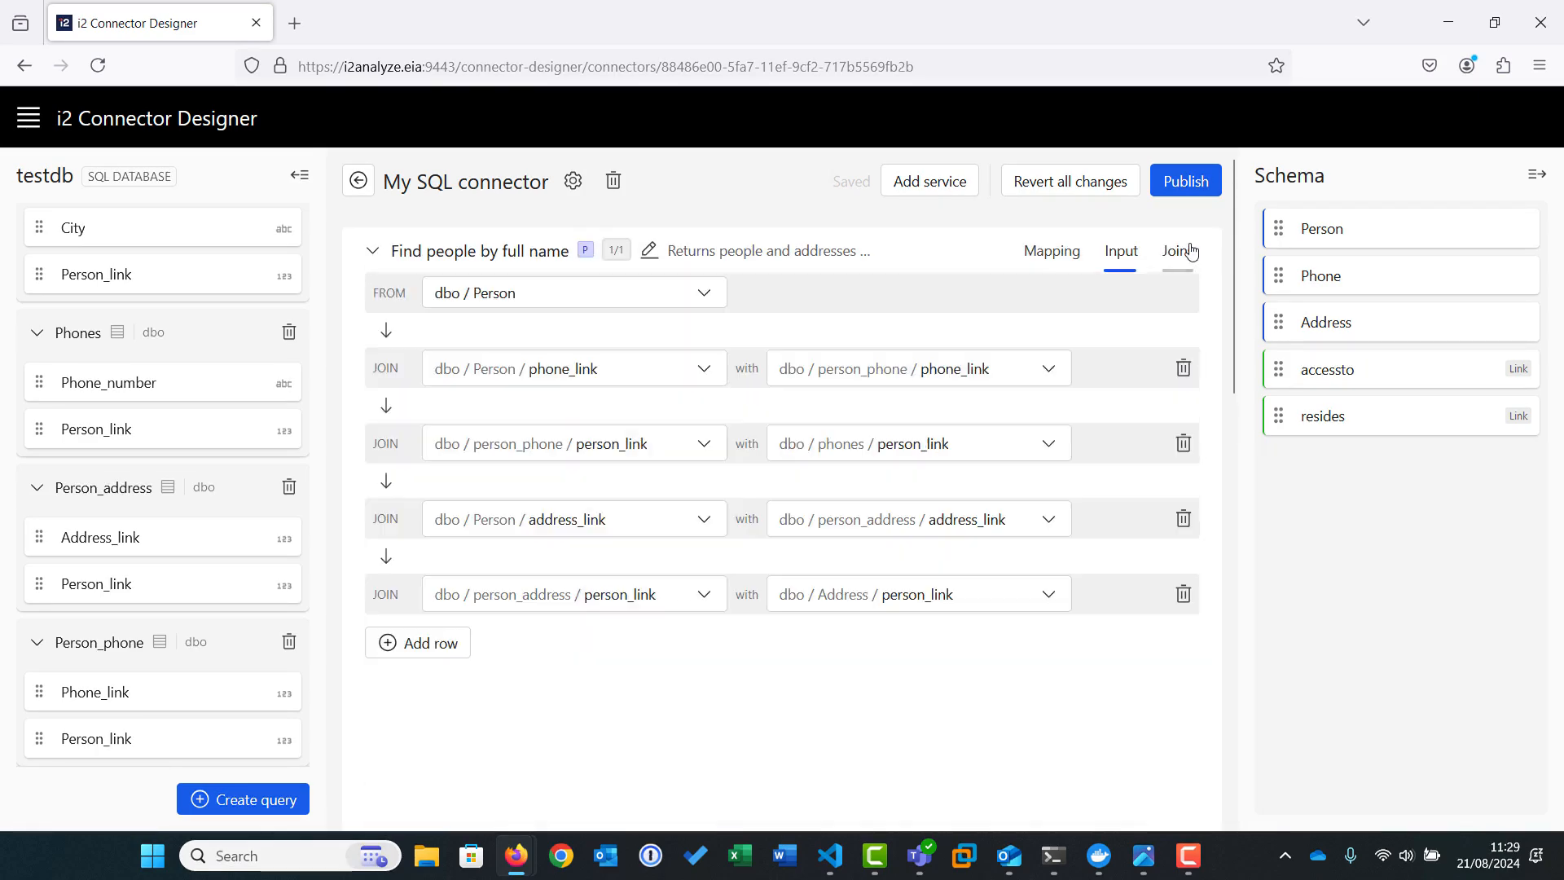
{"action": "left_click", "coordinate": [1177, 250]}
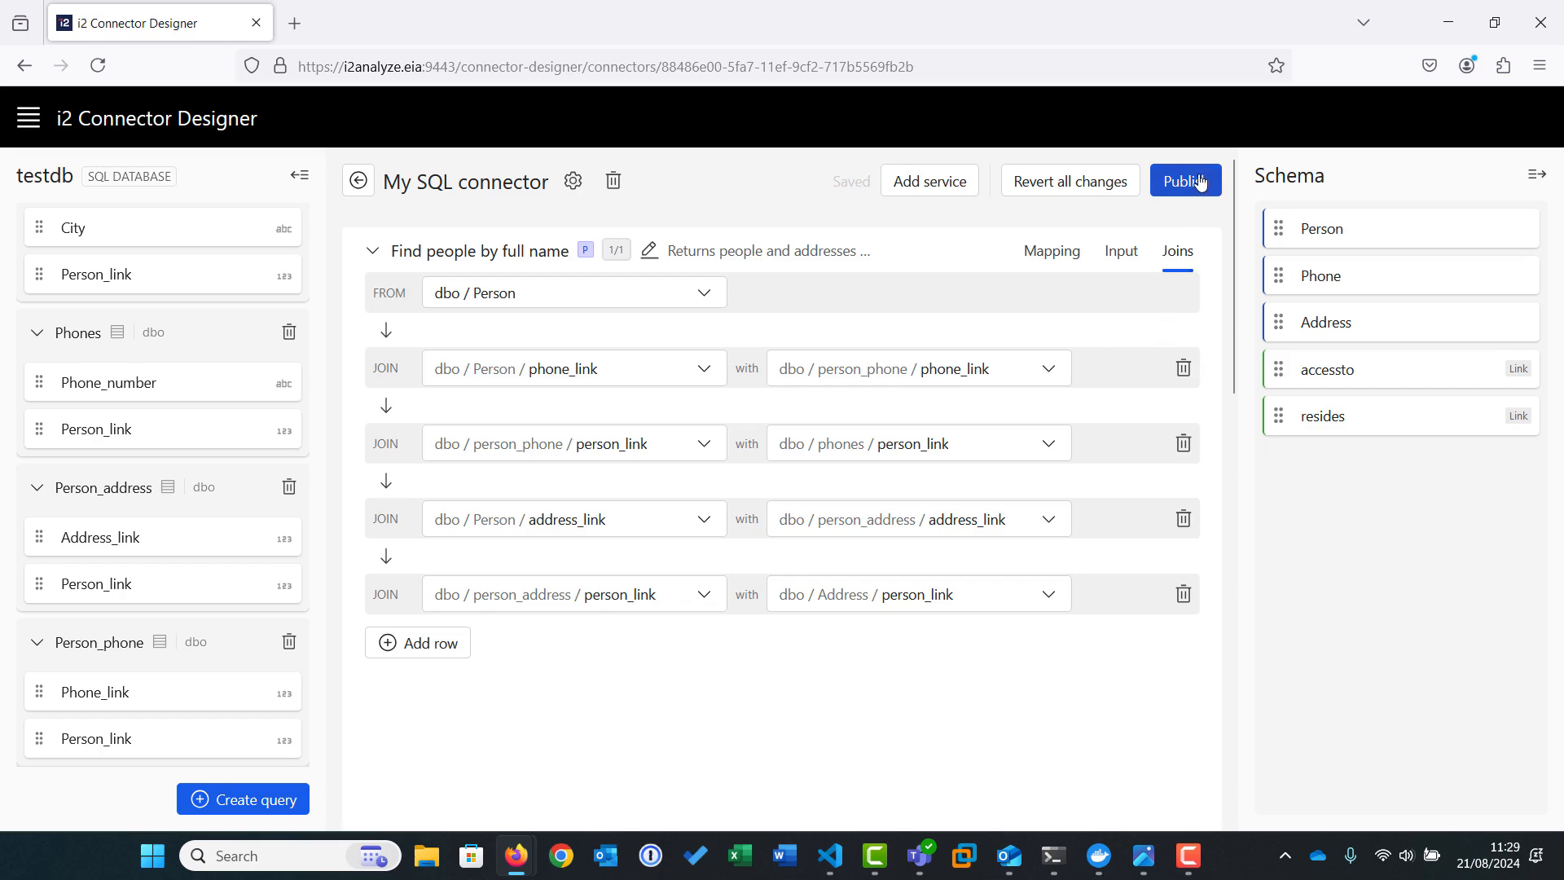
{"action": "left_click", "coordinate": [1184, 181]}
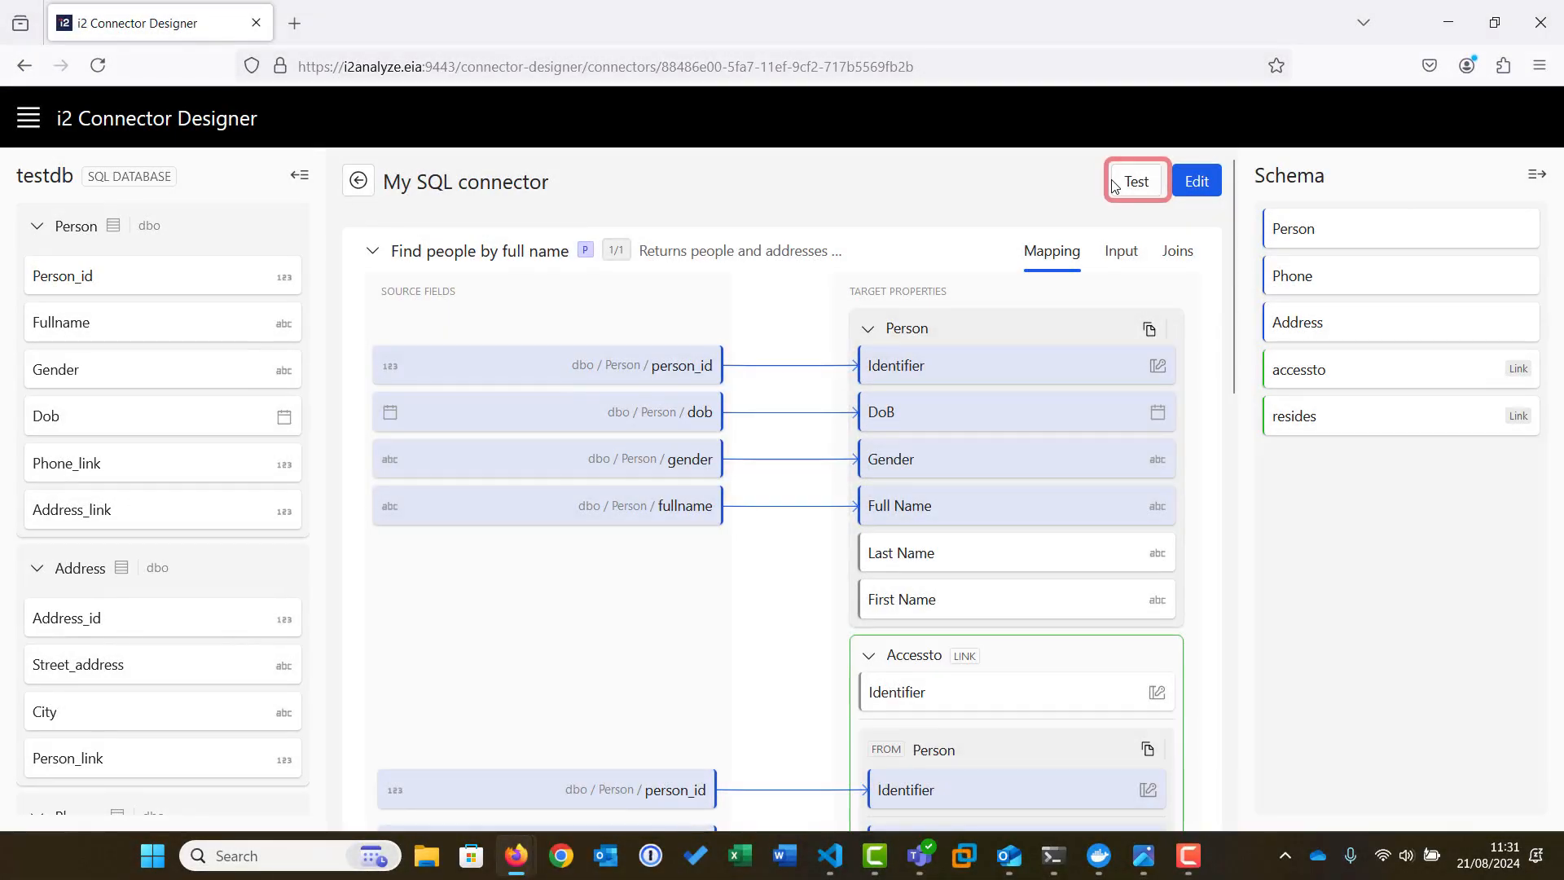
{"action": "left_click", "coordinate": [1134, 181]}
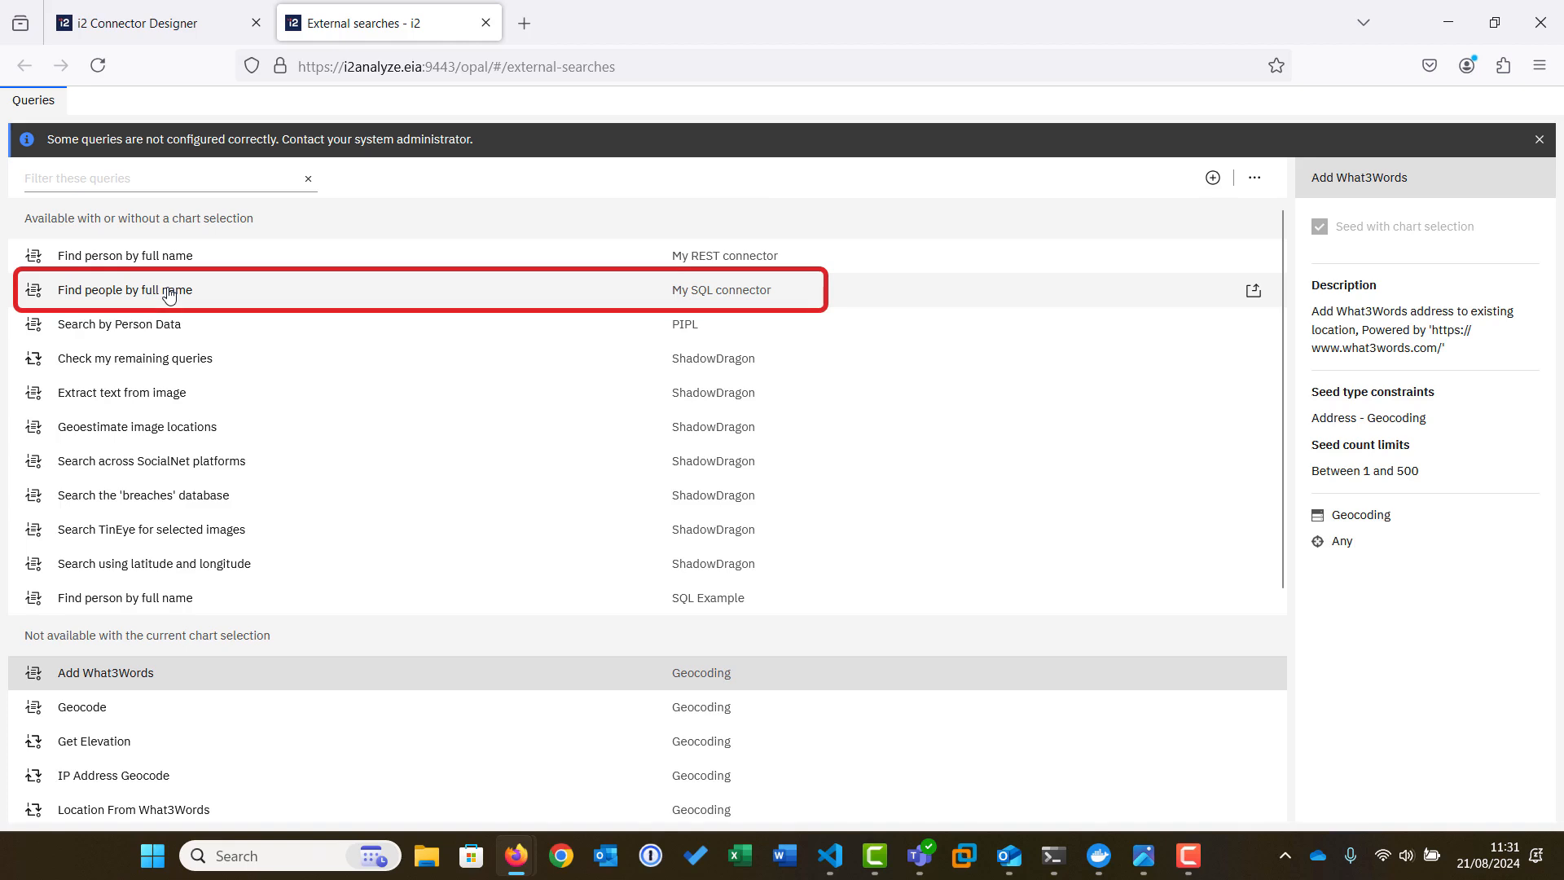
{"action": "left_click", "coordinate": [125, 289]}
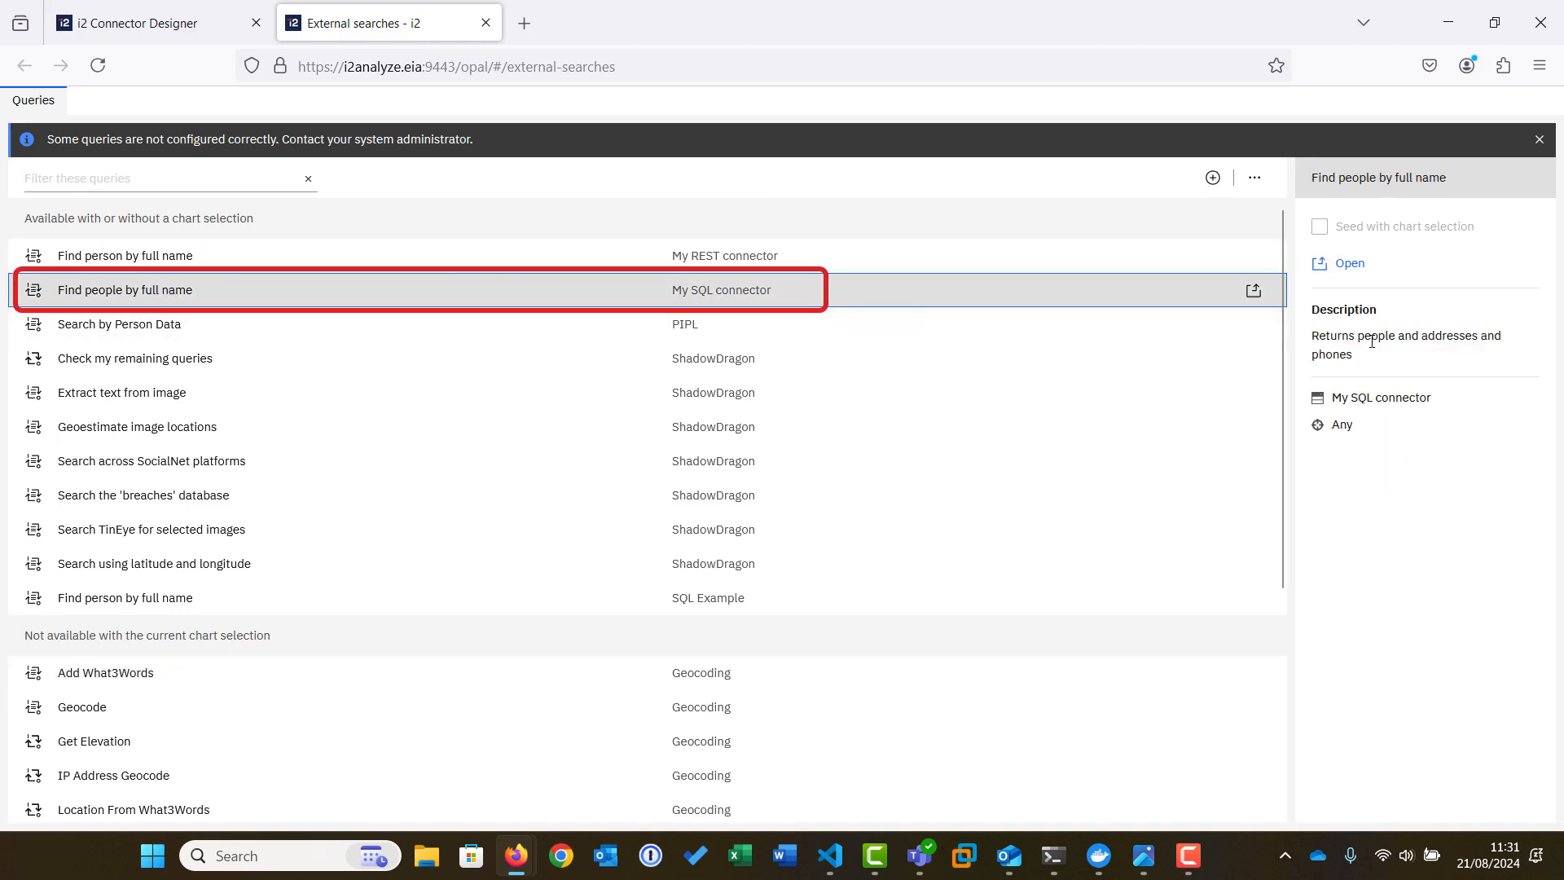
{"action": "left_click", "coordinate": [1347, 263]}
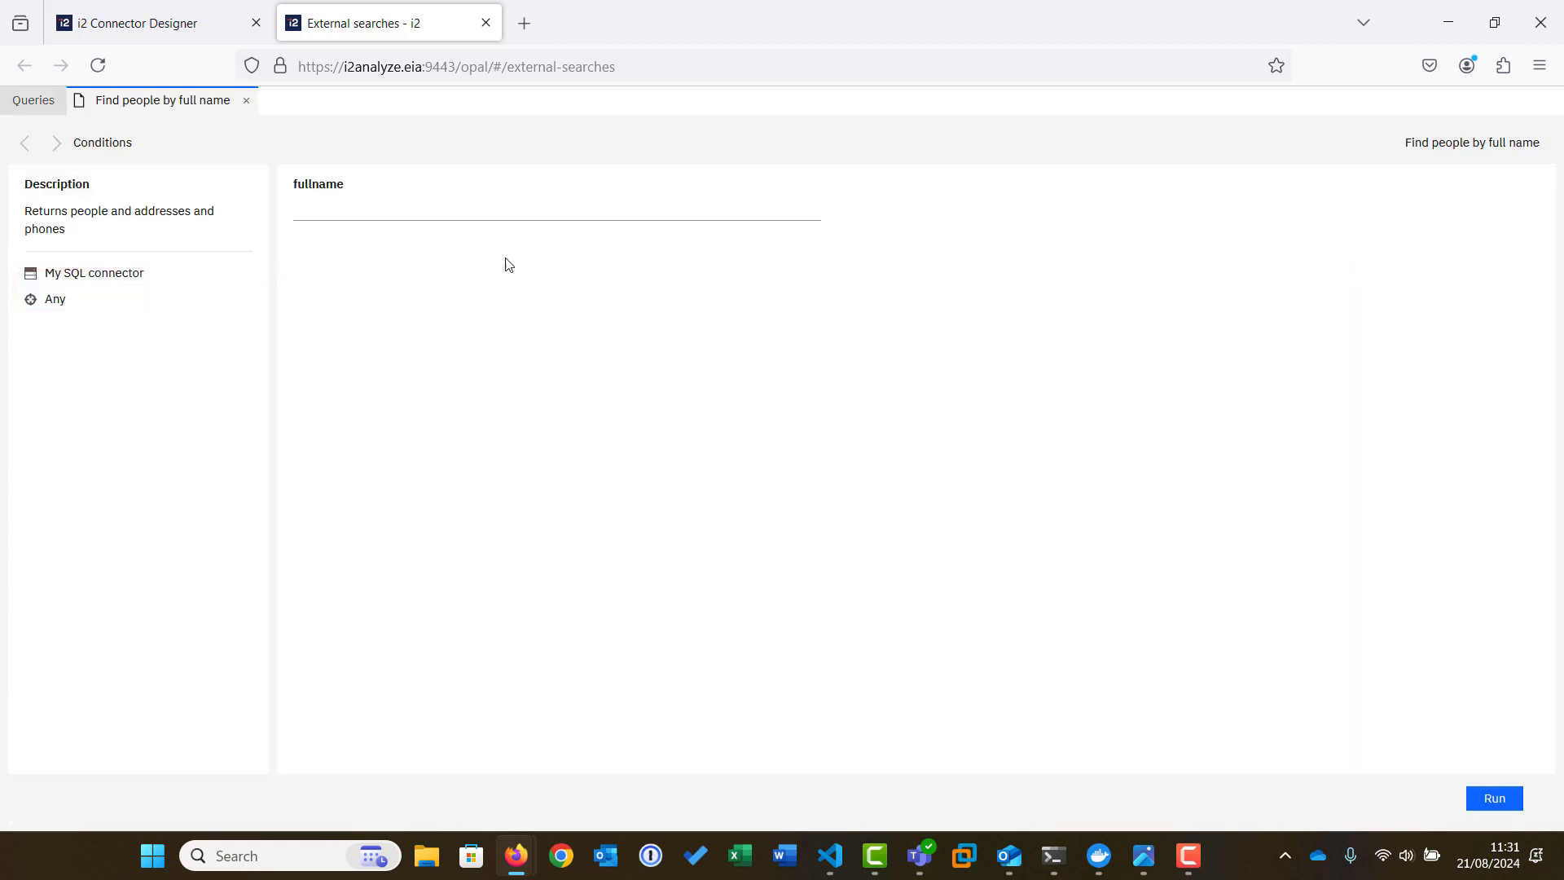
{"action": "type", "text": "Maureen Pingston"}
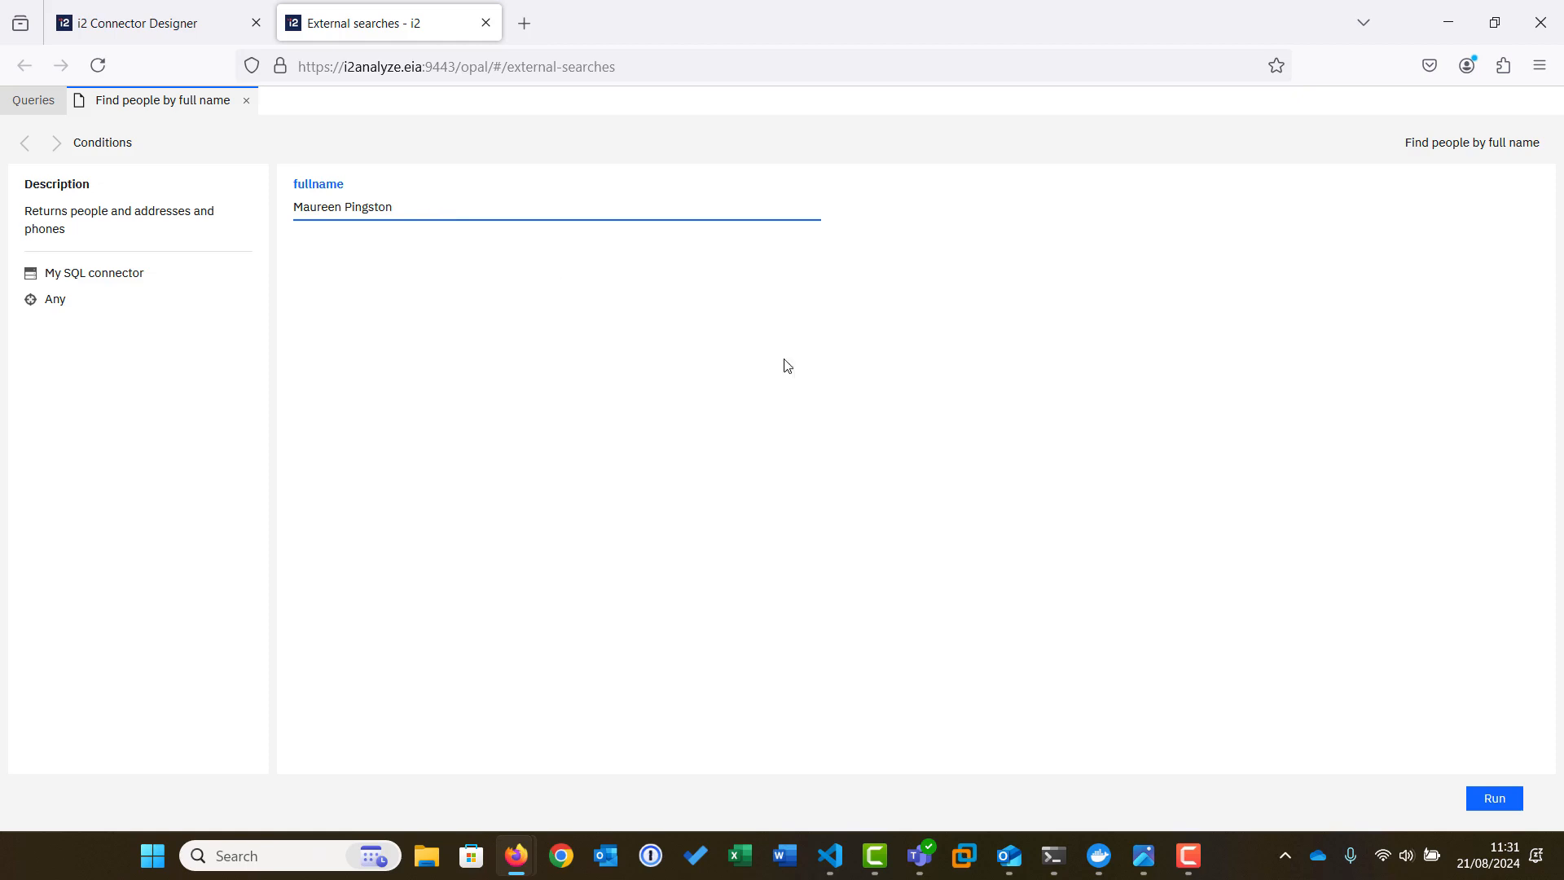
{"action": "left_click", "coordinate": [1493, 799]}
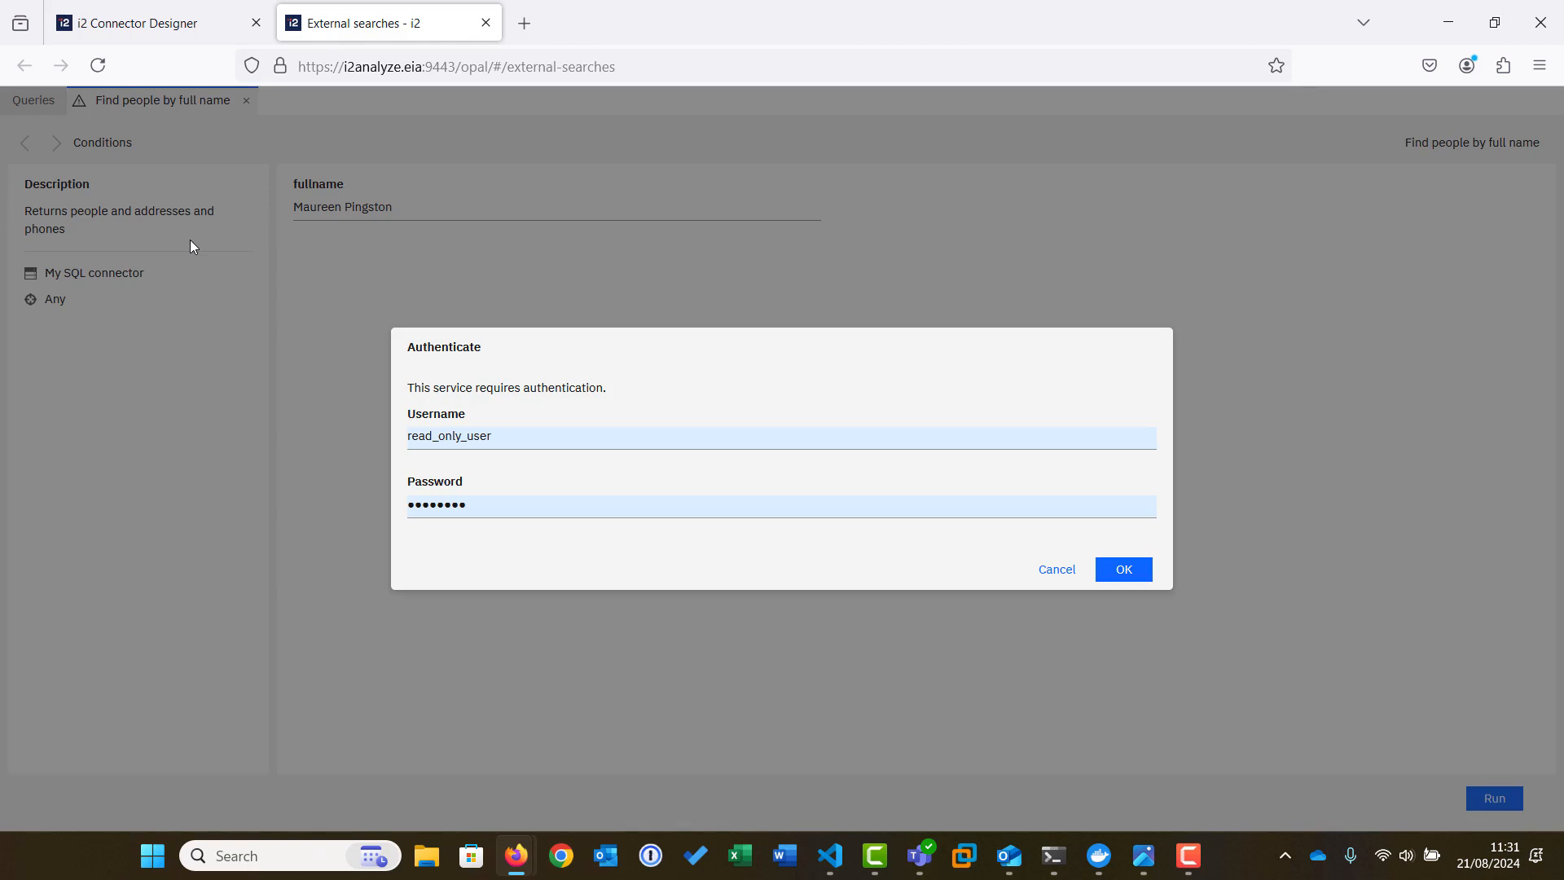
Confirm authentication so the search returns its nine results.
{"action": "left_click", "coordinate": [1122, 568]}
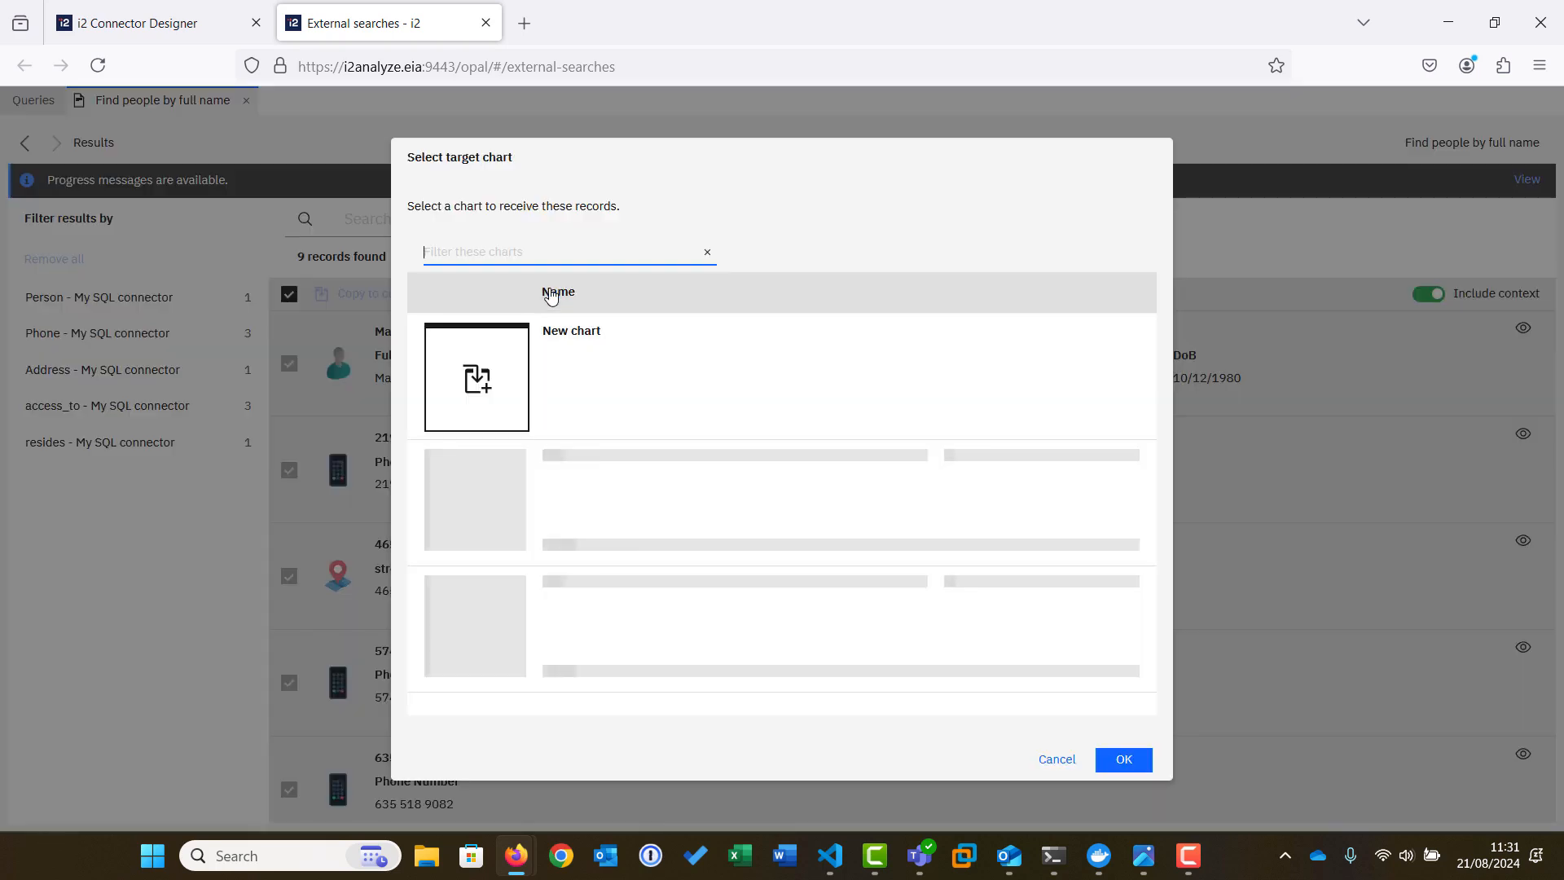
{"action": "left_click", "coordinate": [1122, 759]}
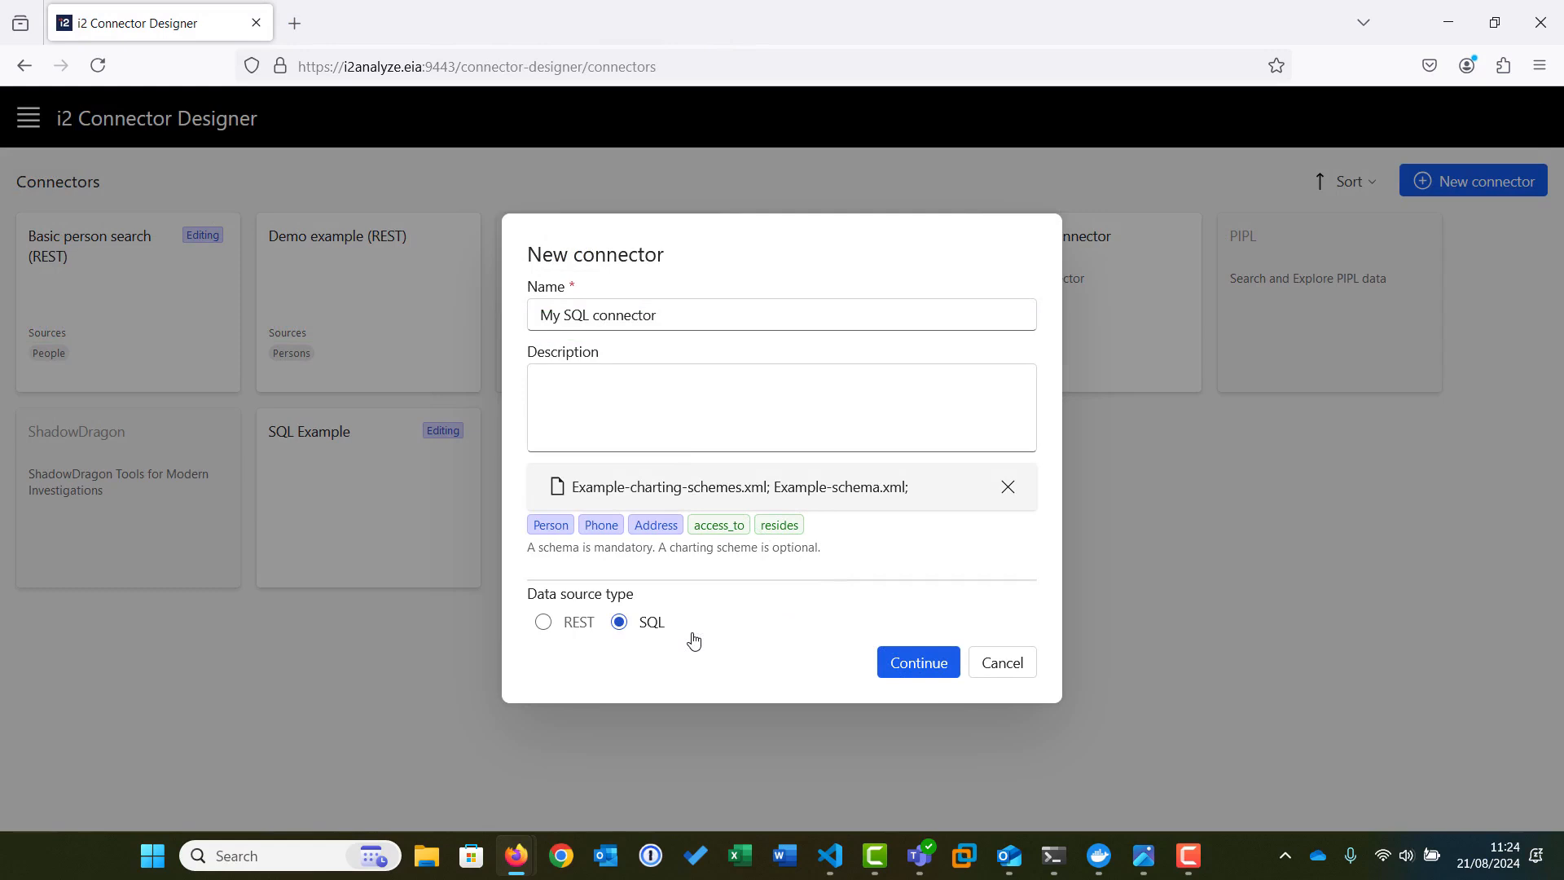
{"action": "left_click", "coordinate": [915, 662]}
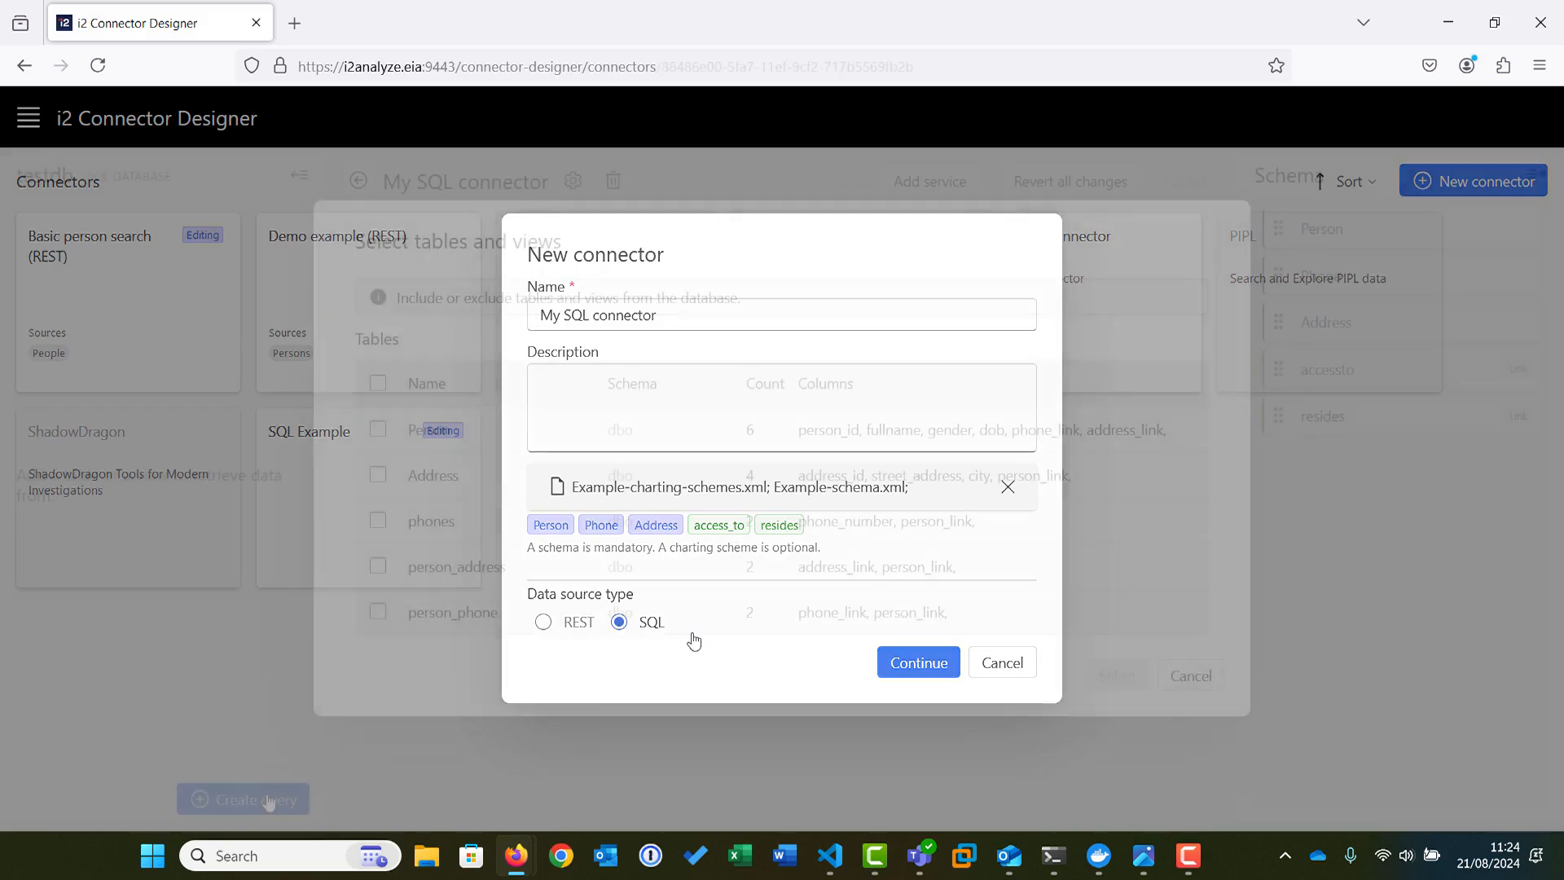
{"action": "left_click", "coordinate": [916, 663]}
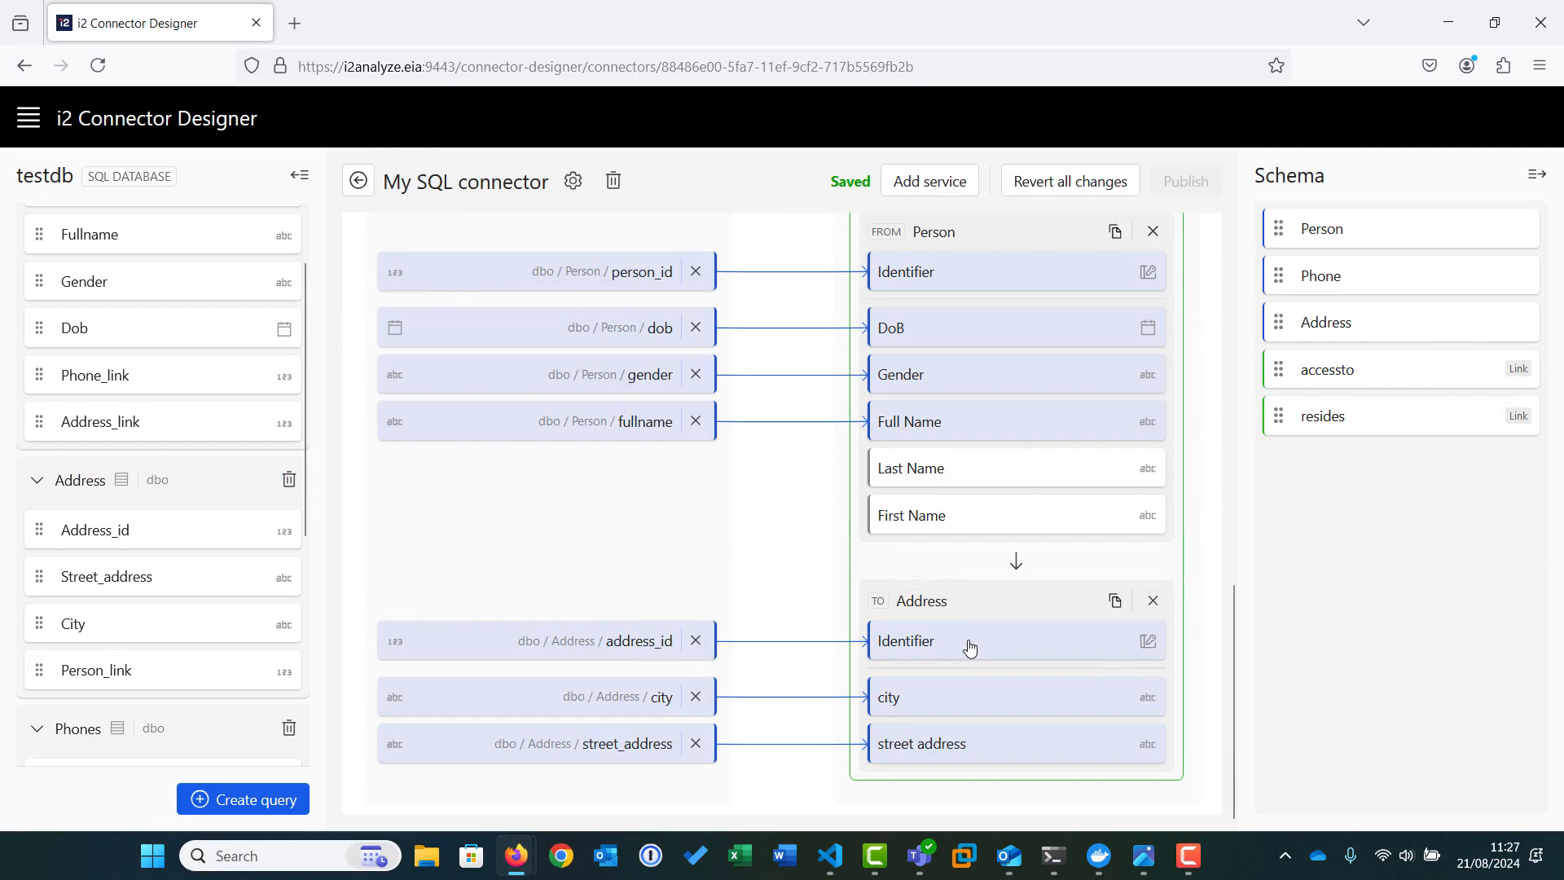
{"action": "left_click", "coordinate": [1177, 250]}
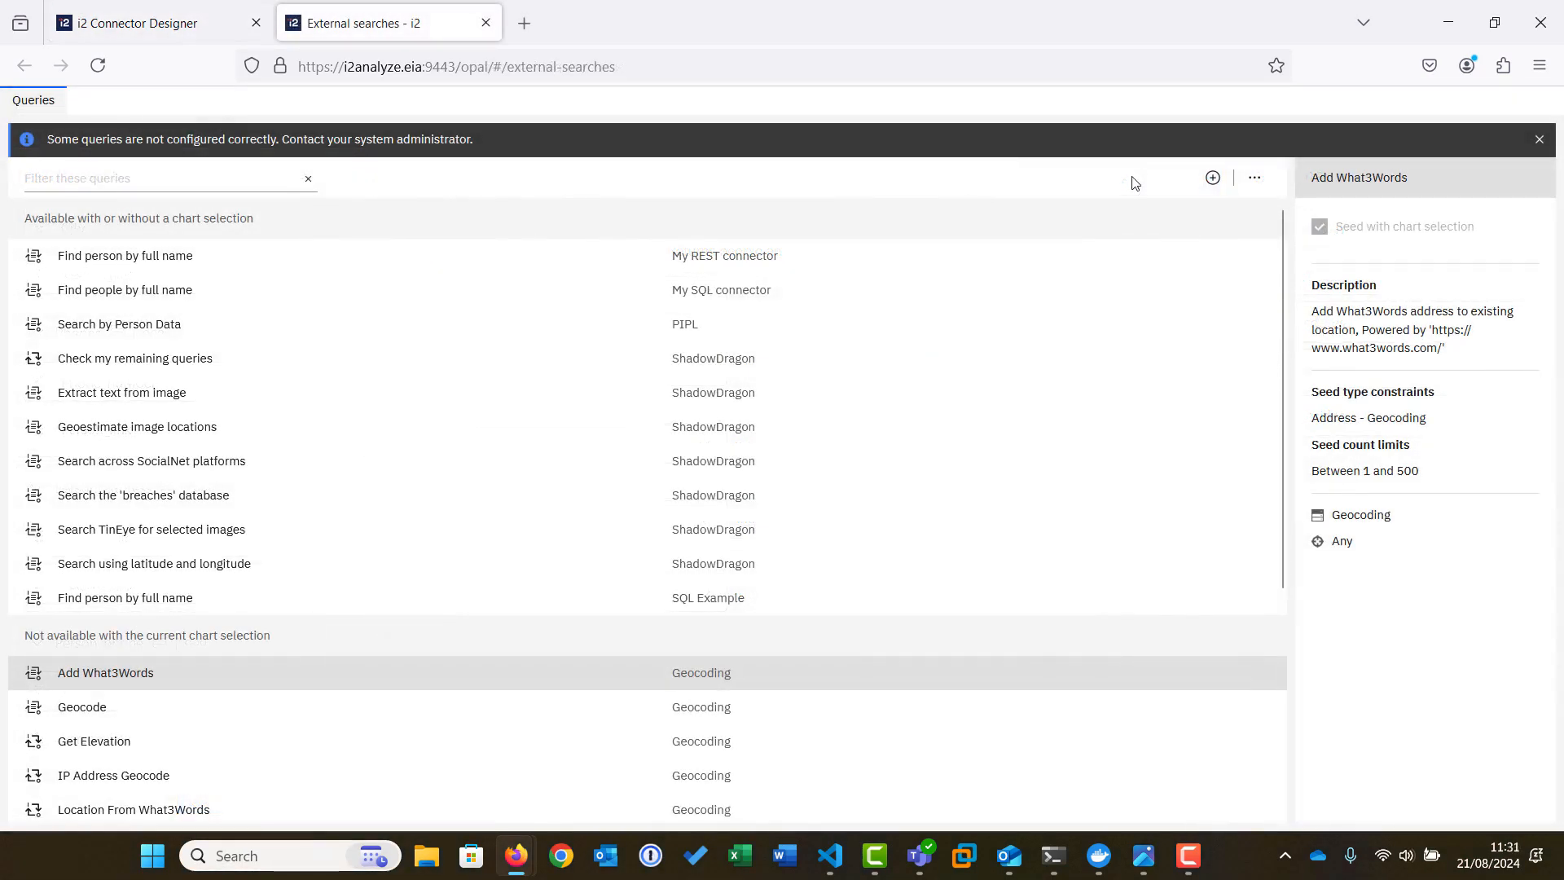
{"action": "left_click", "coordinate": [124, 289]}
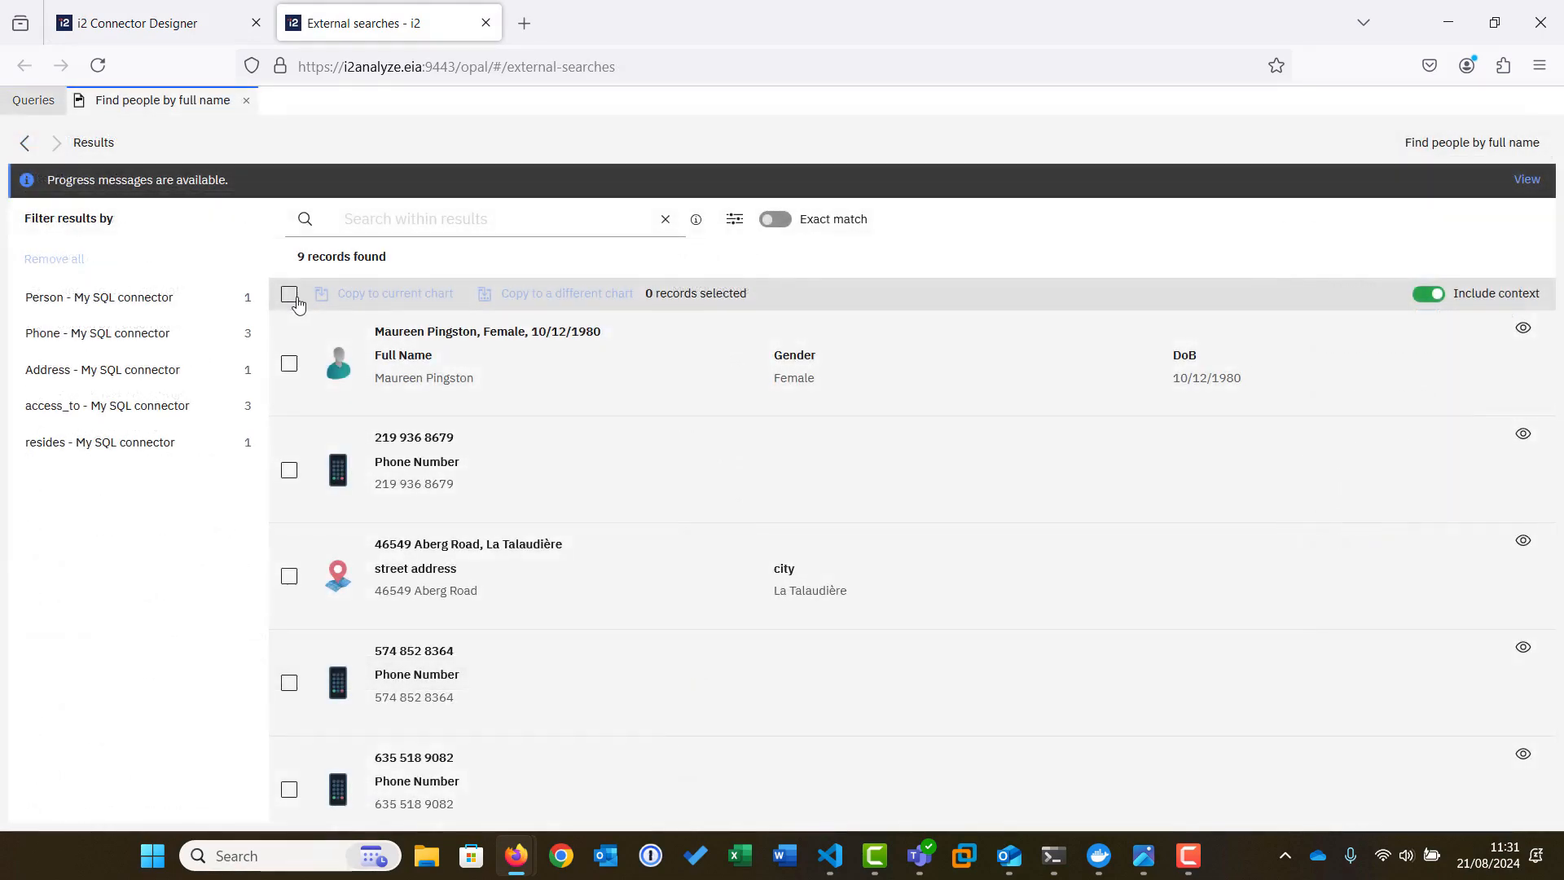